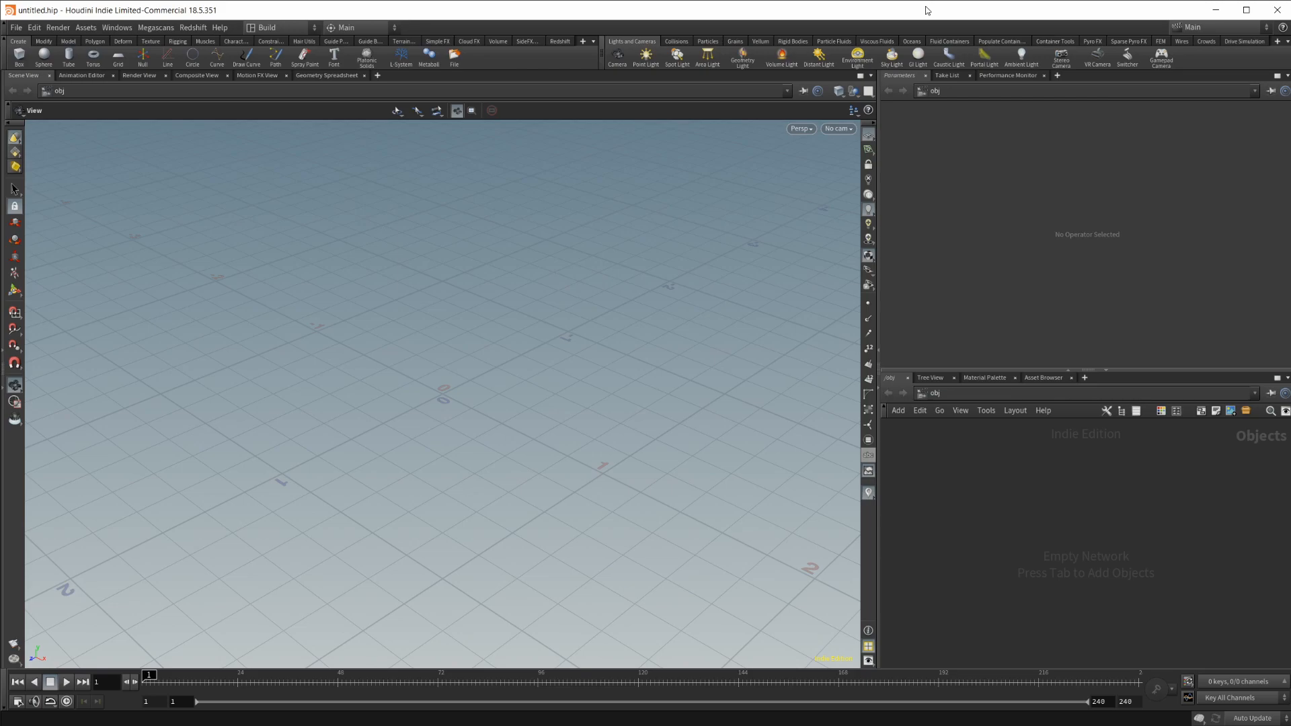
{"action": "mouse_move", "coordinate": [1221, 185]}
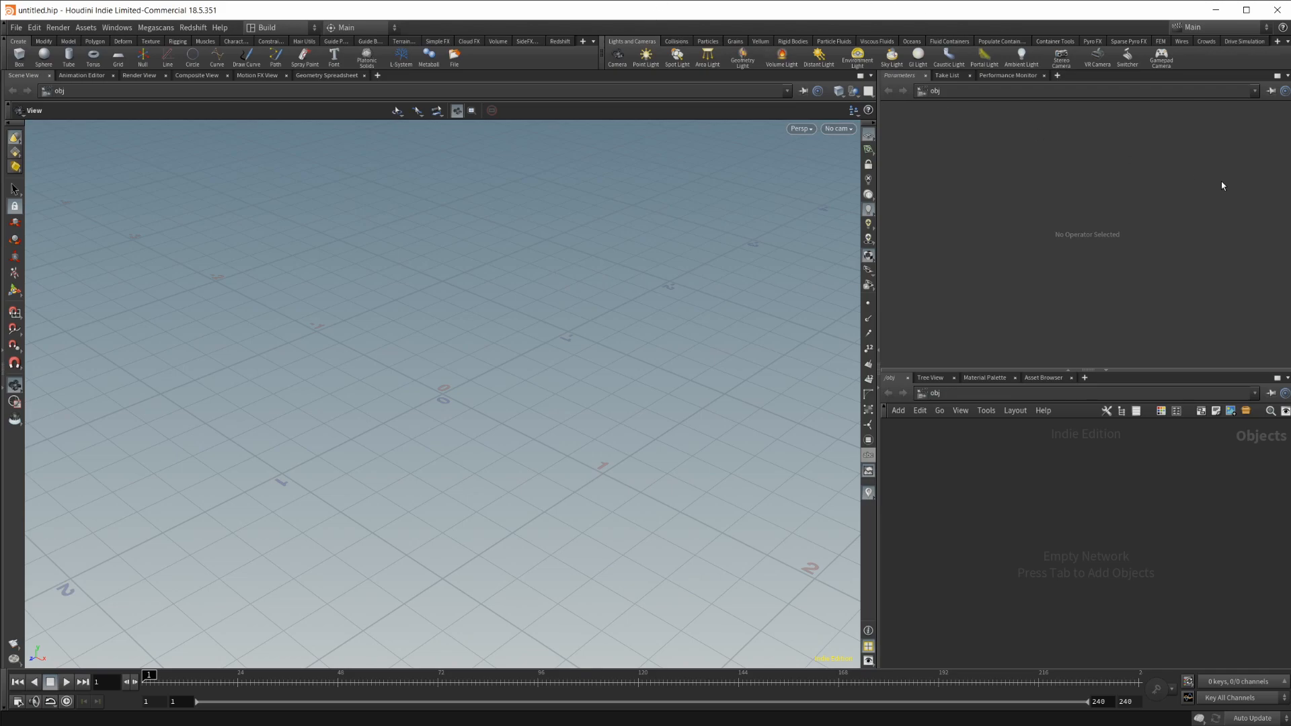
{"action": "mouse_move", "coordinate": [1038, 527]}
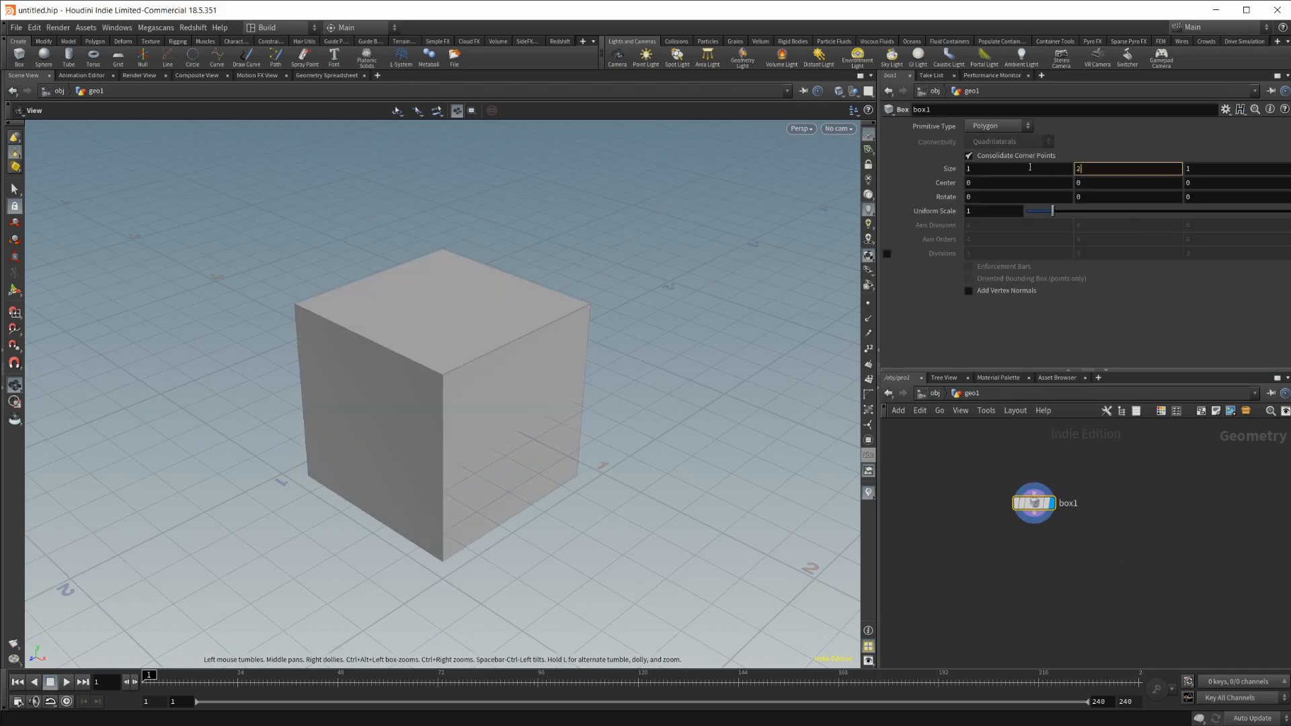
- Make the box a polygon mesh with size Y set to 2
{"action": "left_click", "coordinate": [1024, 126]}
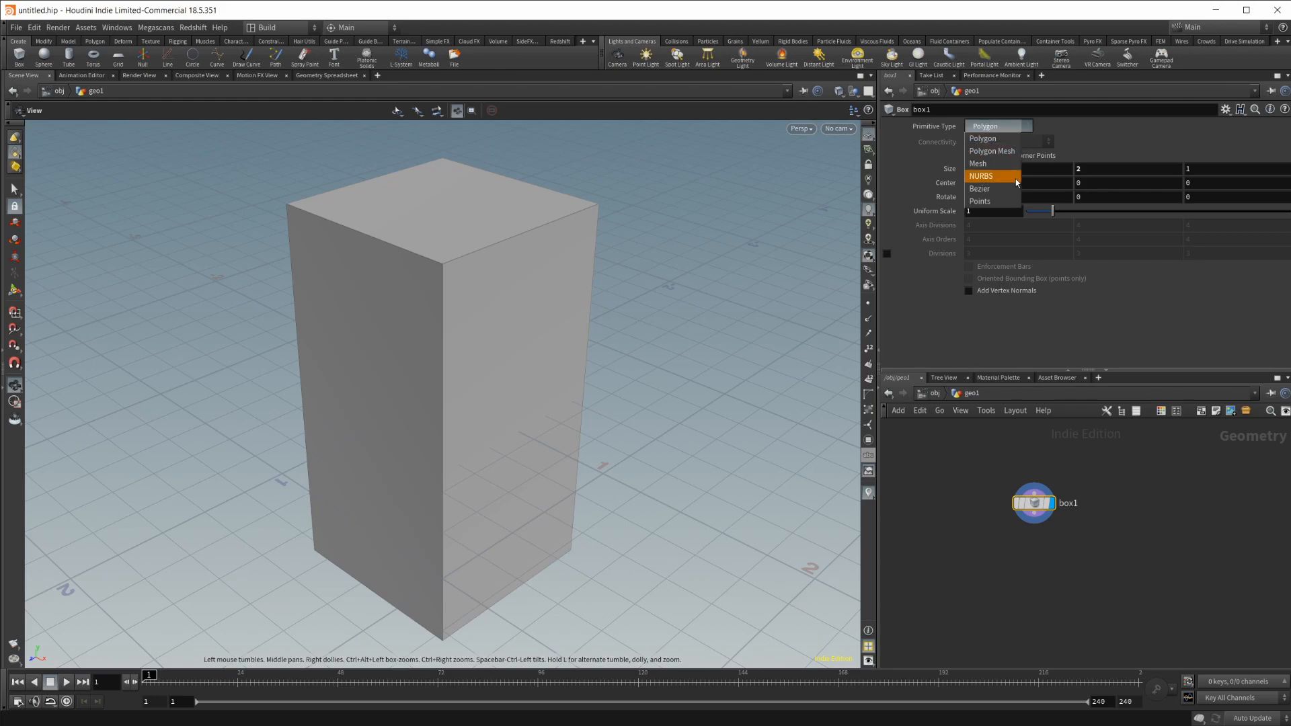
{"action": "left_click", "coordinate": [991, 150]}
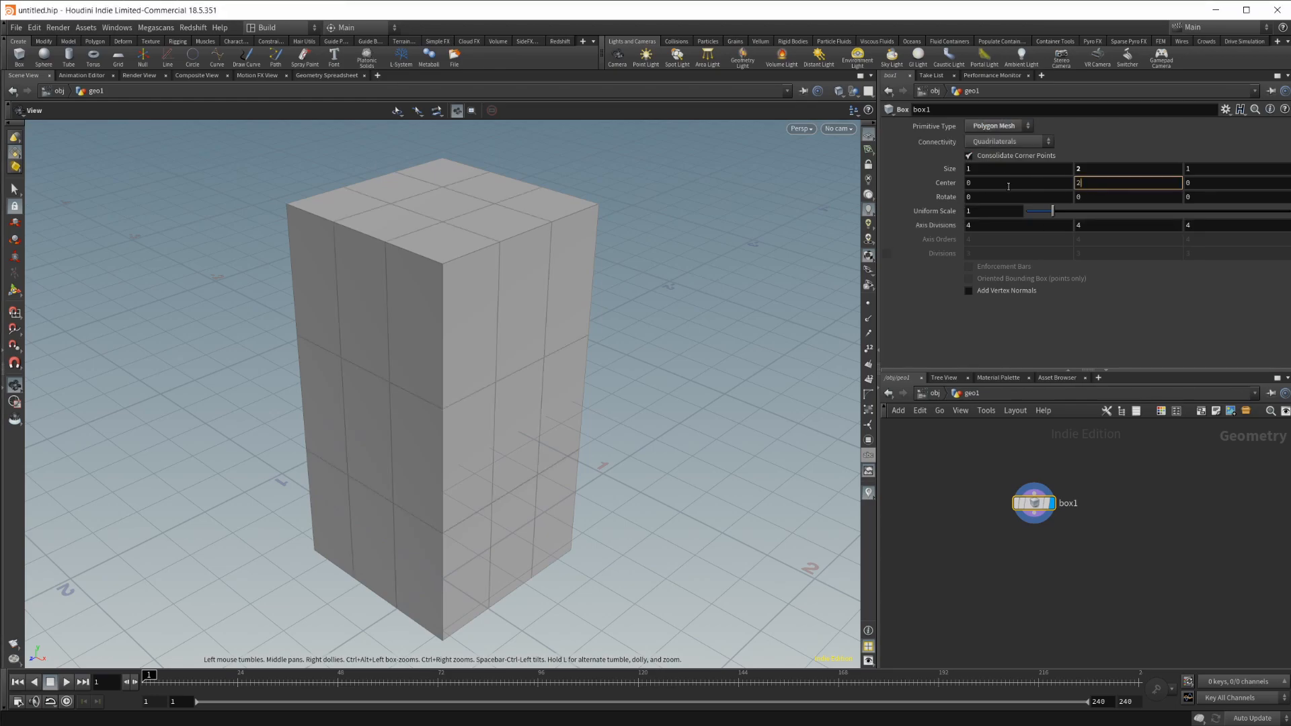
{"action": "type", "text": "2"}
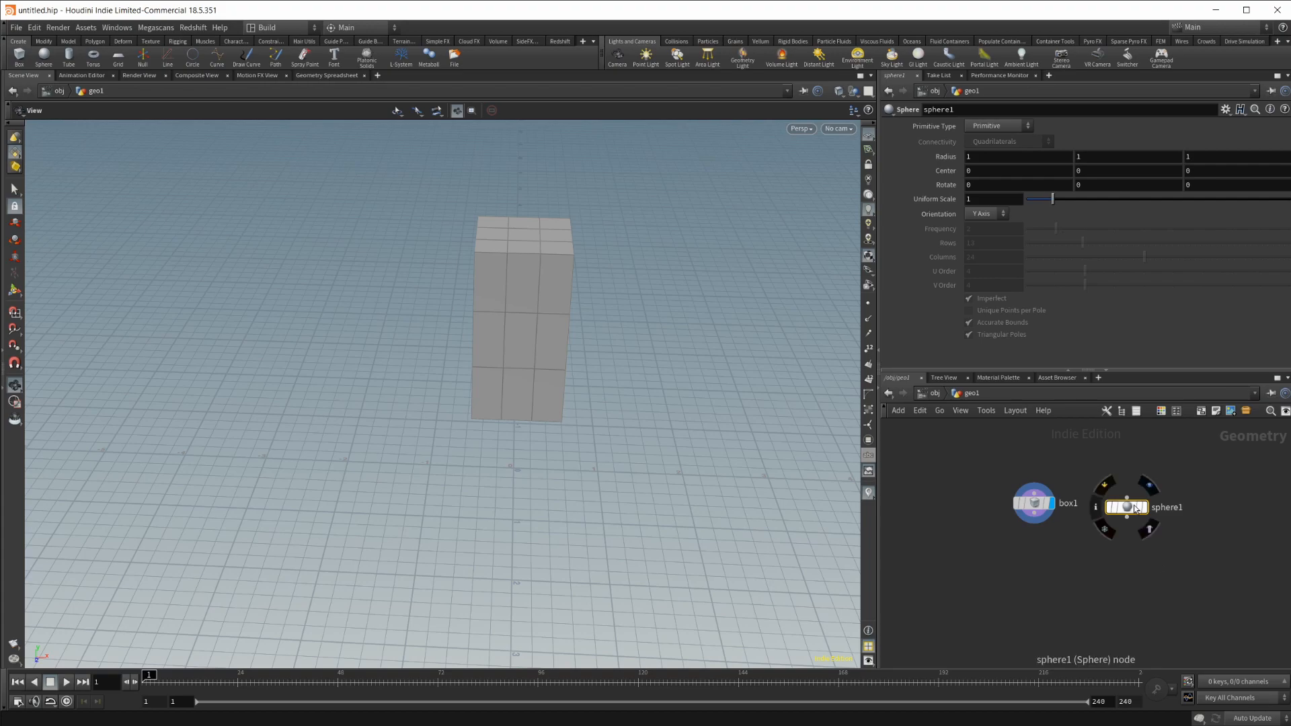
- Set the sphere to Polygon Mesh, raised to Center Y 2 with Uniform Scale 0.6
{"action": "left_click", "coordinate": [996, 125]}
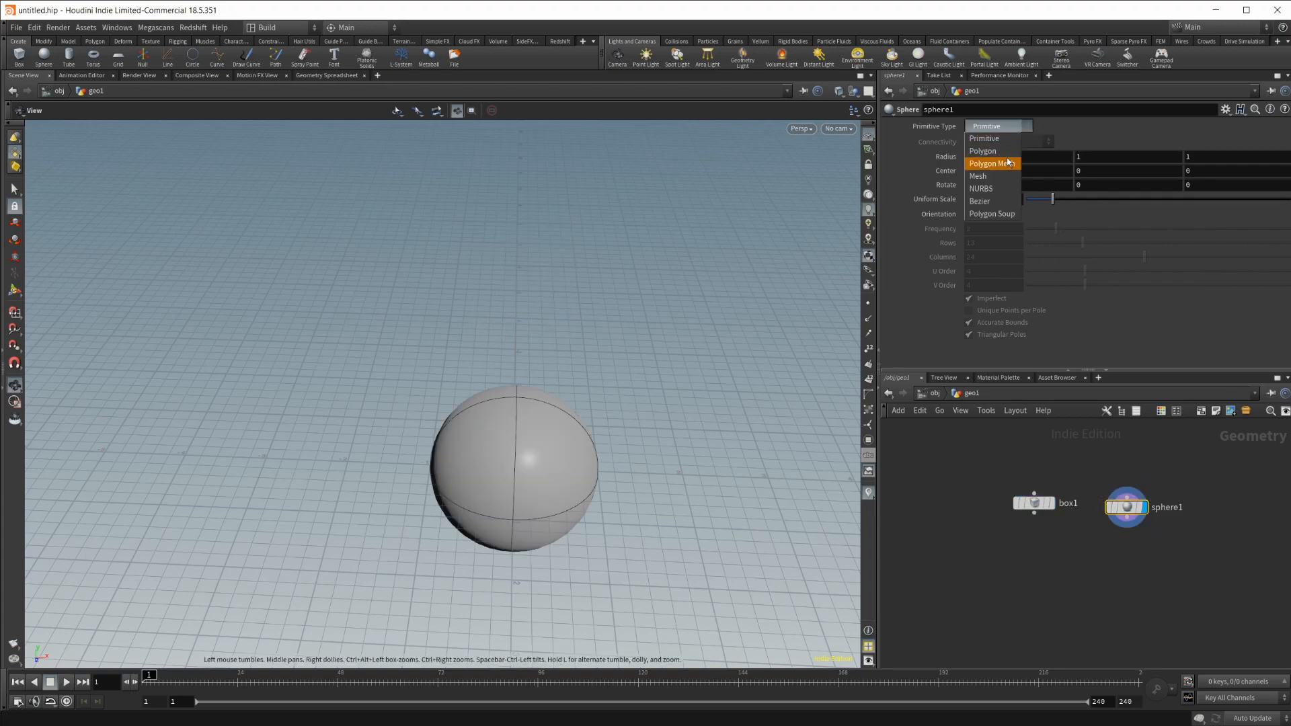
{"action": "left_click", "coordinate": [992, 163]}
{"action": "type", "text": ".6"}
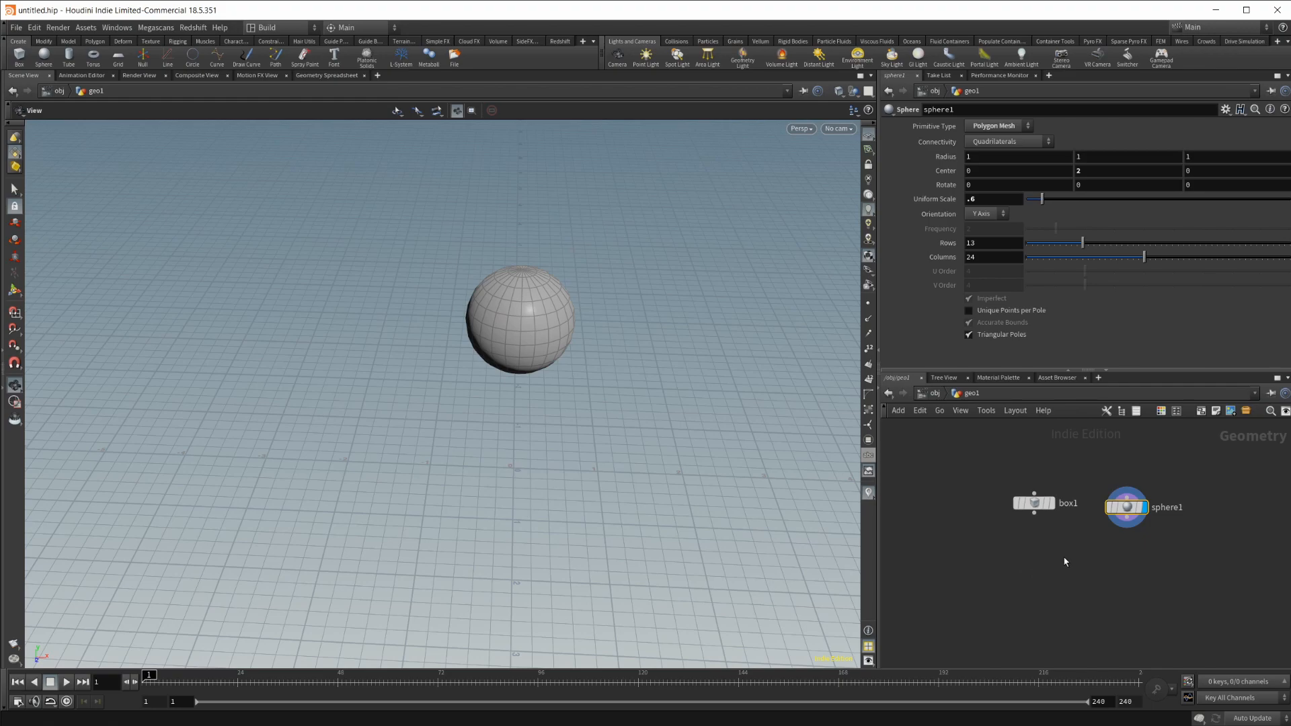
{"action": "left_click", "coordinate": [1033, 502]}
{"action": "type", "text": "tran"}
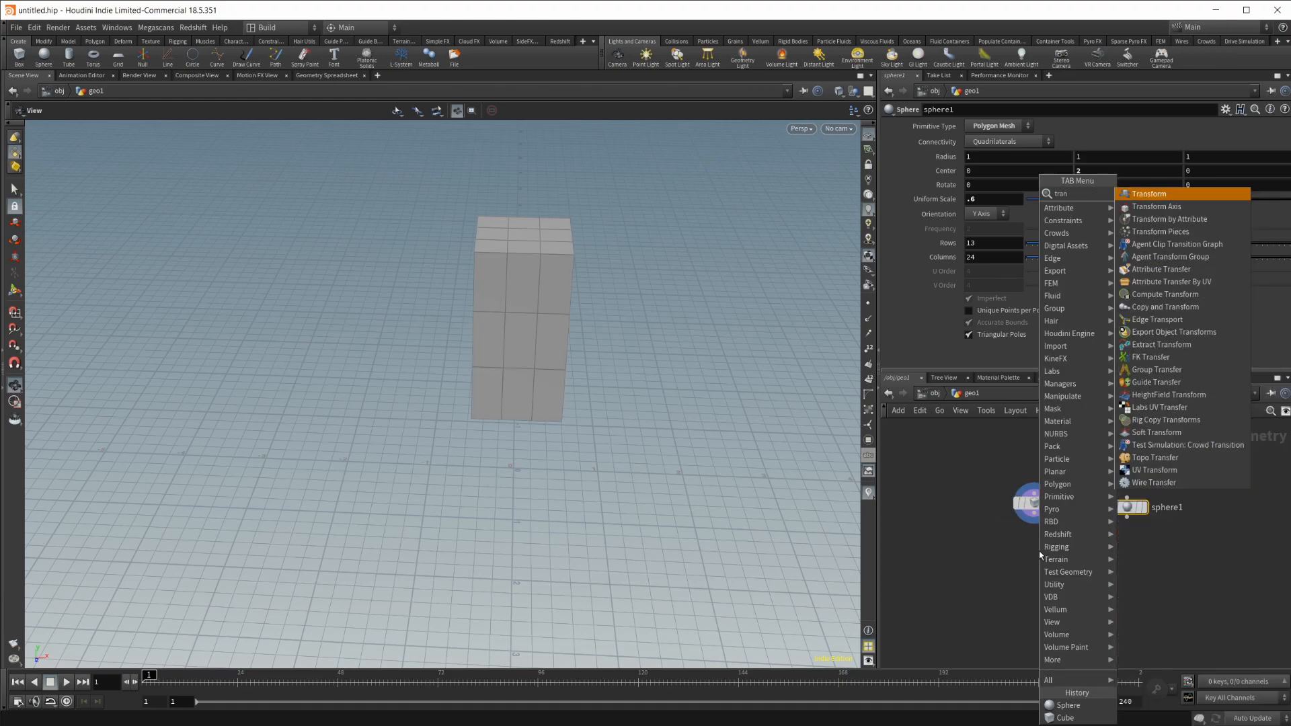
- Add transforms under sphere1 and box1, then a displayed RBD Material Fracture below transform2
{"action": "left_click", "coordinate": [1147, 194]}
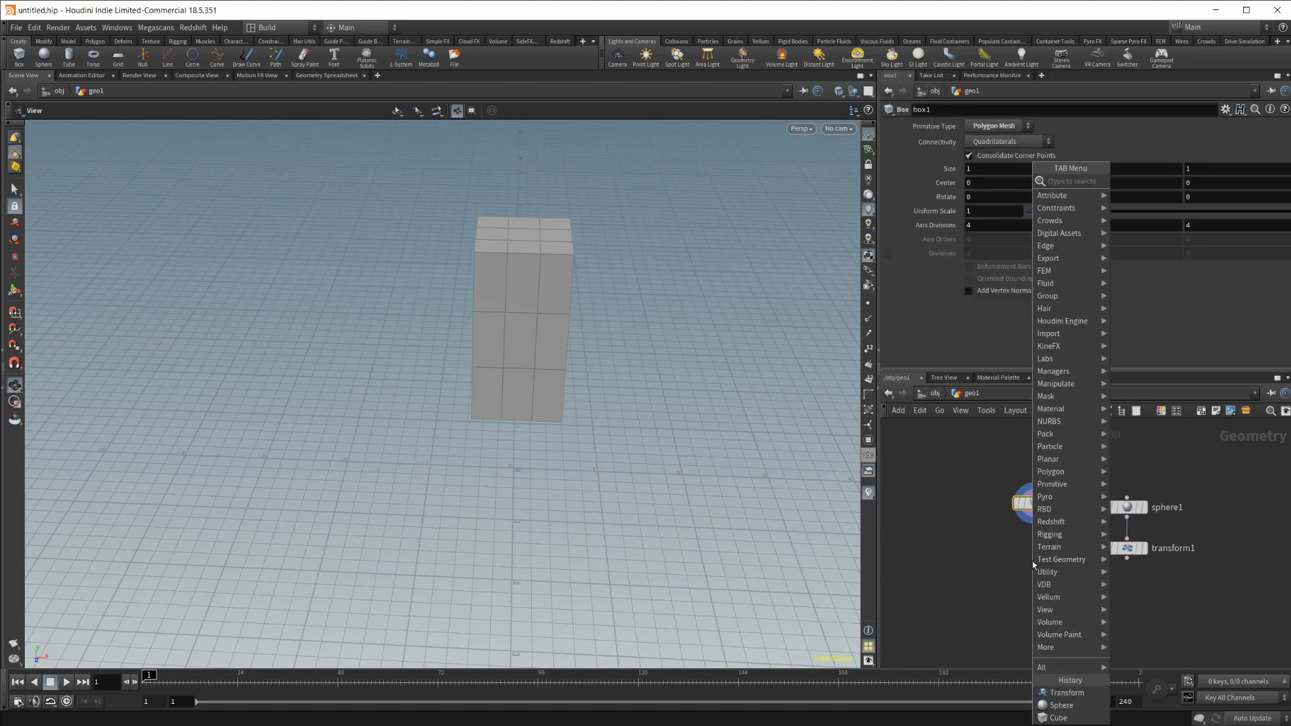
{"action": "left_click", "coordinate": [1065, 692]}
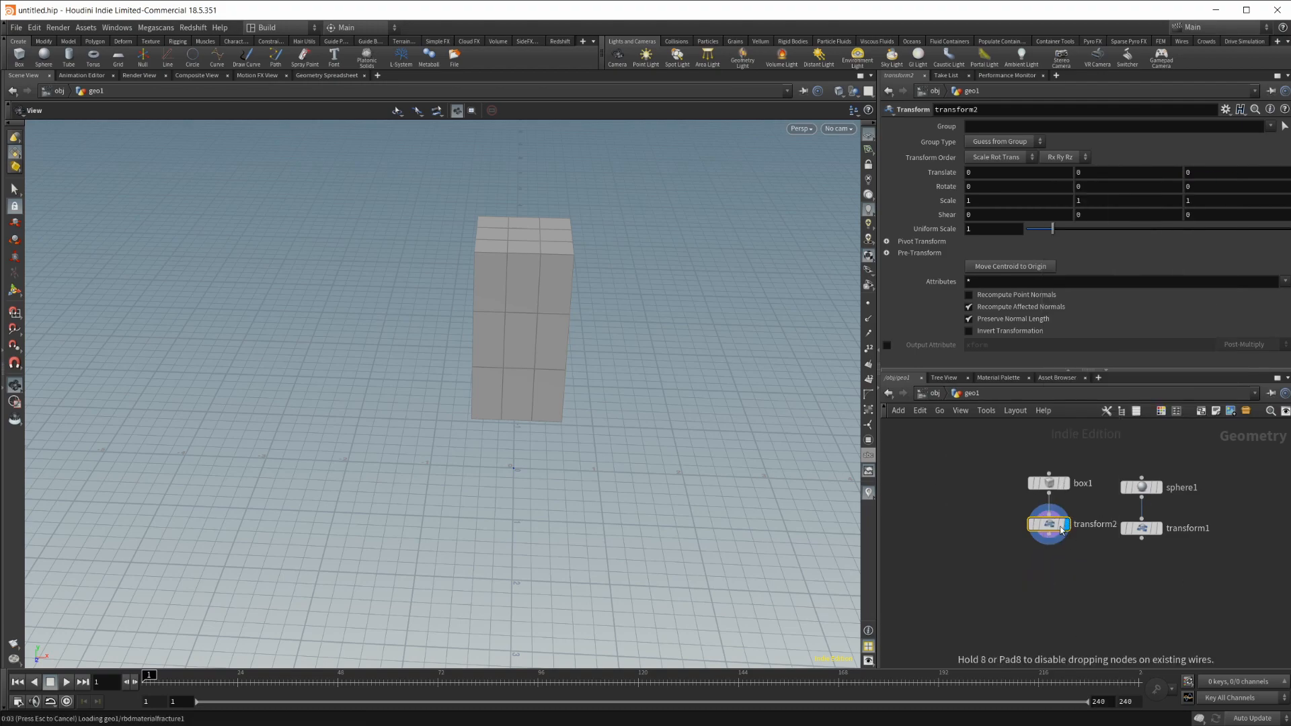
{"action": "left_click", "coordinate": [1049, 578]}
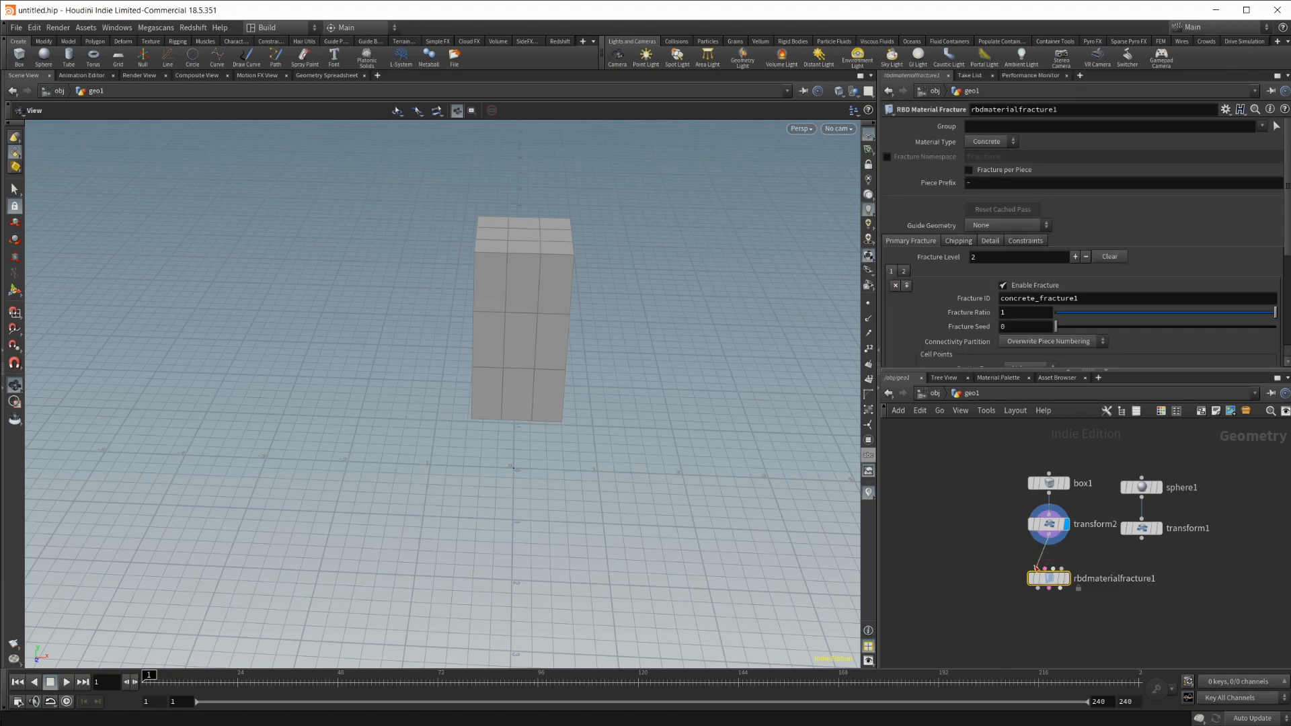
{"action": "left_click", "coordinate": [1048, 577]}
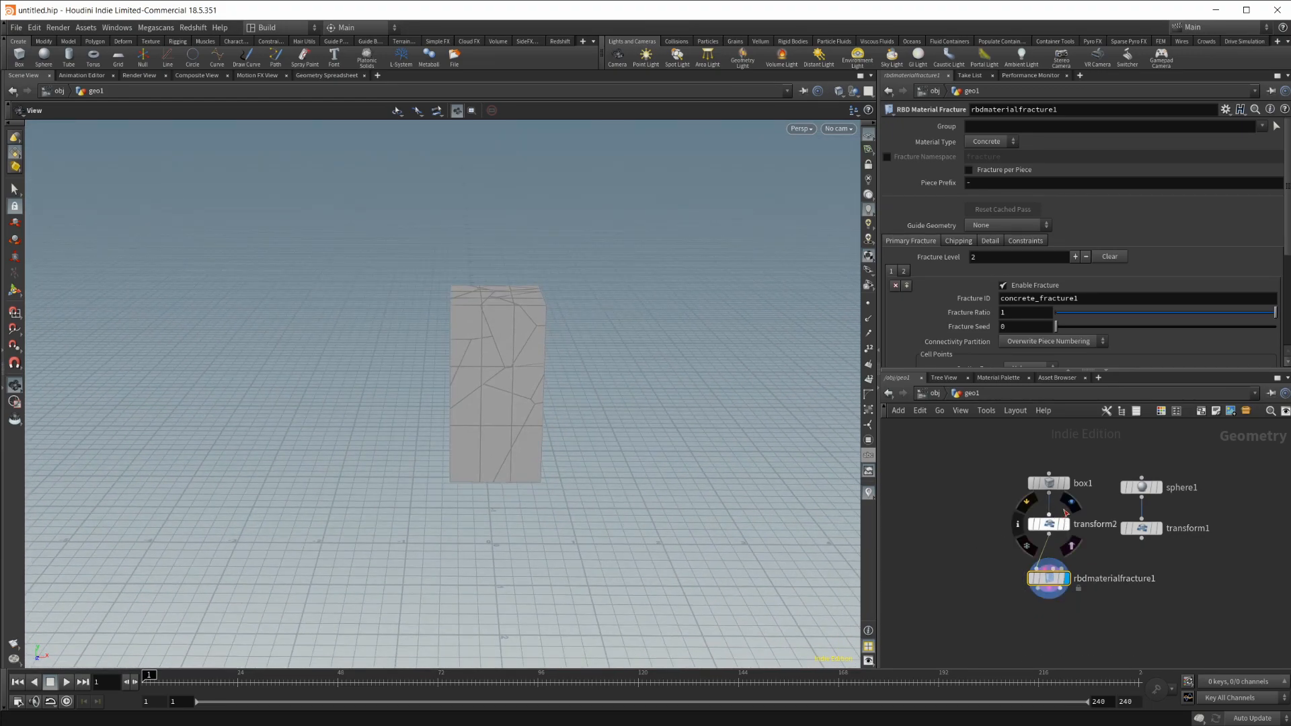
{"action": "left_click", "coordinate": [1048, 525]}
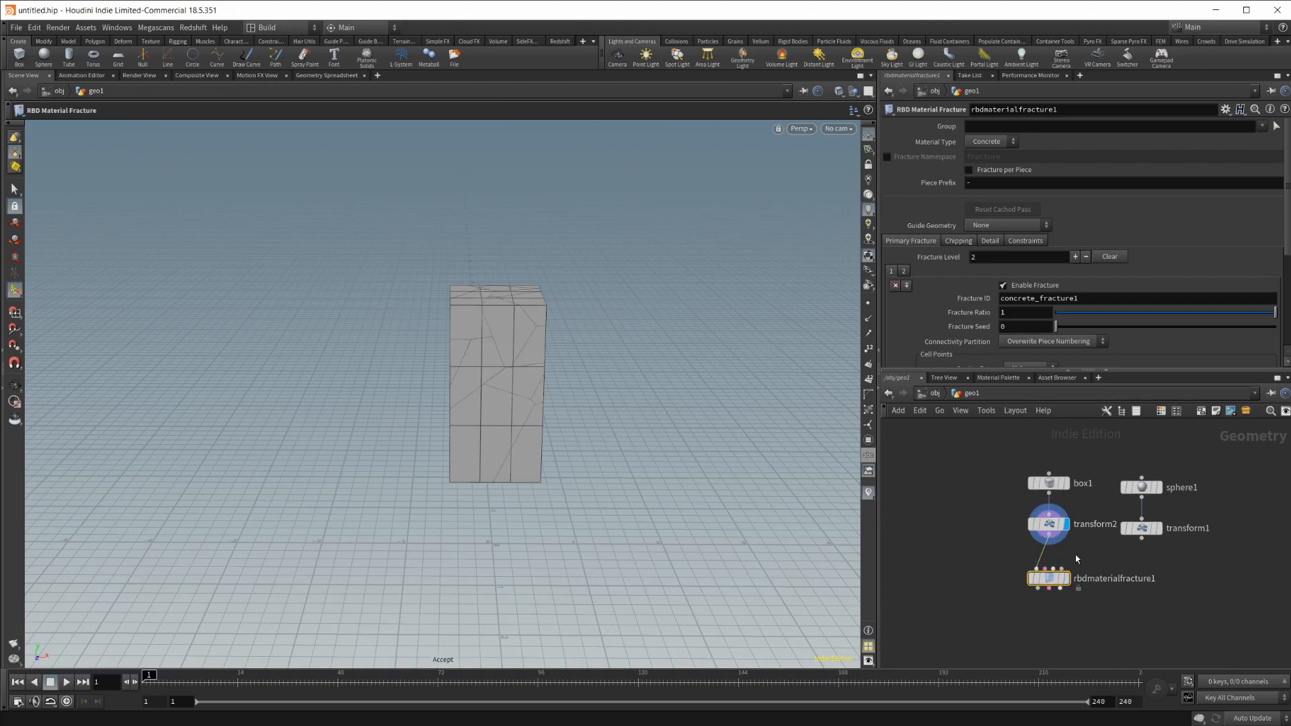
- Move the box left and key its Translate, then go to frame 30
{"action": "left_click", "coordinate": [1048, 524]}
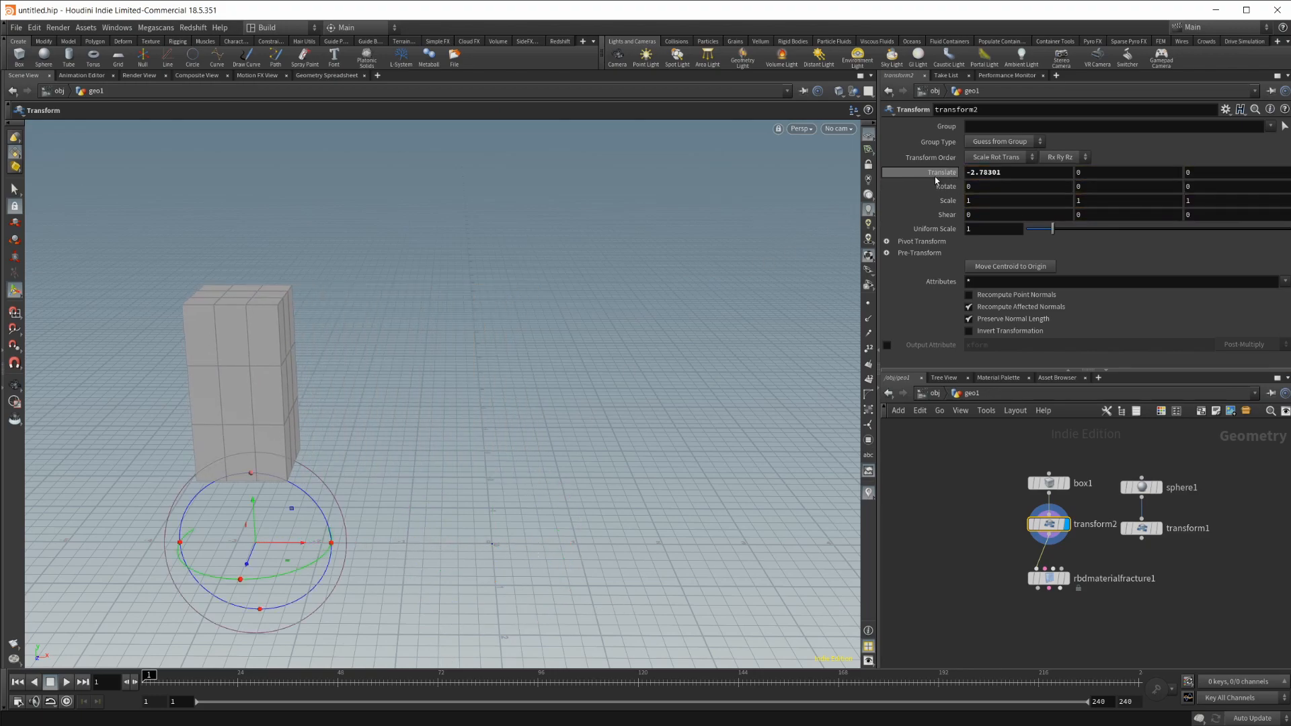
{"action": "left_click", "coordinate": [931, 172]}
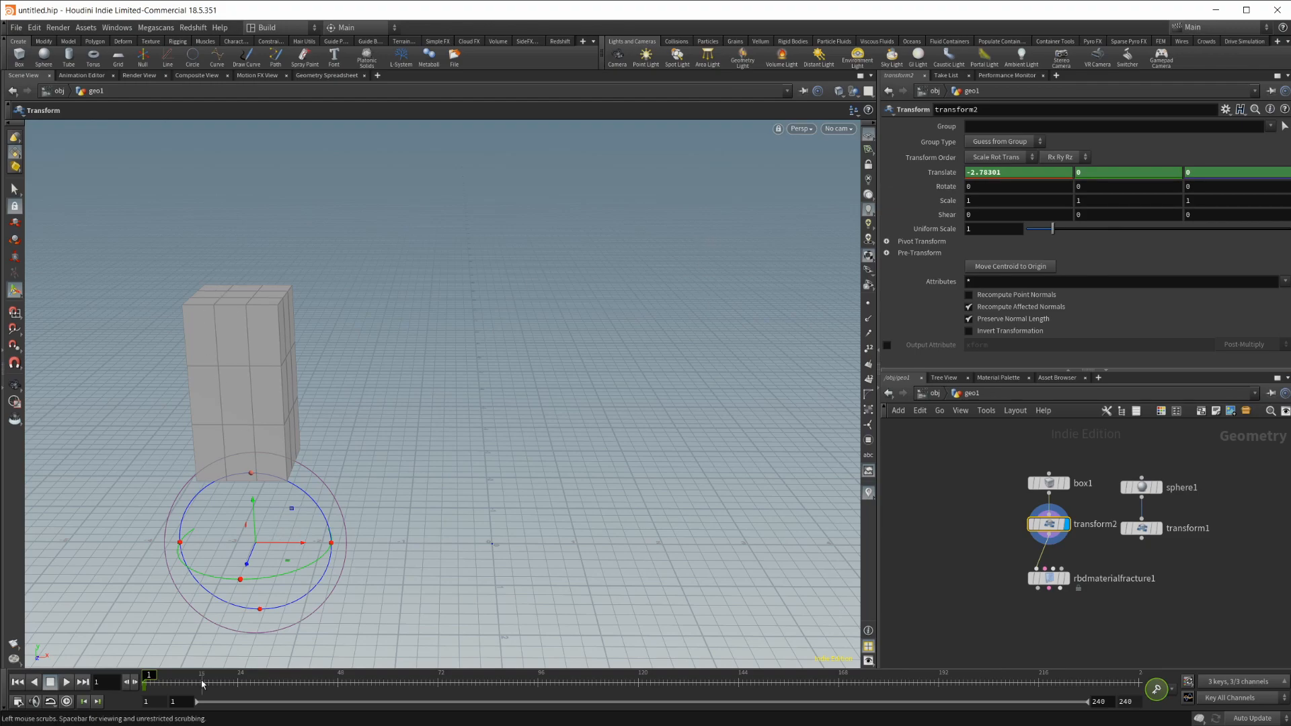
{"action": "left_click", "coordinate": [258, 675]}
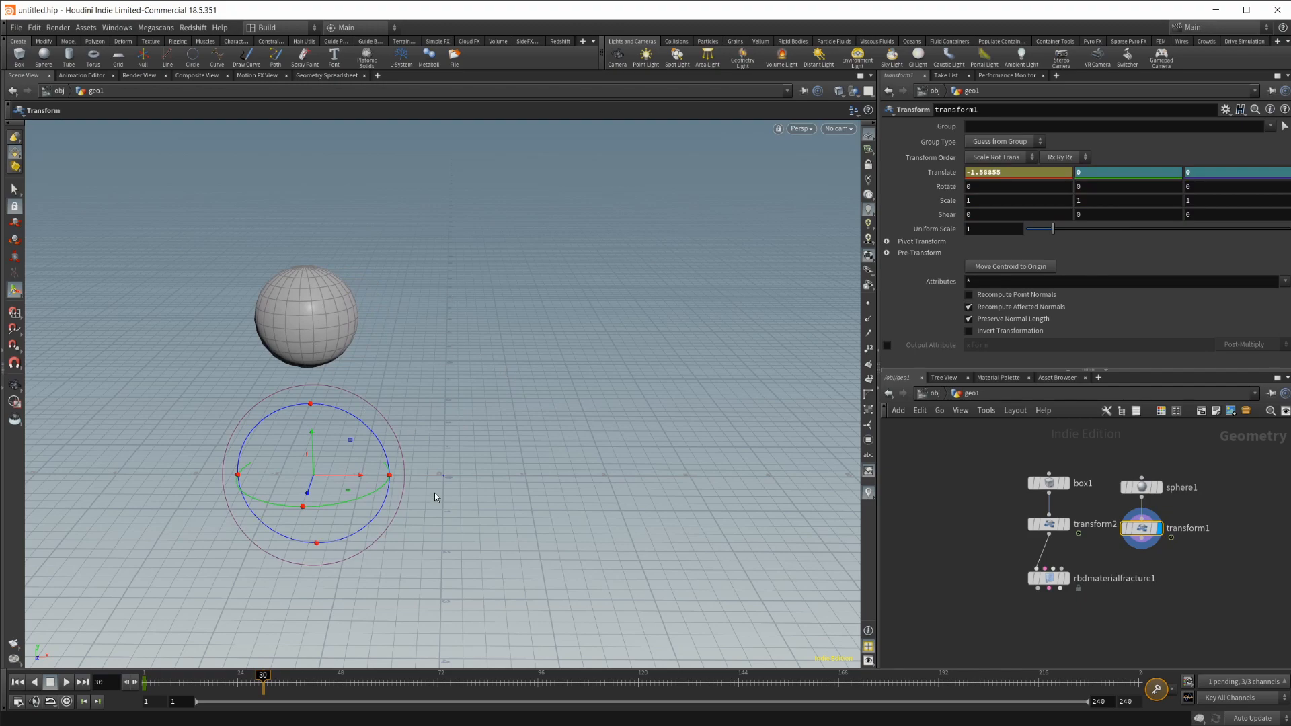
{"action": "mouse_move", "coordinate": [392, 335]}
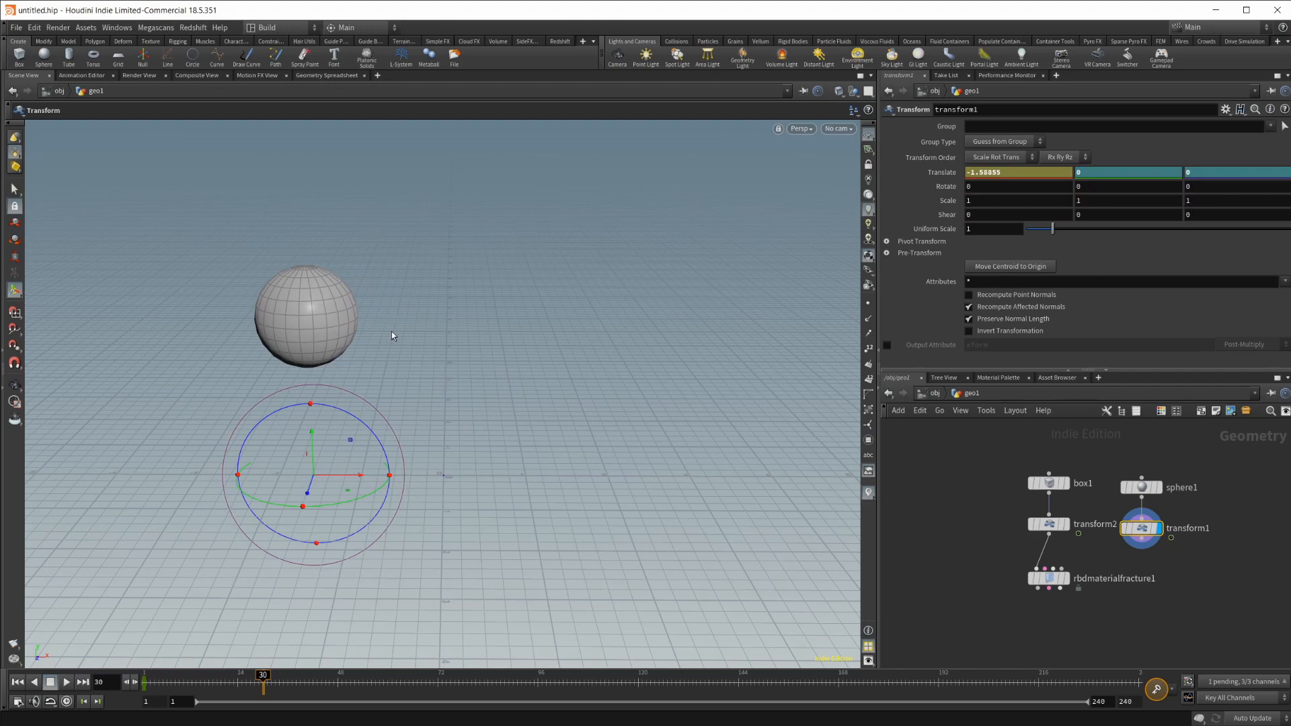
{"action": "mouse_move", "coordinate": [930, 172]}
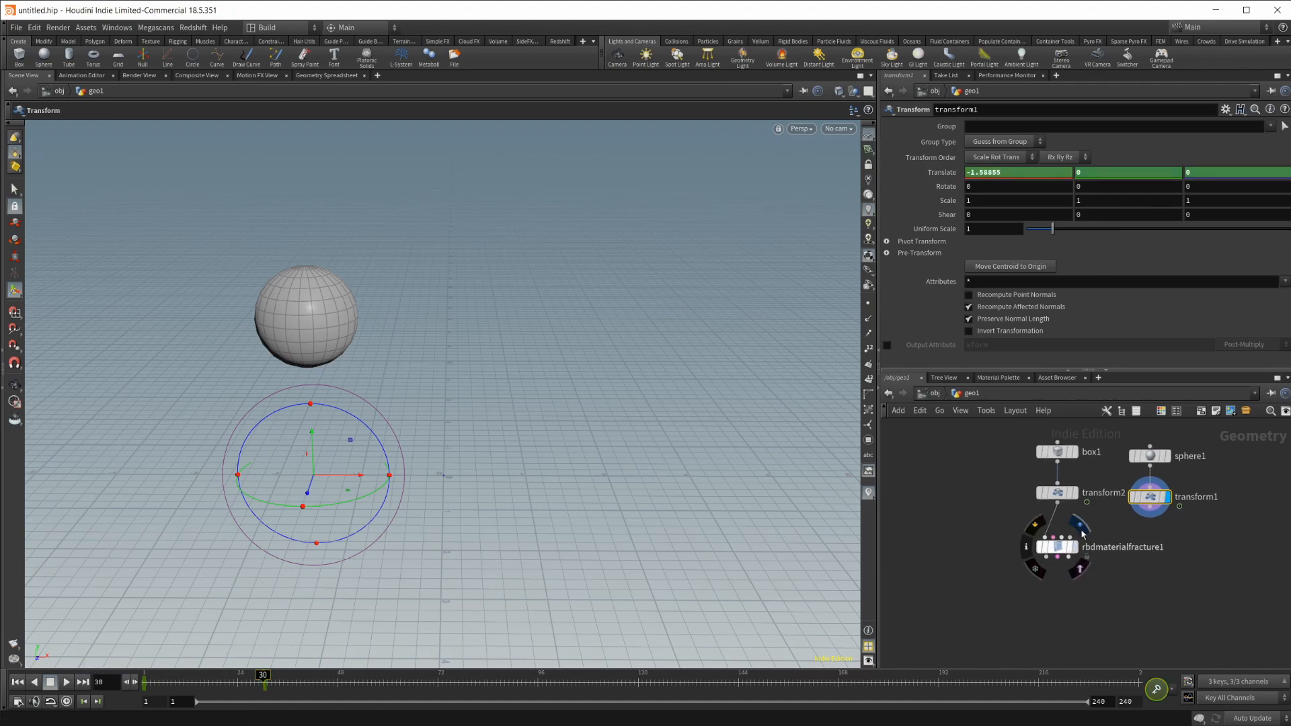
- Set the sphere's Translate X to about 1.08, play the animation, and rewind to frame 1
{"action": "left_click", "coordinate": [1057, 492]}
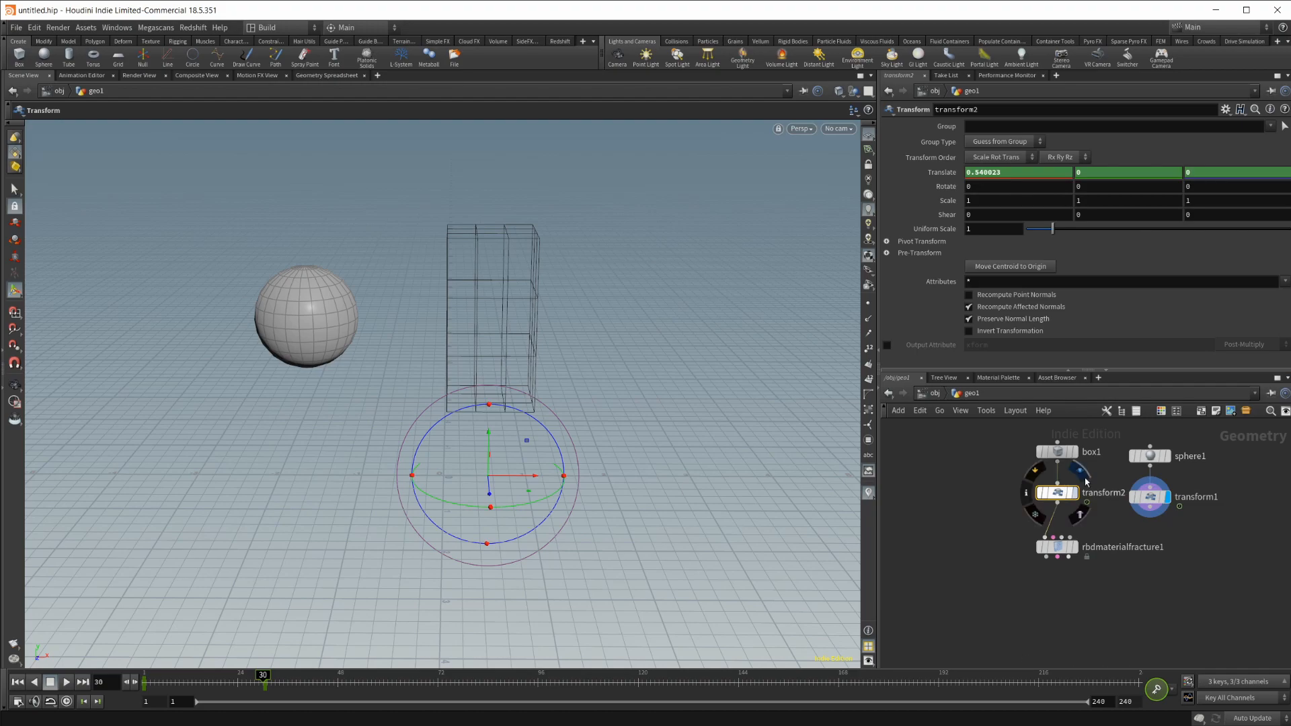
{"action": "left_click", "coordinate": [1148, 496]}
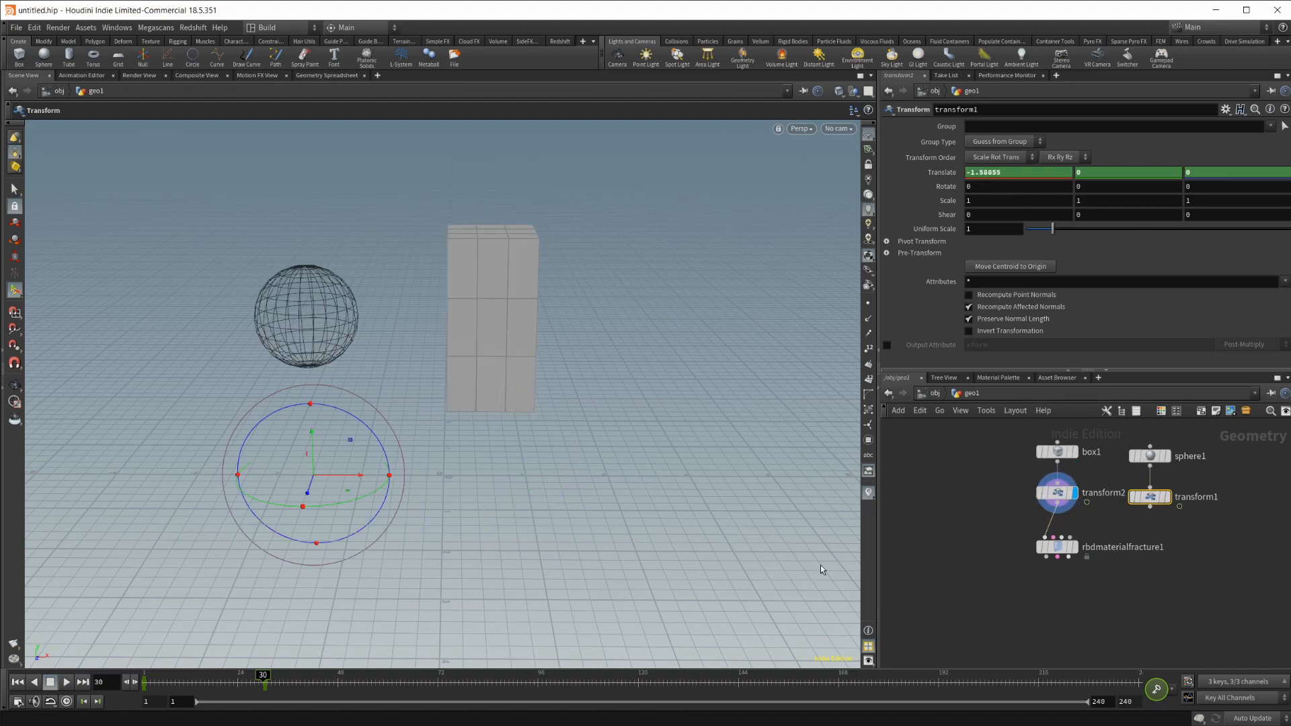
{"action": "left_click", "coordinate": [17, 682]}
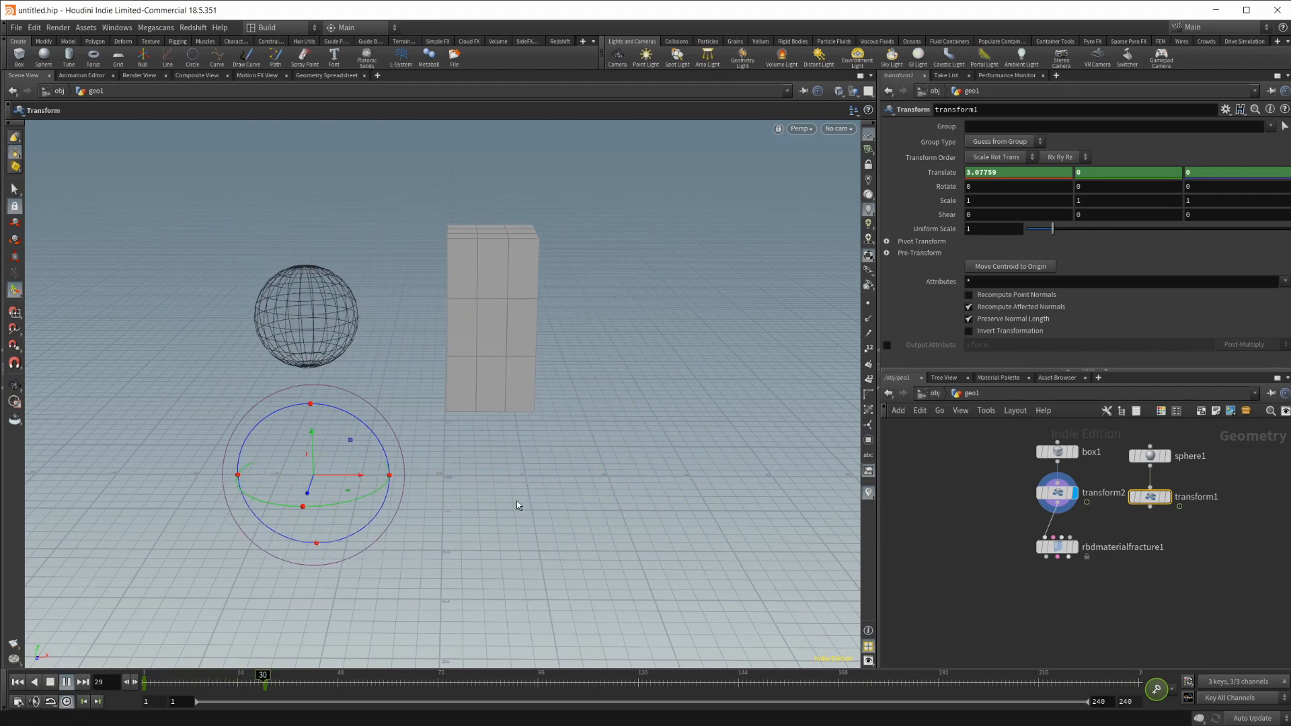
{"action": "left_click", "coordinate": [65, 681]}
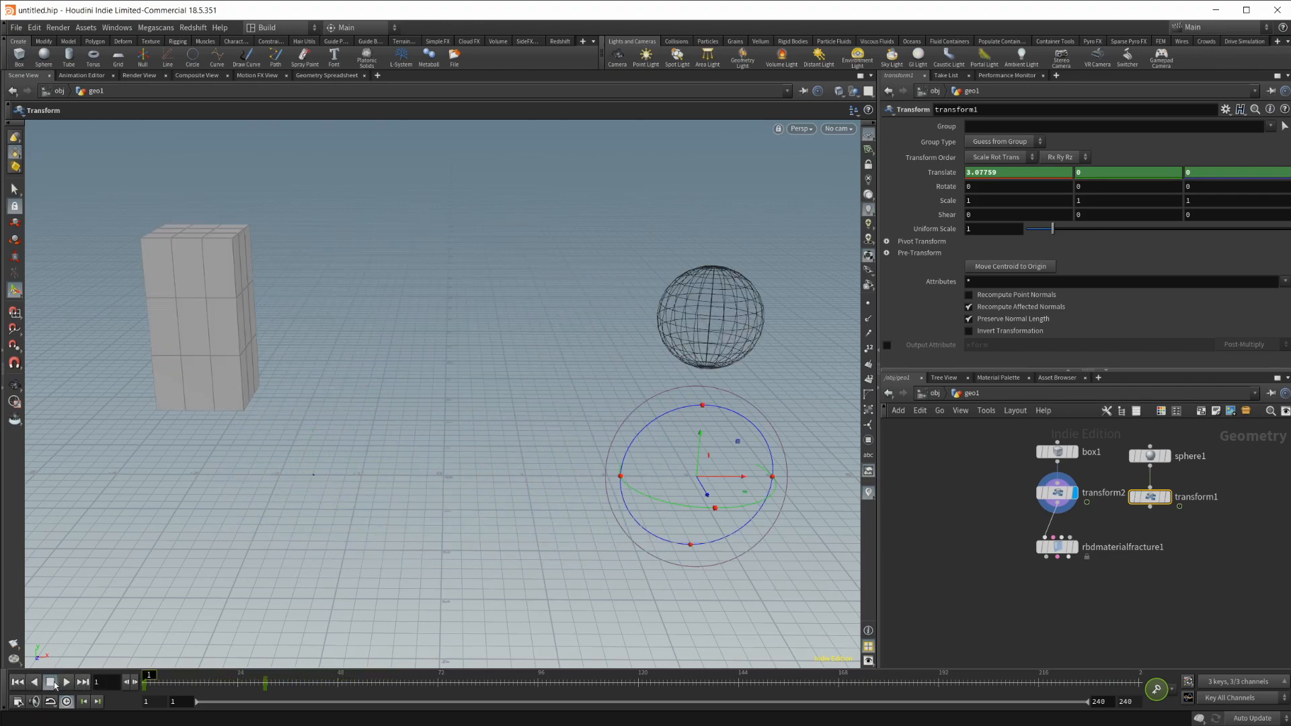
{"action": "left_click", "coordinate": [65, 681]}
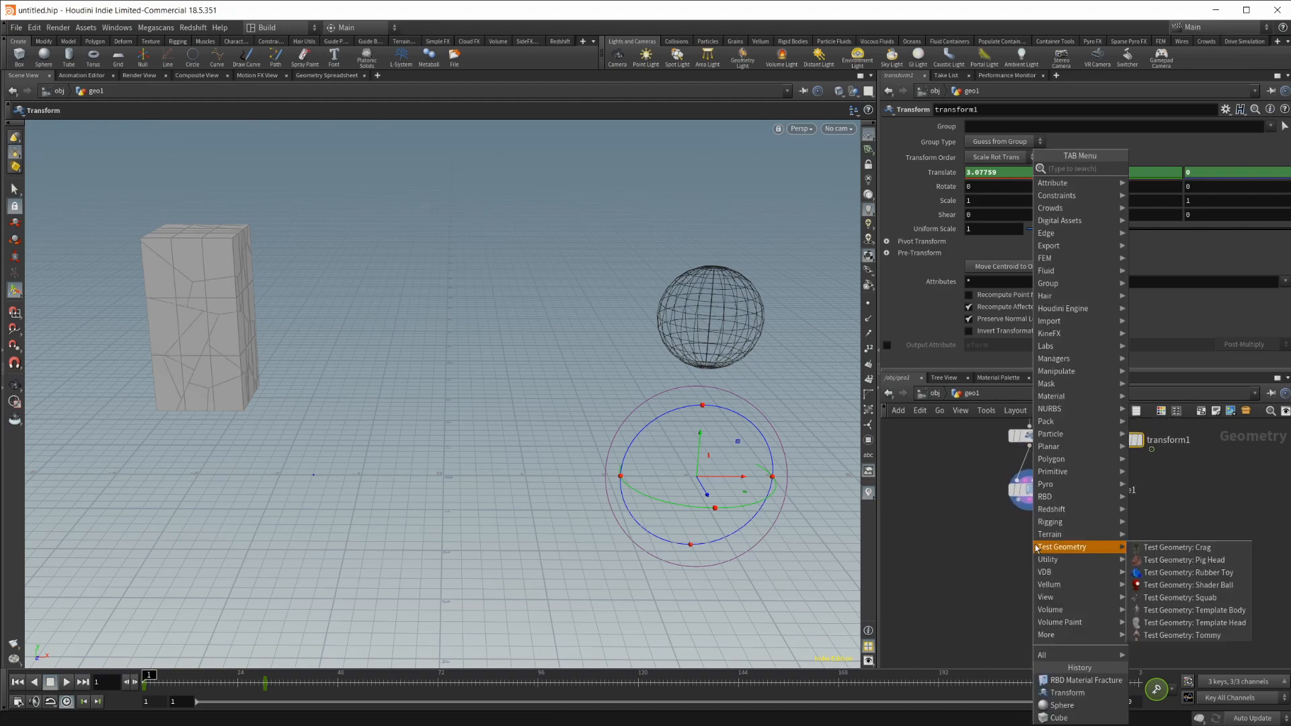
- Search 'rbd' and place an RBD Configure node under rbdmaterialfracture1
{"action": "type", "text": "rbd"}
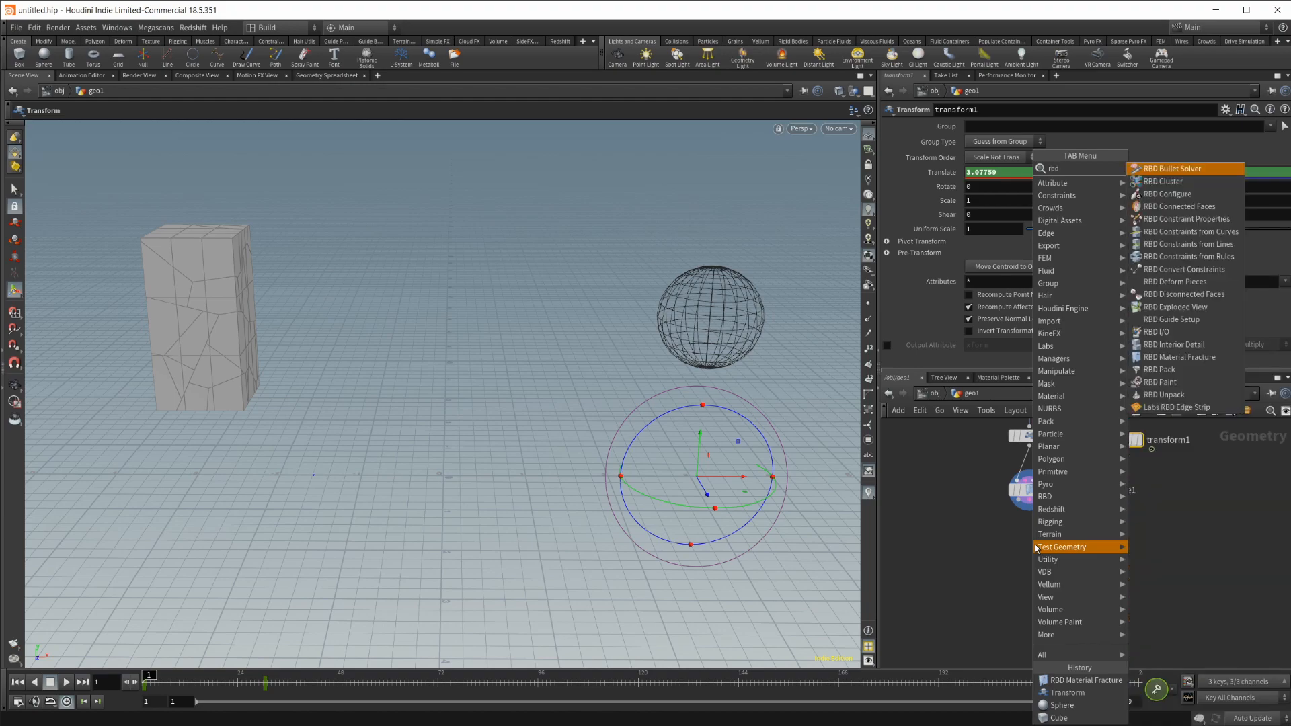
{"action": "left_click", "coordinate": [1166, 194]}
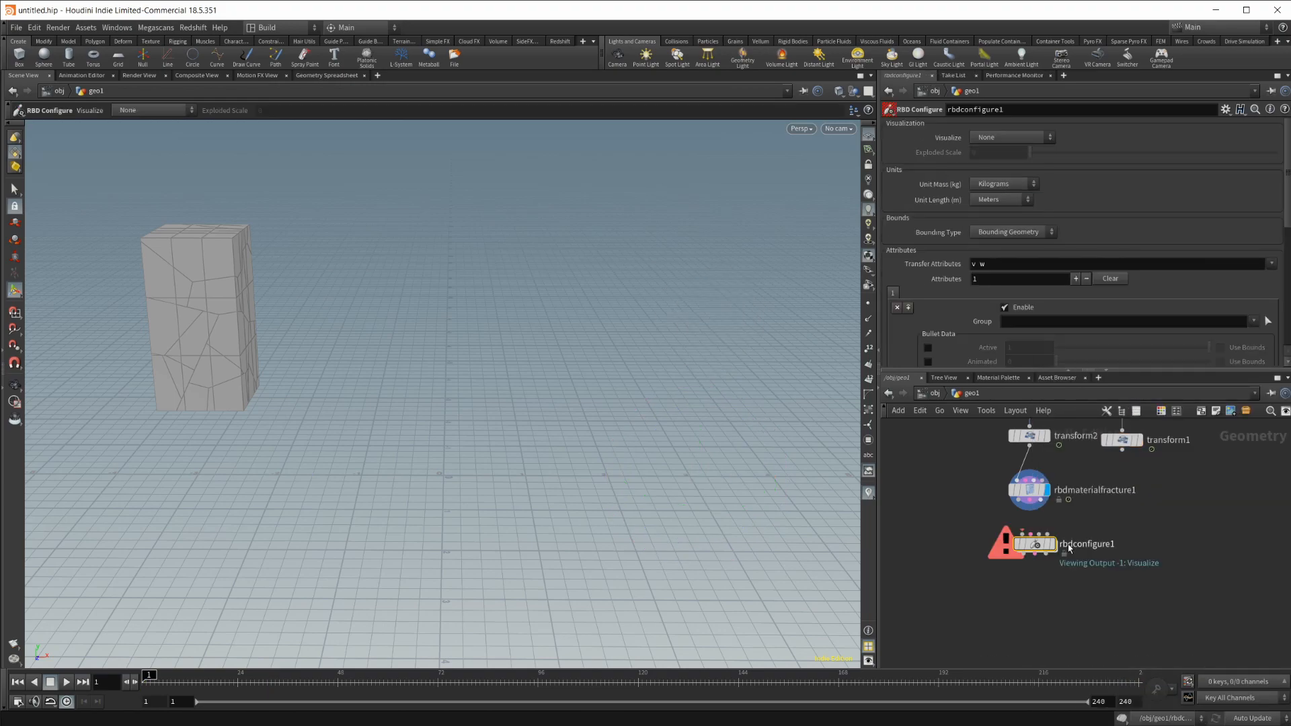
{"action": "mouse_move", "coordinate": [1032, 499]}
{"action": "type", "text": "rbd"}
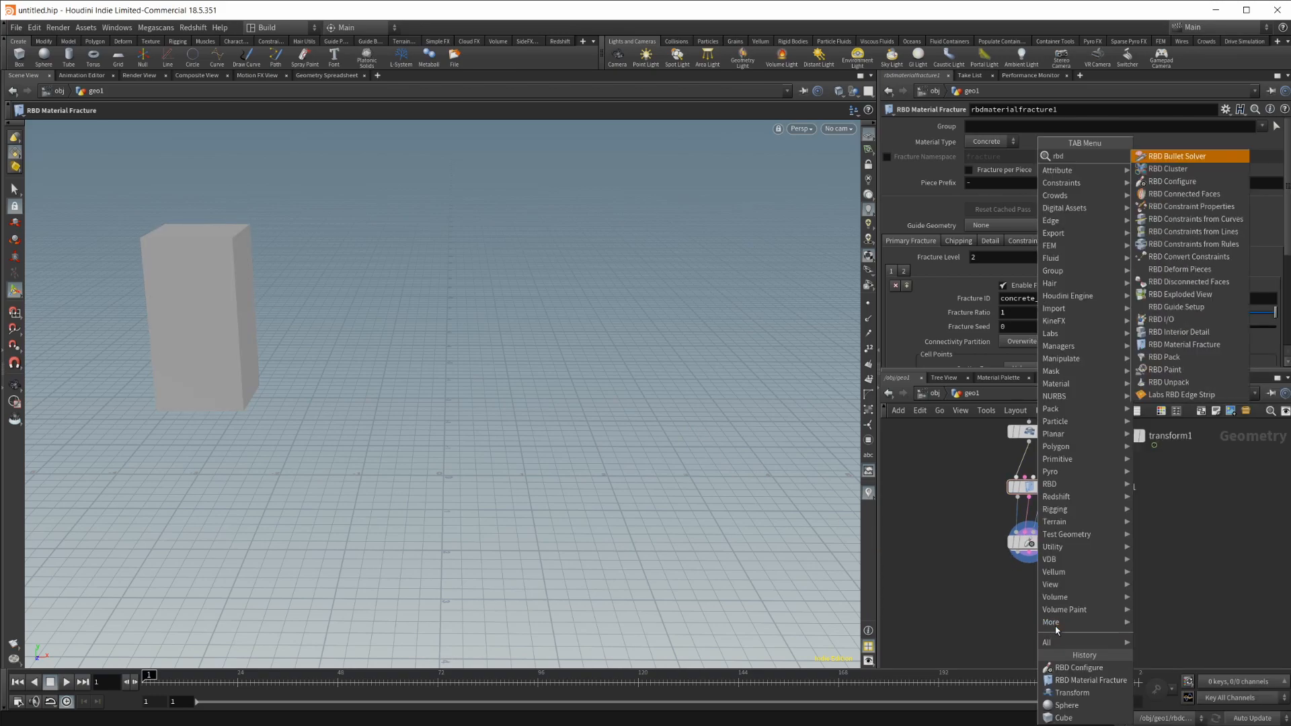
- Add an RBD Bullet Solver with a ground plane and deforming static collision objects
{"action": "left_click", "coordinate": [1177, 156]}
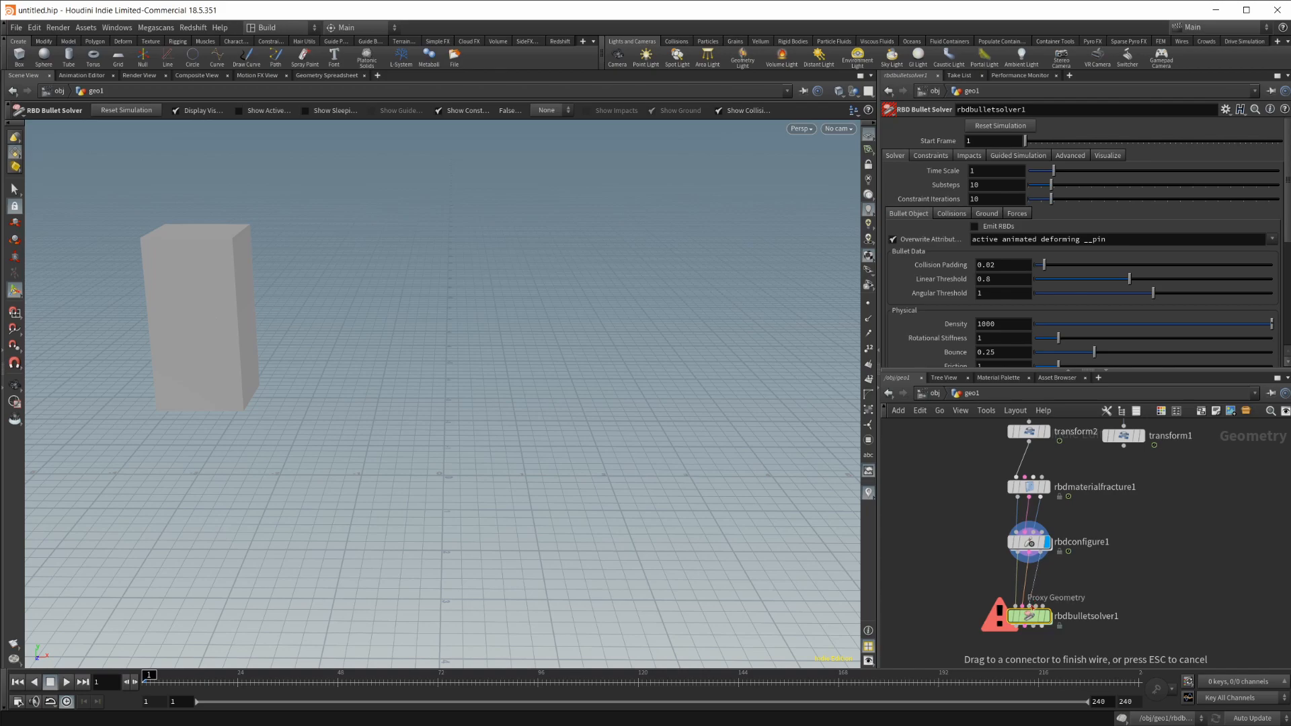
{"action": "left_click", "coordinate": [986, 213]}
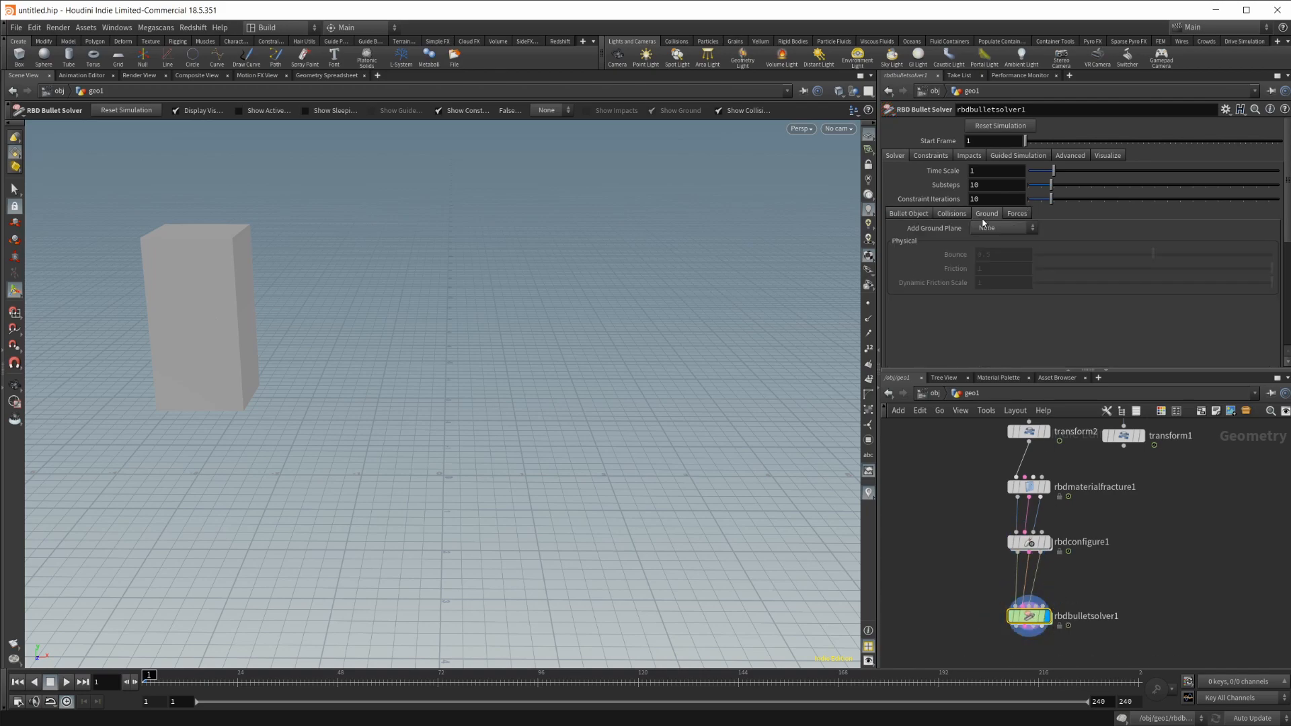
{"action": "left_click", "coordinate": [1003, 228]}
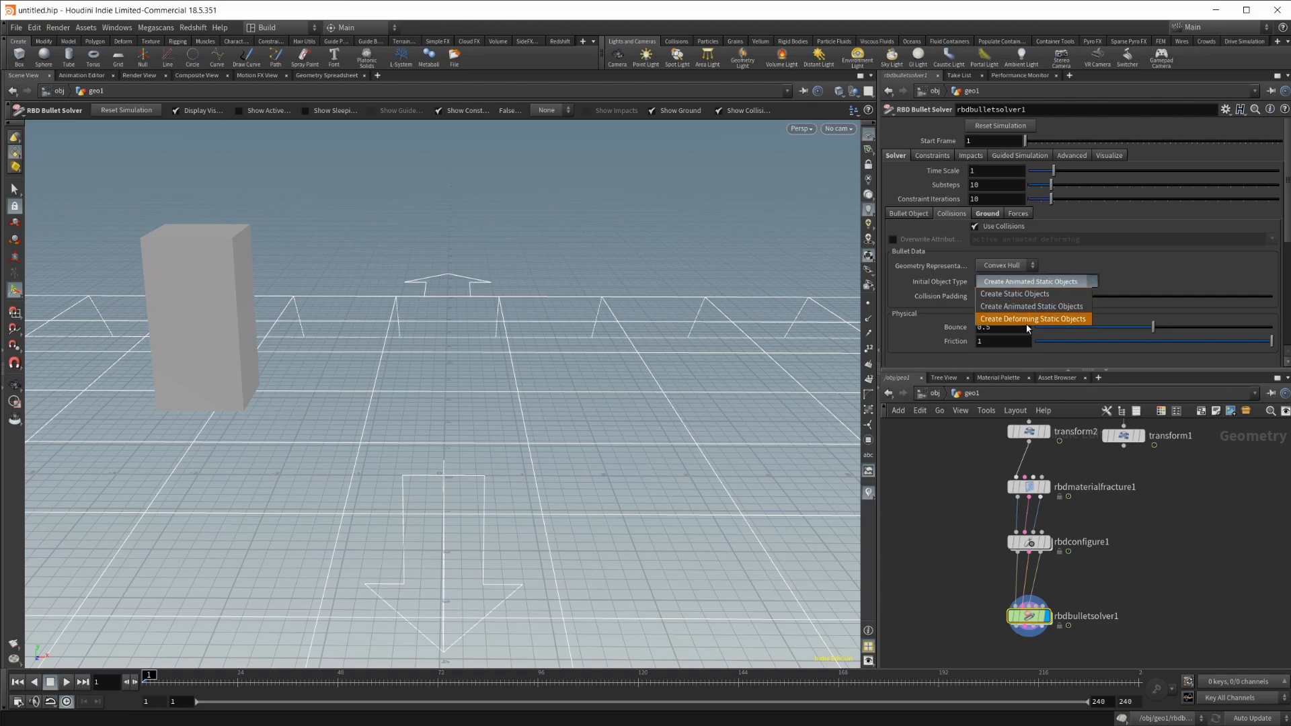
{"action": "left_click", "coordinate": [1033, 319]}
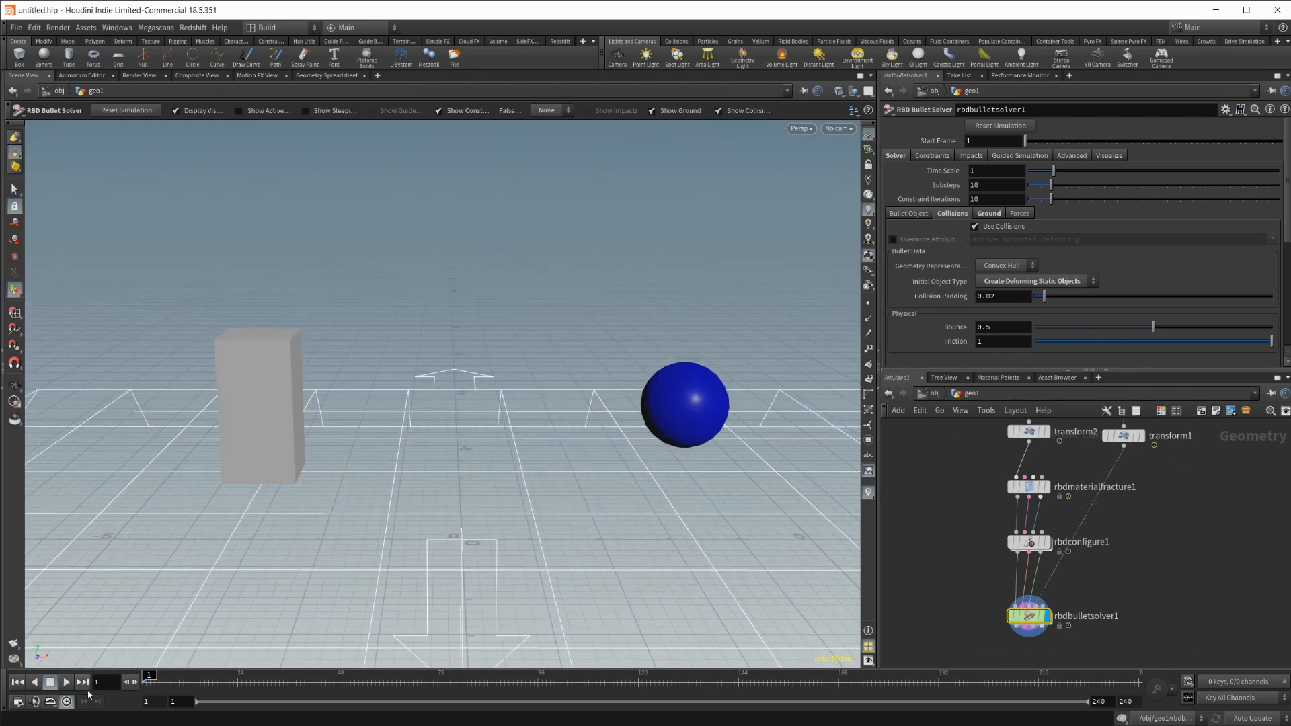
- Play the simulation, stop it, and jump back to the first frame
{"action": "left_click", "coordinate": [65, 681]}
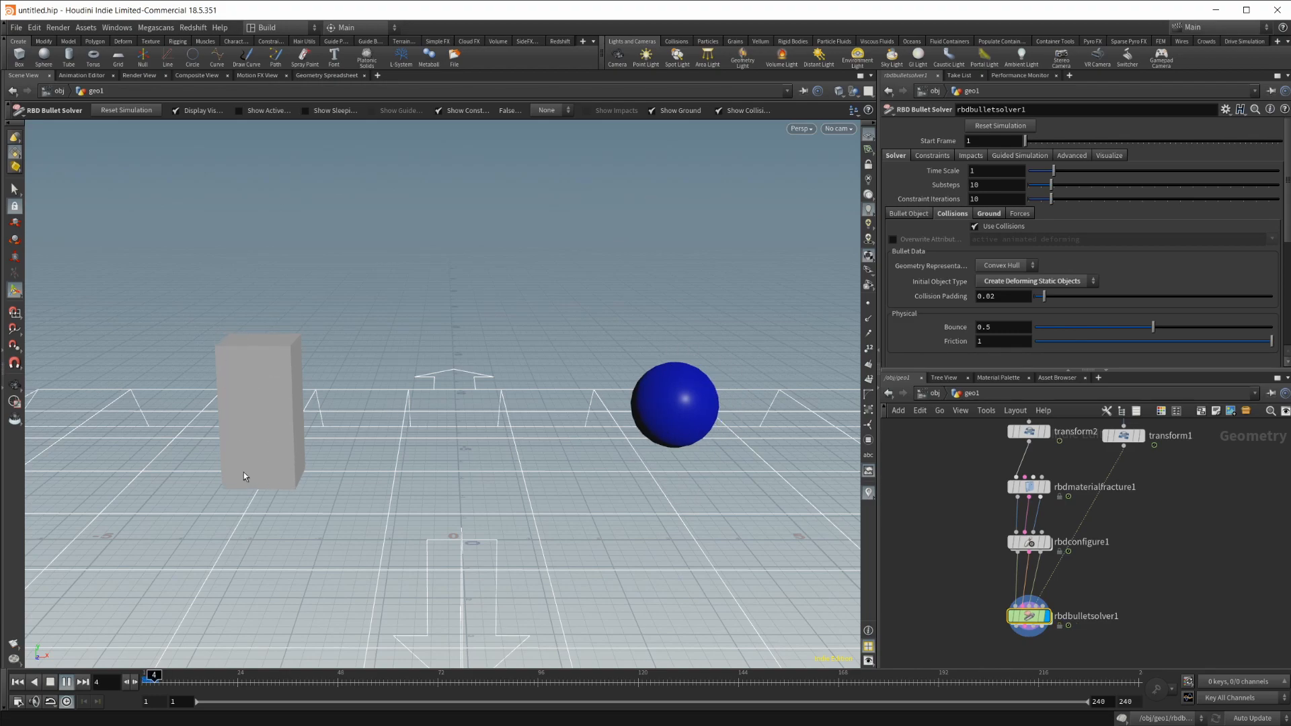
{"action": "left_click", "coordinate": [65, 682]}
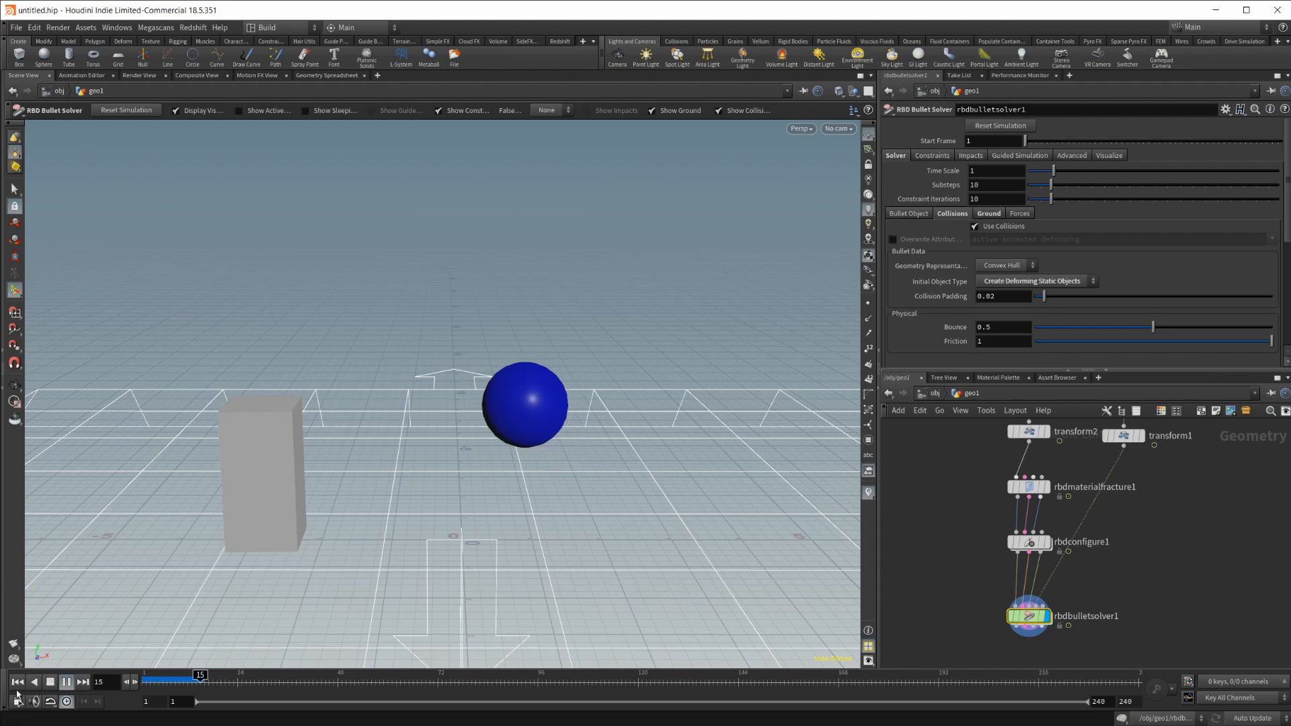
{"action": "left_click", "coordinate": [16, 681]}
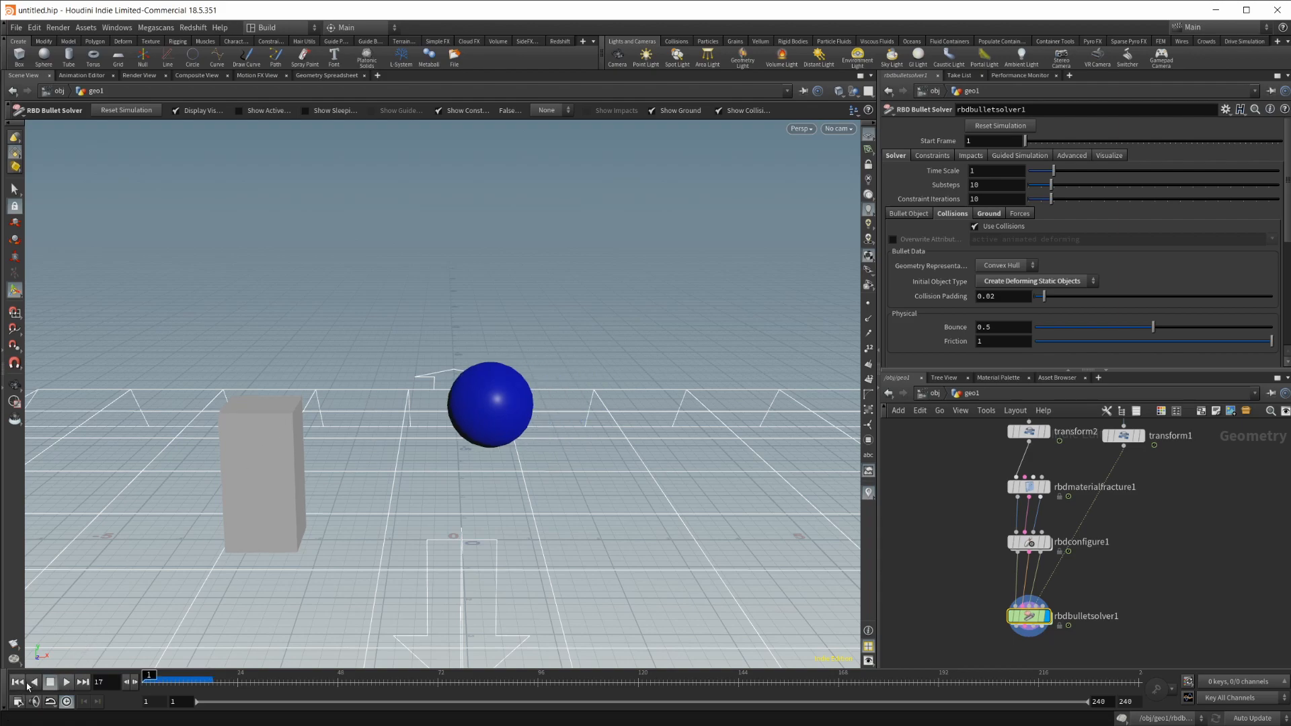
{"action": "left_click", "coordinate": [16, 681]}
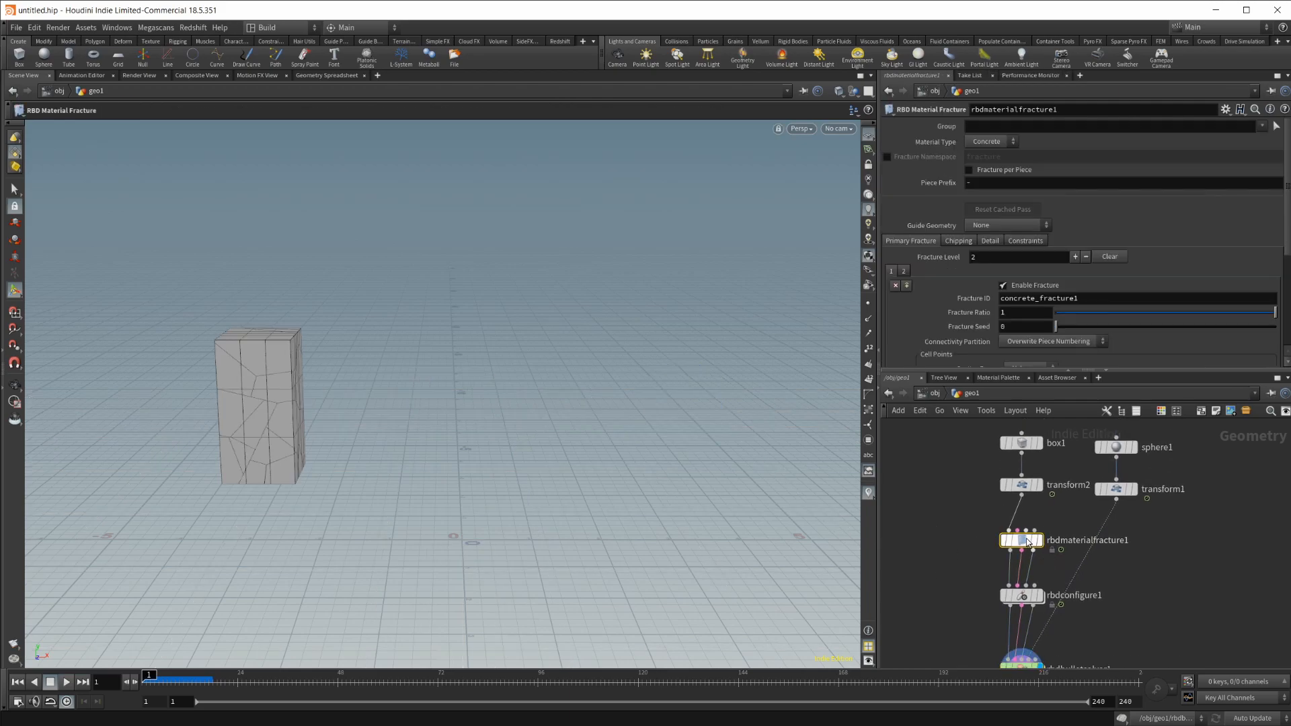
- Enter 500 as the fracture's glue constraint Primary Strength
{"action": "left_click", "coordinate": [1024, 240]}
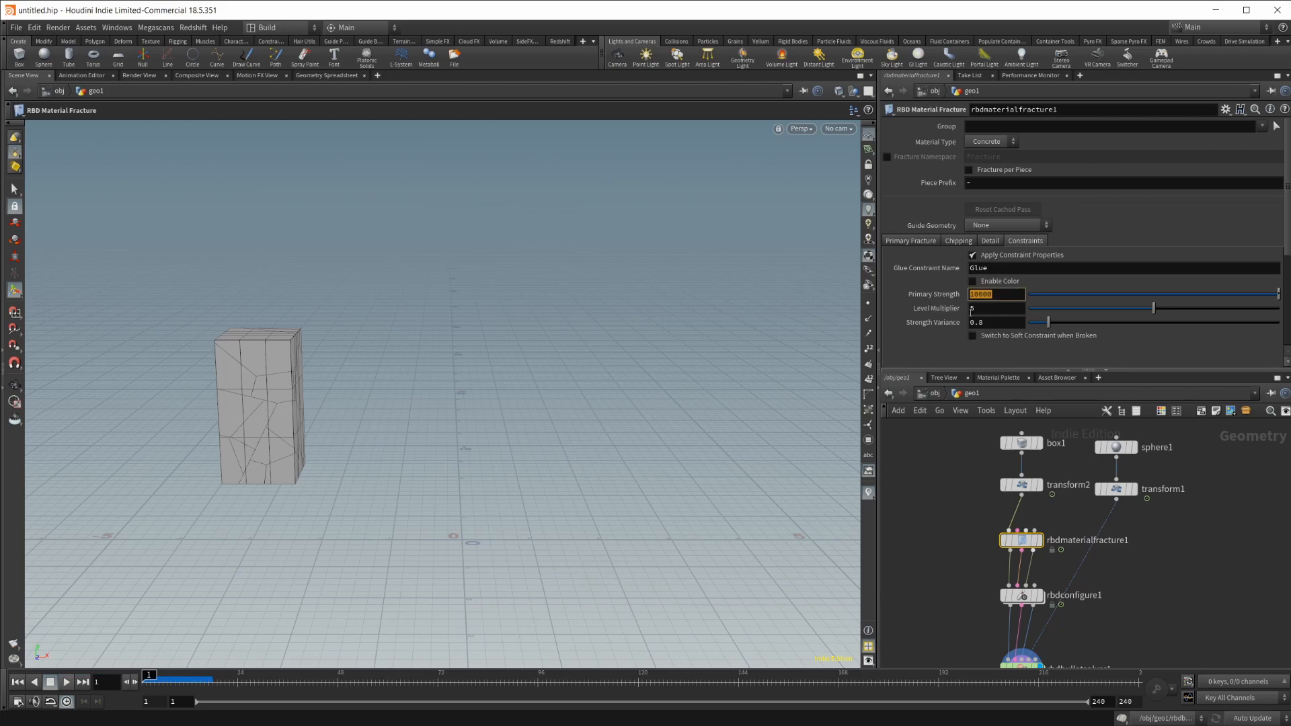
{"action": "type", "text": "500"}
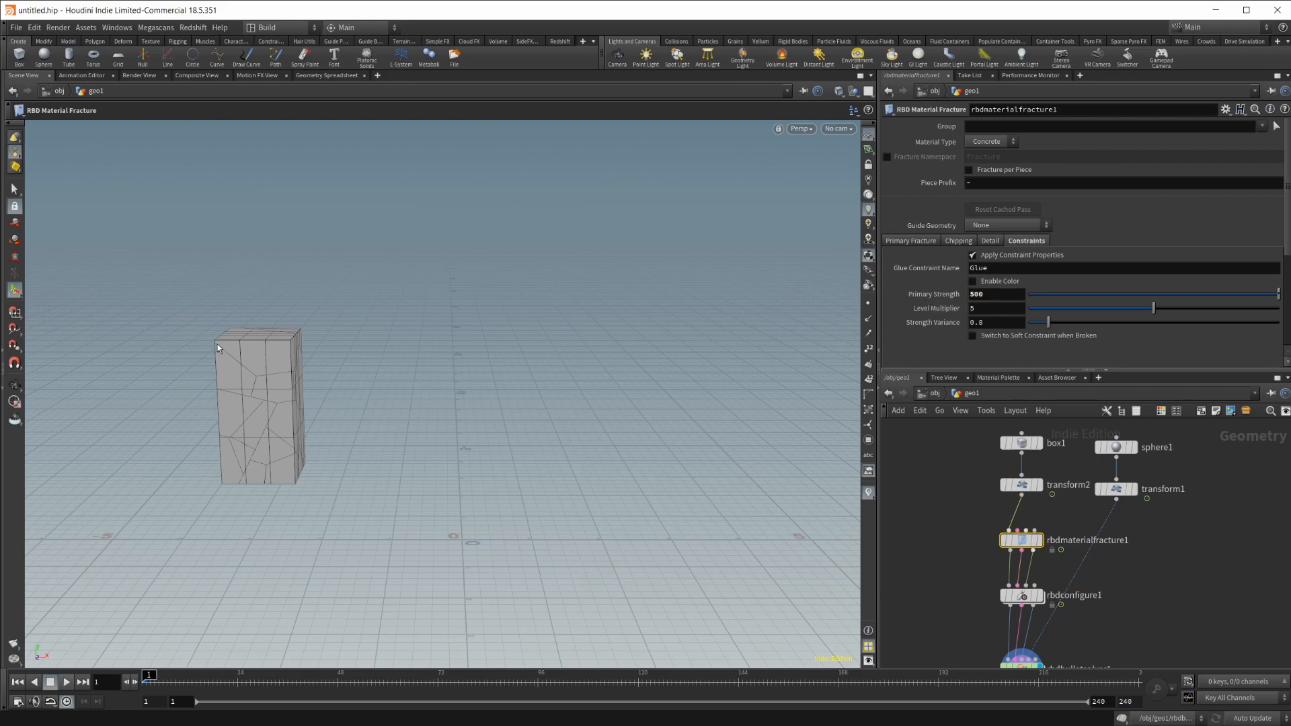
{"action": "mouse_move", "coordinate": [578, 516]}
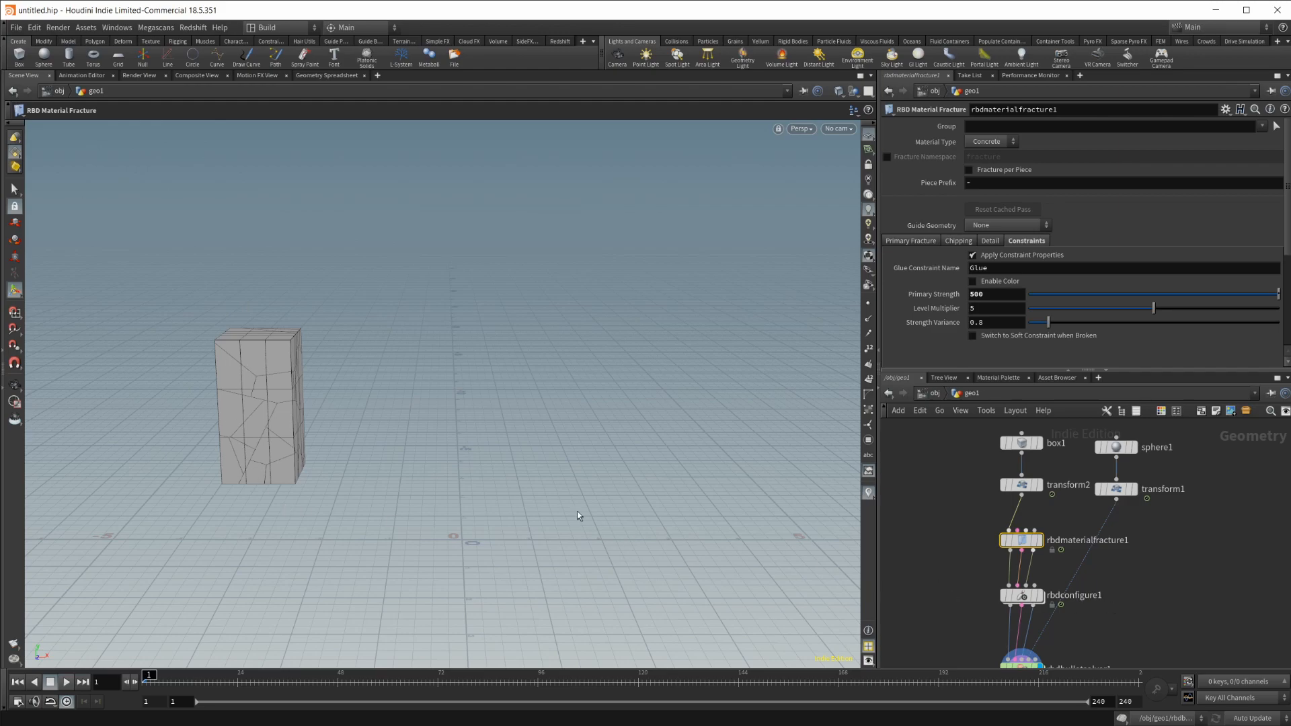
{"action": "mouse_move", "coordinate": [93, 389]}
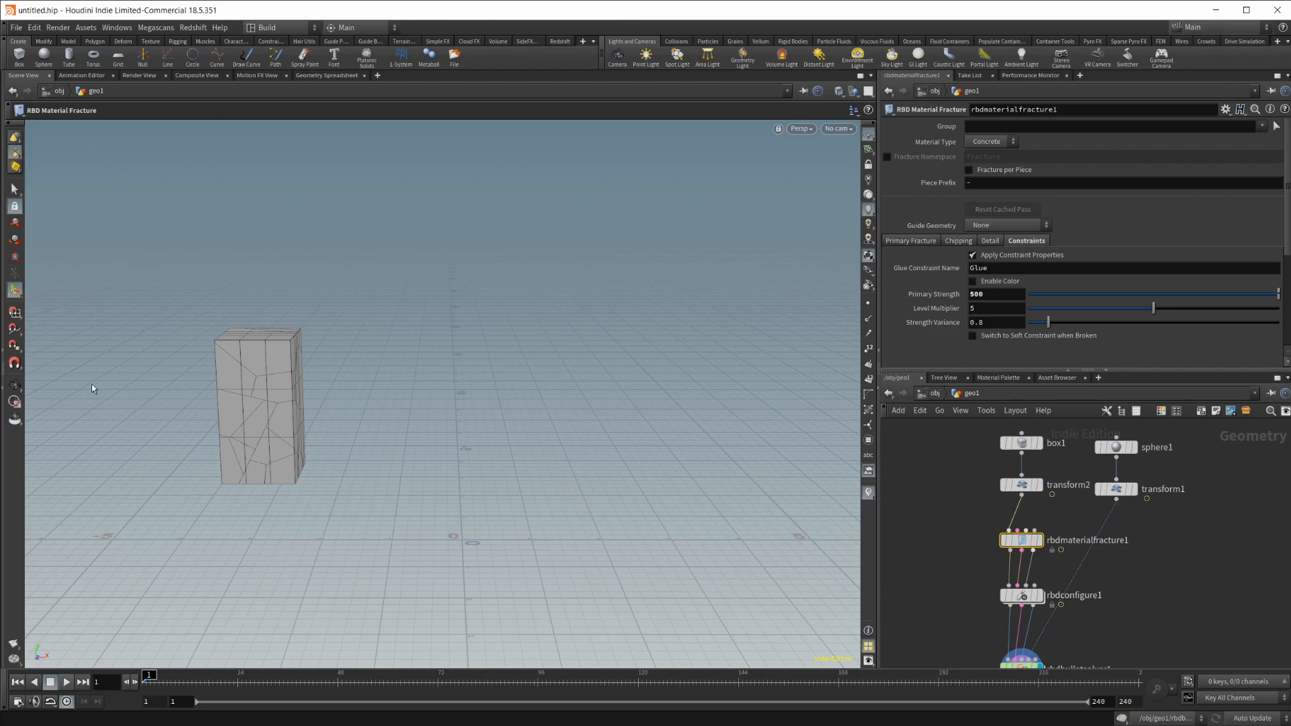
{"action": "scroll", "scroll_direction": "down", "scroll_amount": 3}
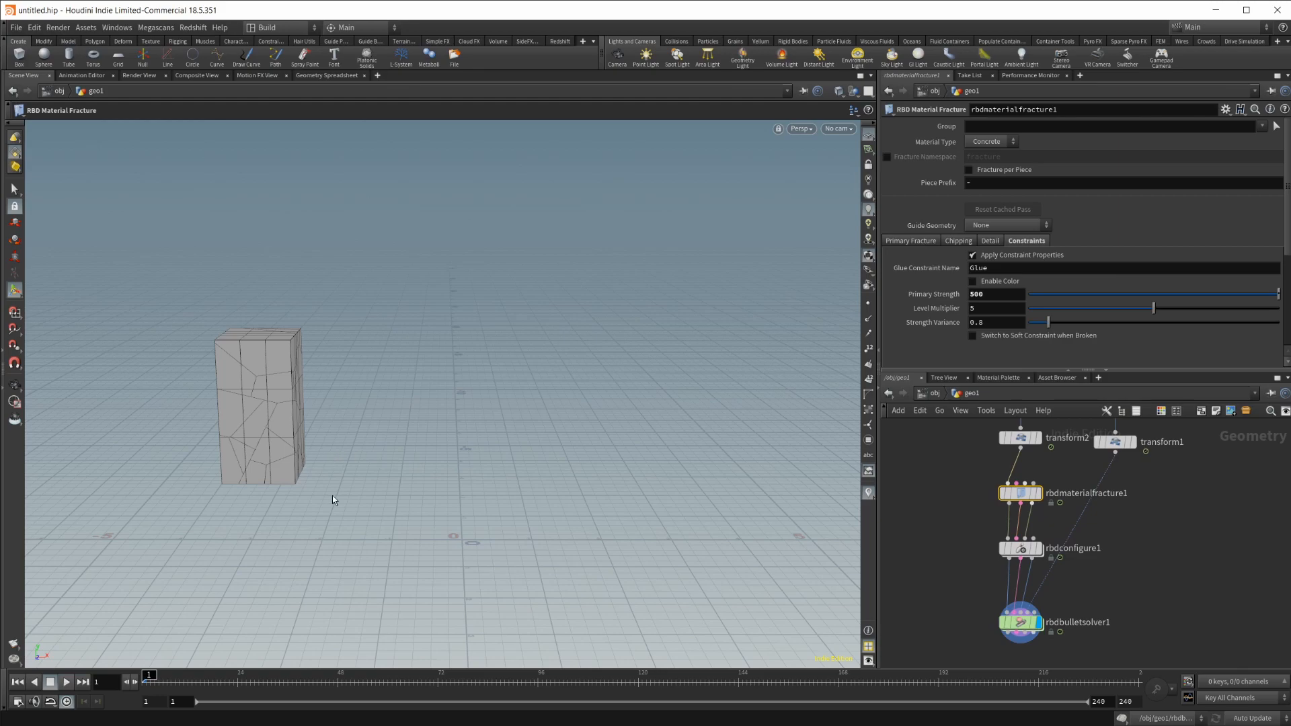
{"action": "mouse_move", "coordinate": [968, 588]}
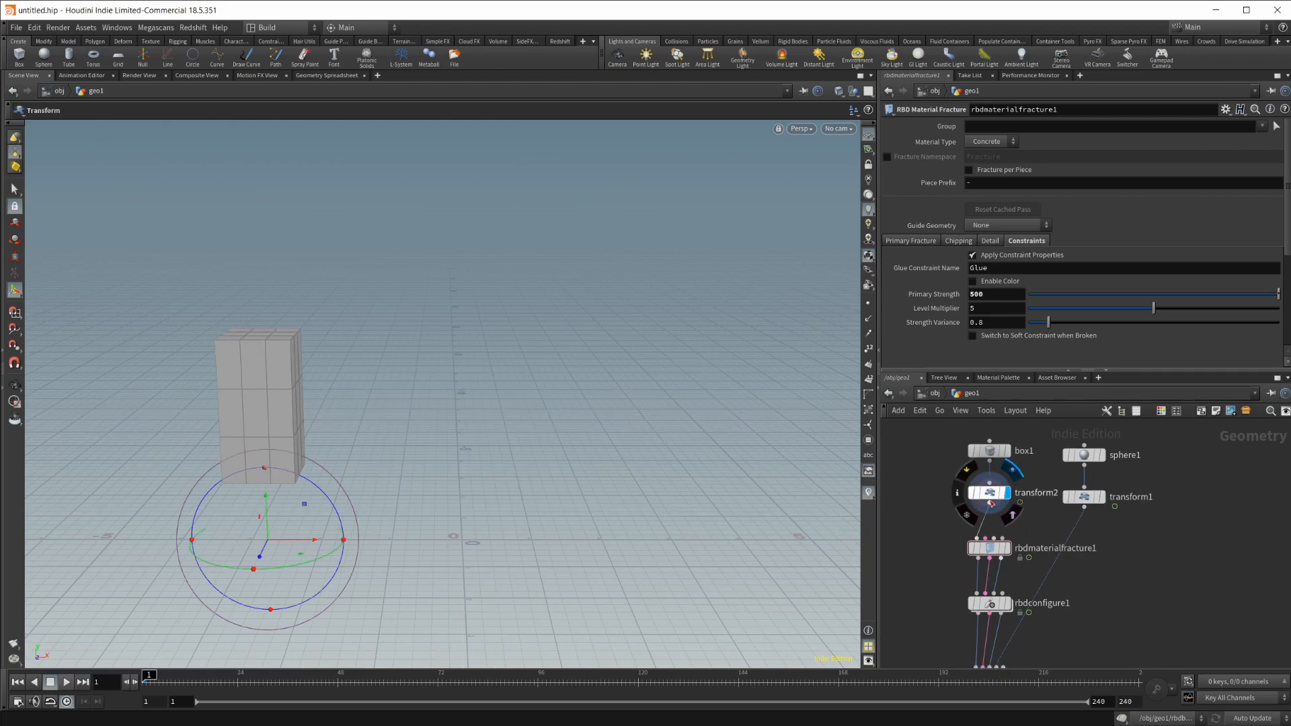
- Select transform1, play and stop the timeline, then step back to frame 17
{"action": "left_click", "coordinate": [1082, 496]}
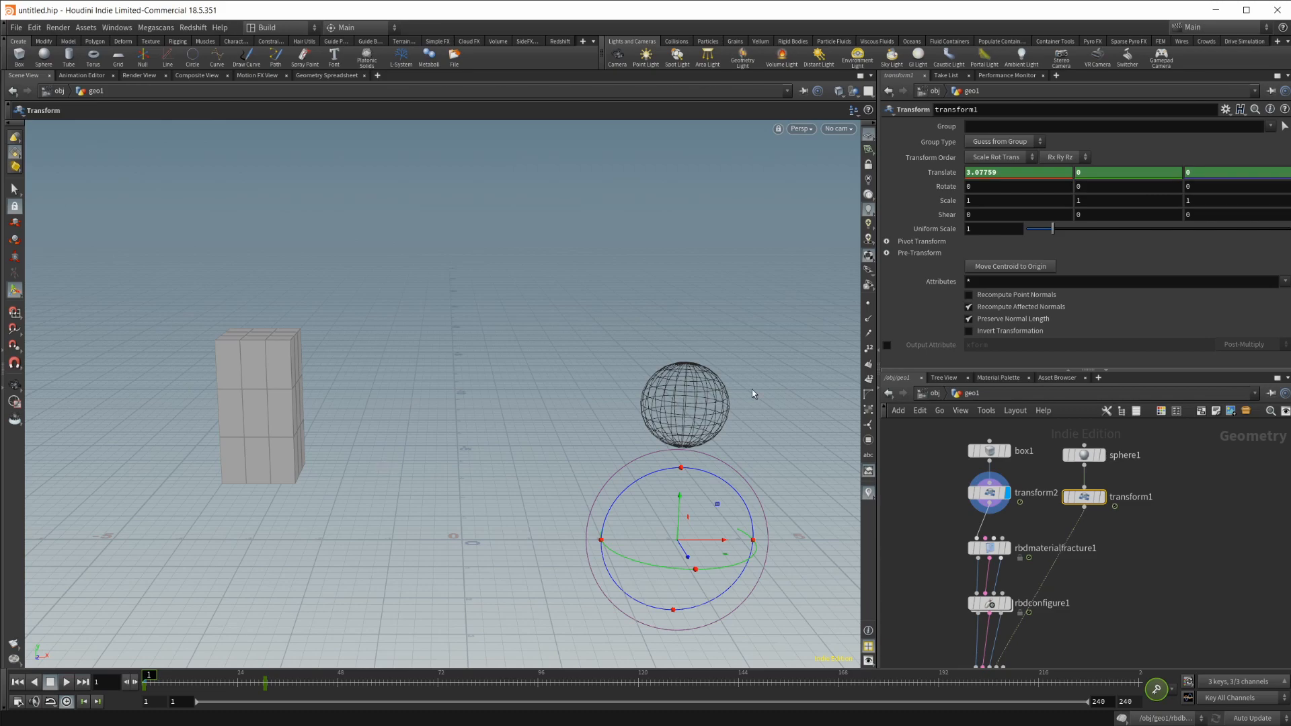
{"action": "left_click", "coordinate": [65, 682]}
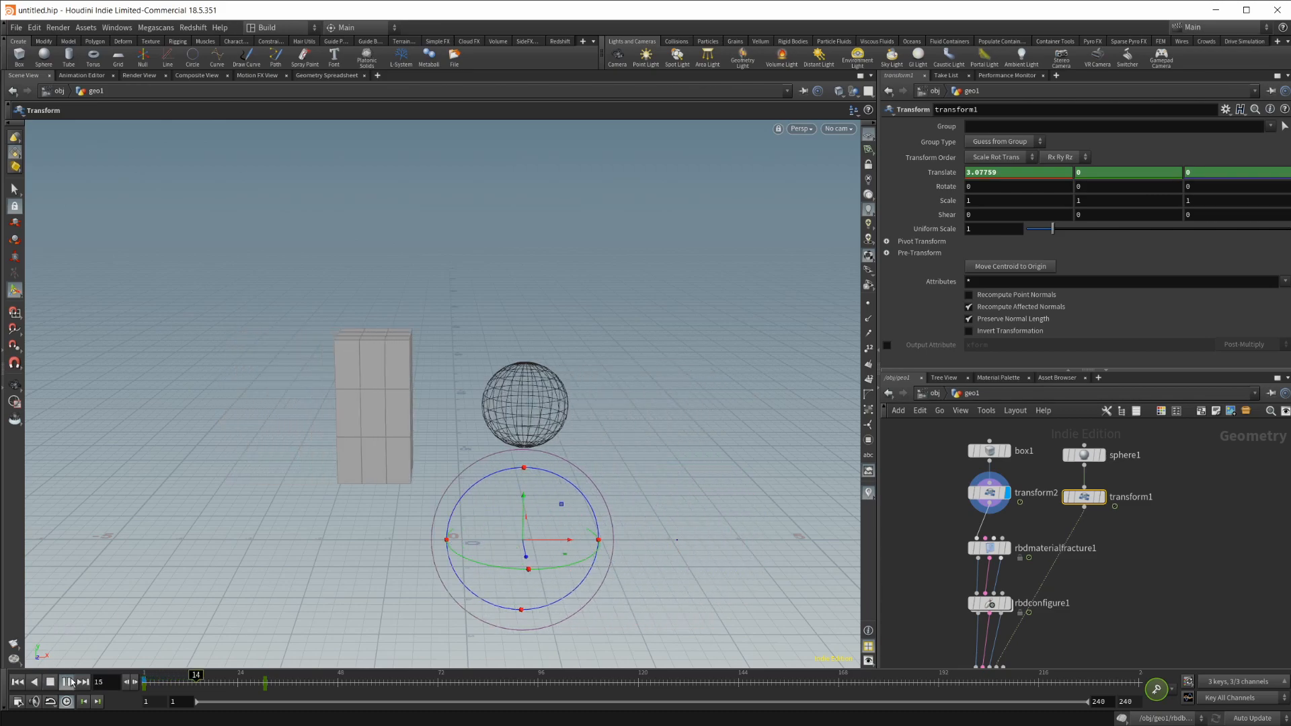
{"action": "left_click", "coordinate": [64, 682]}
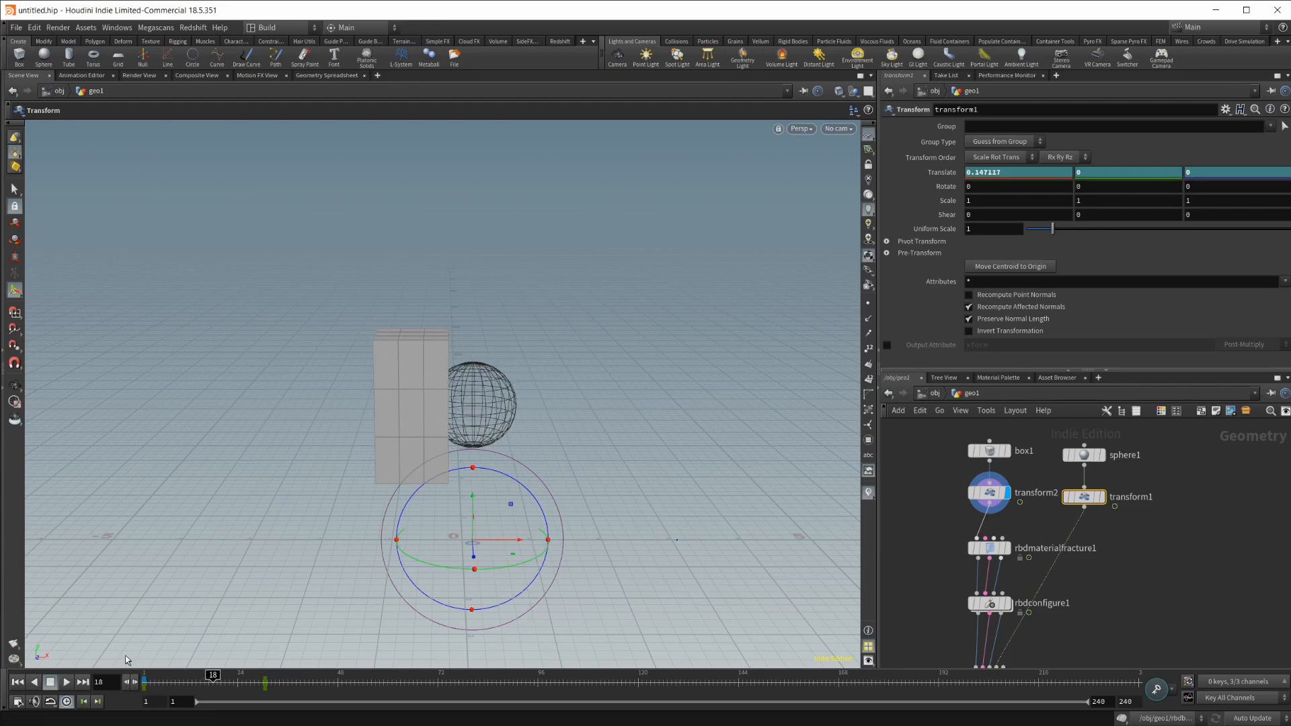
{"action": "left_click", "coordinate": [208, 675]}
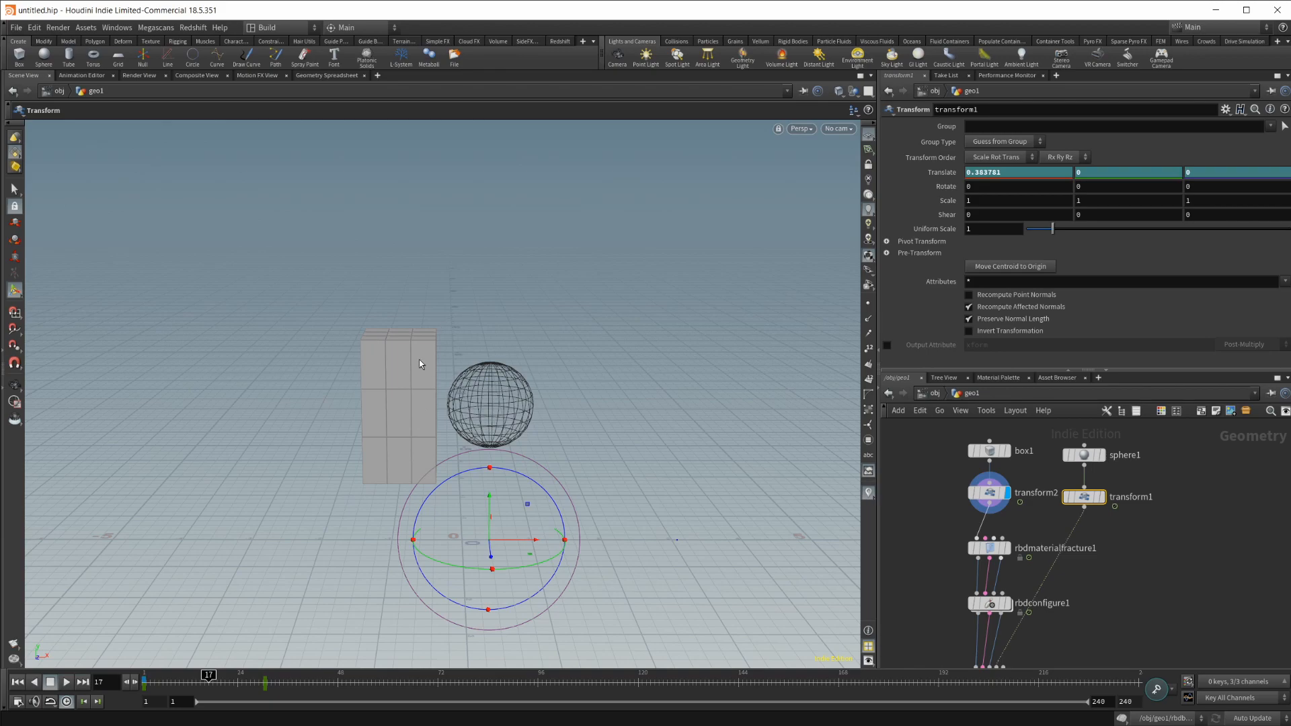
{"action": "mouse_move", "coordinate": [189, 656]}
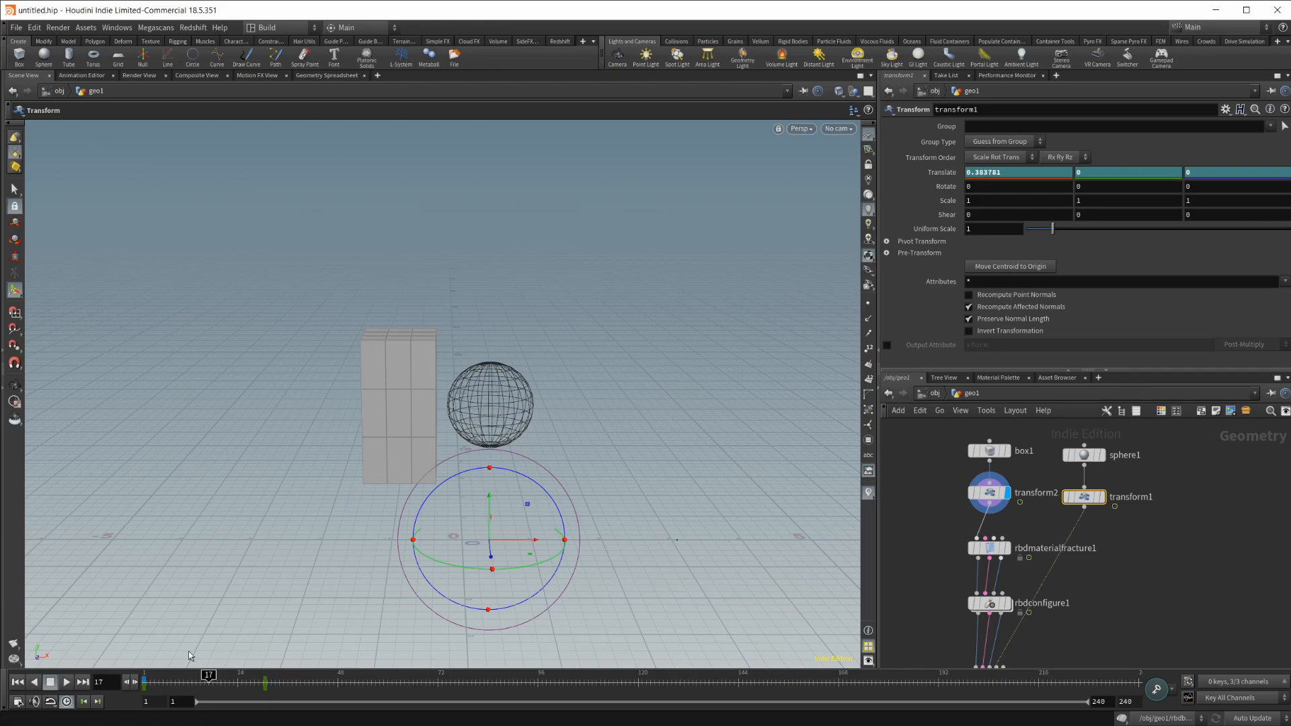
{"action": "mouse_move", "coordinate": [1119, 636]}
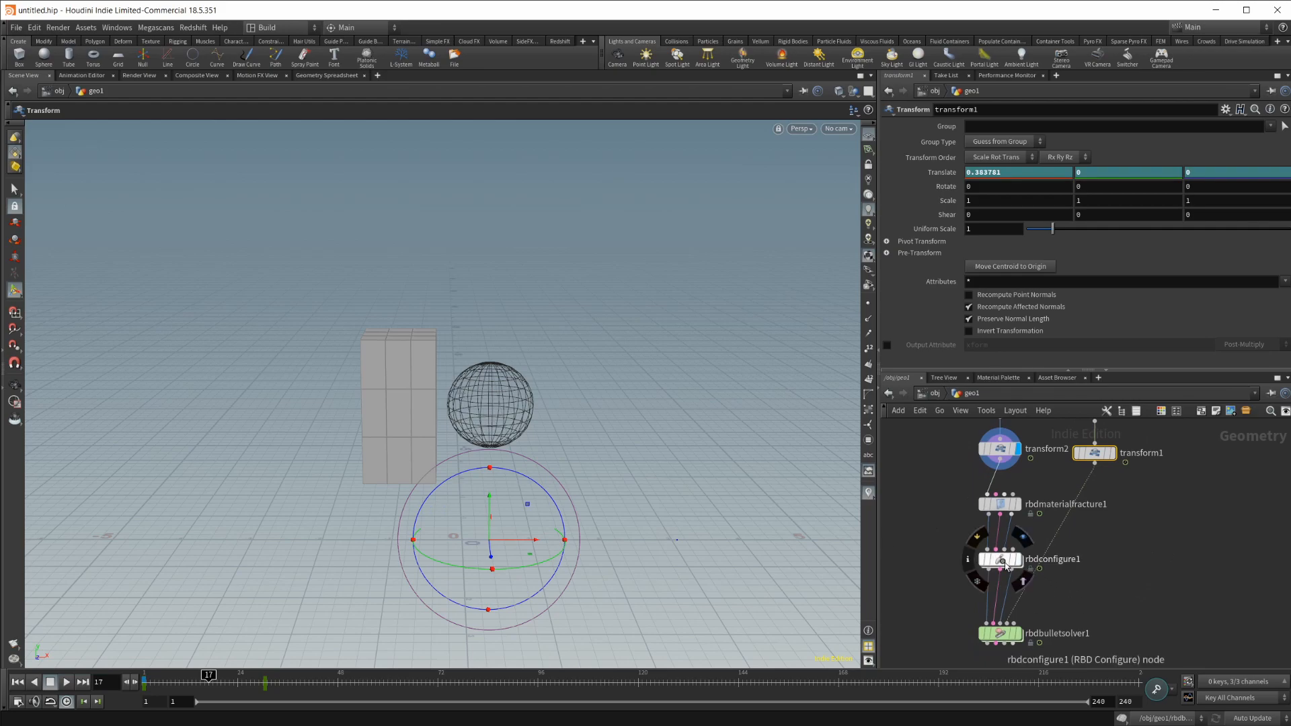
- In rbdconfigure1, enable Deforming and keyframe Active 0 and Deforming 1 at frame 17
{"action": "left_click", "coordinate": [1001, 559]}
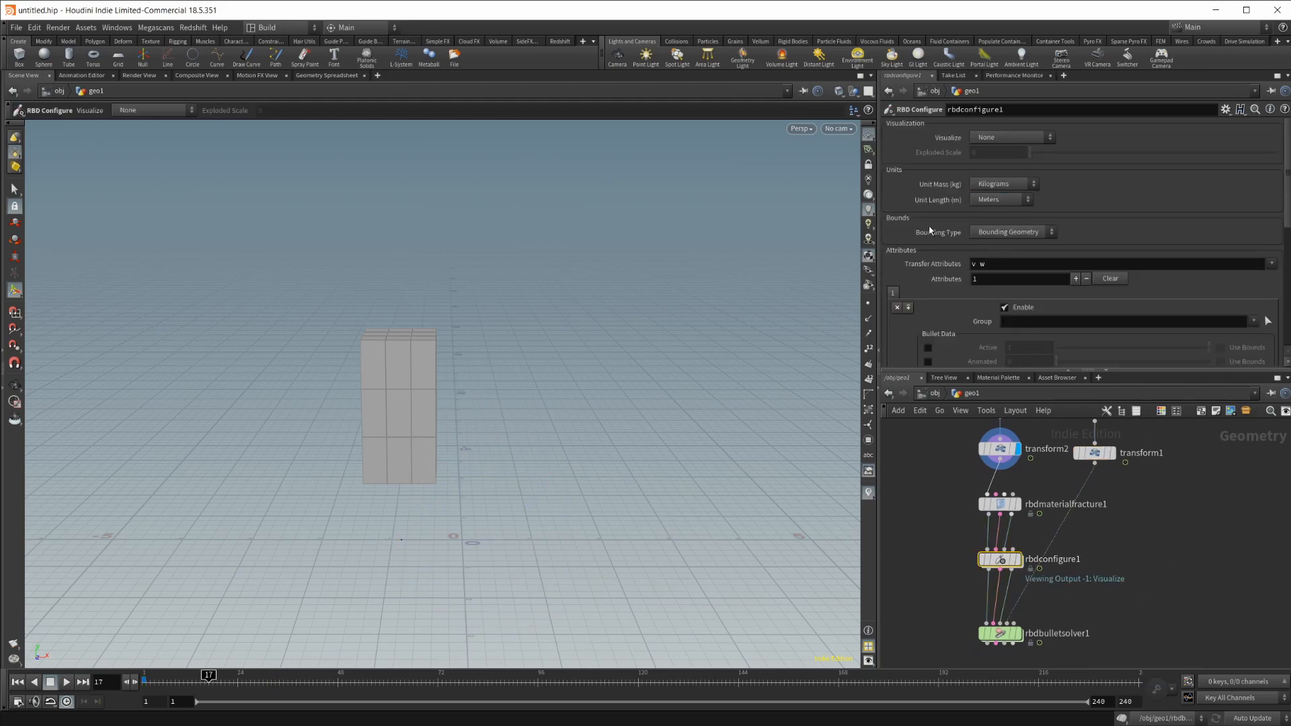
{"action": "scroll", "scroll_direction": "down", "scroll_amount": 3}
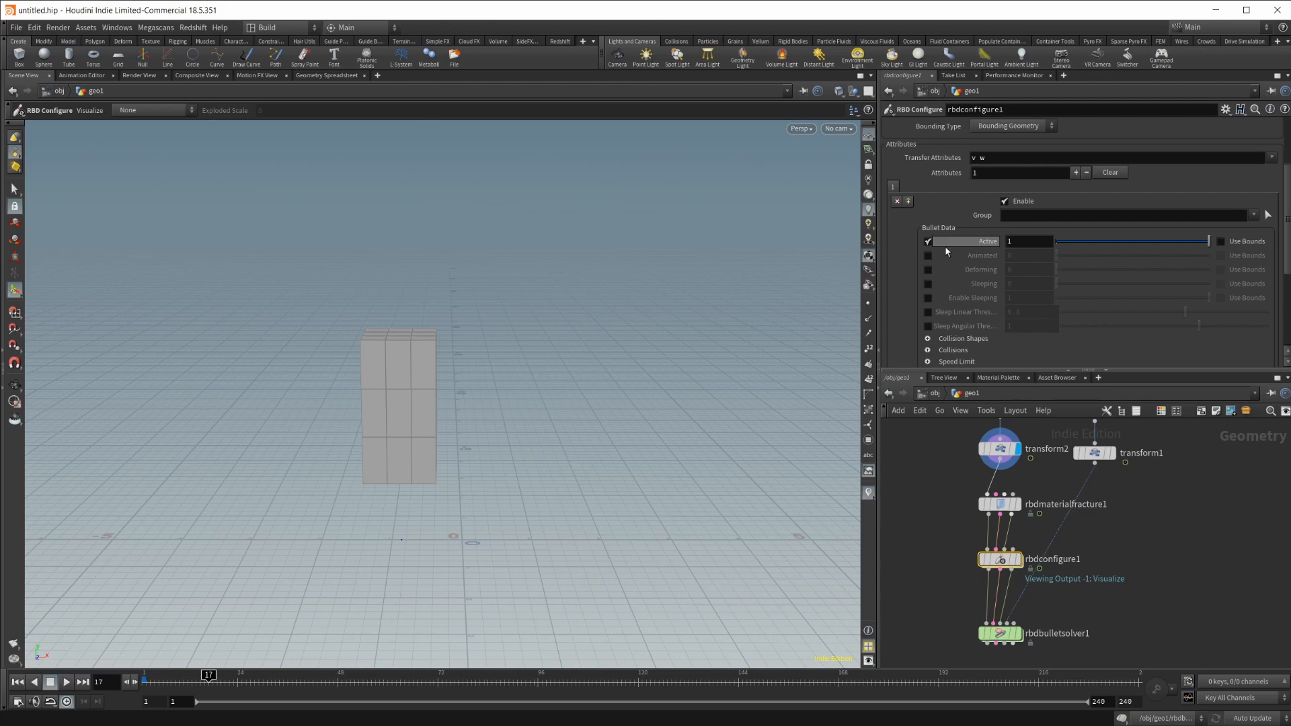
{"action": "left_click", "coordinate": [928, 269]}
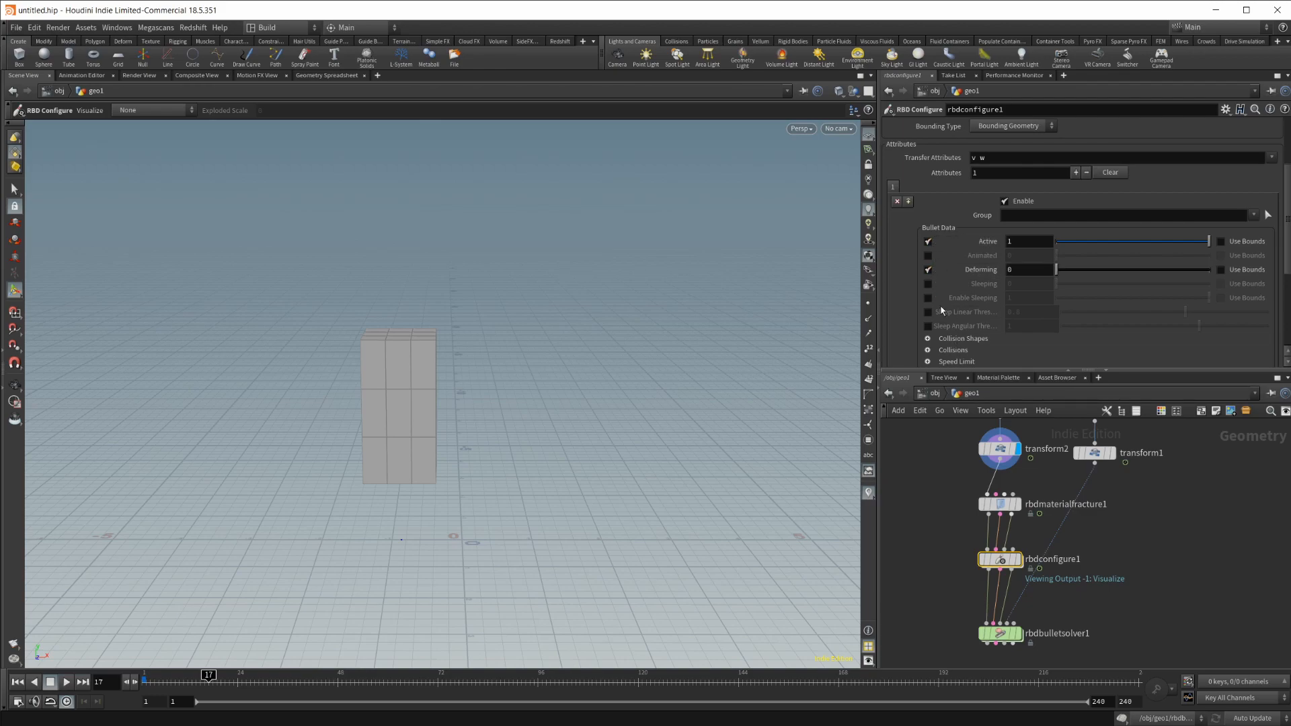
{"action": "mouse_move", "coordinate": [1080, 249]}
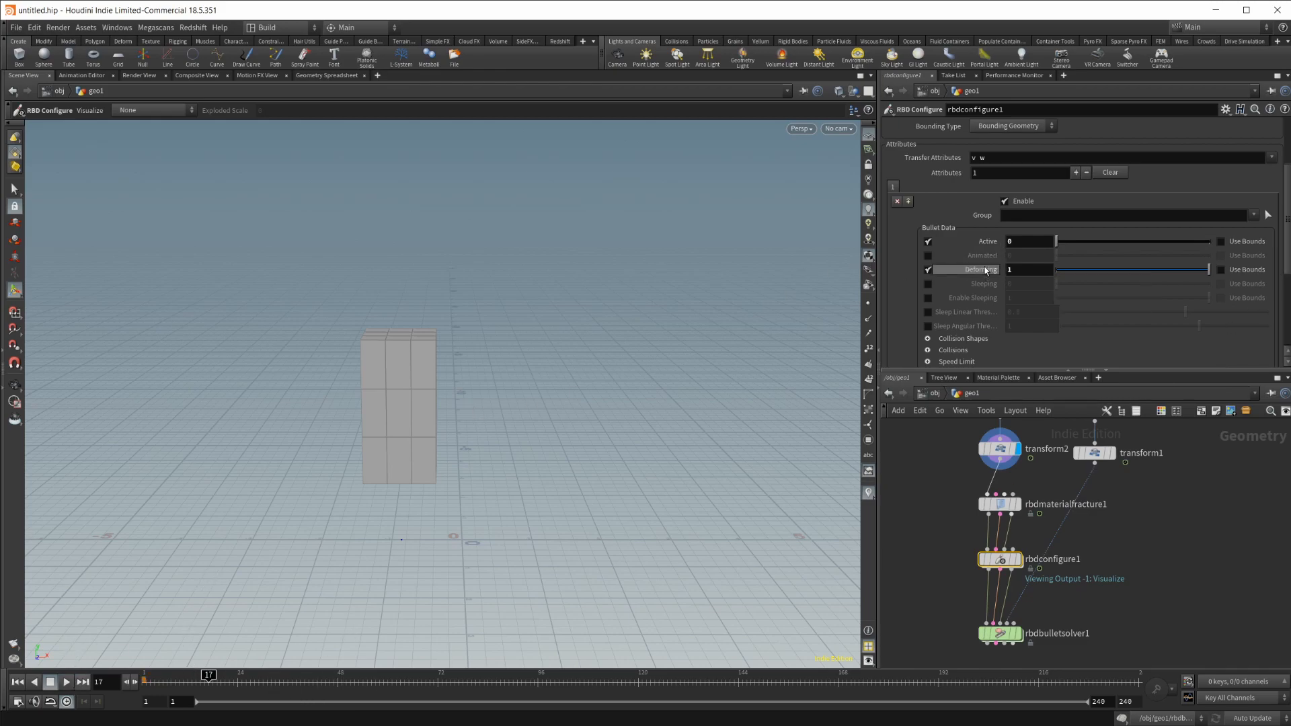
{"action": "left_click", "coordinate": [1029, 269]}
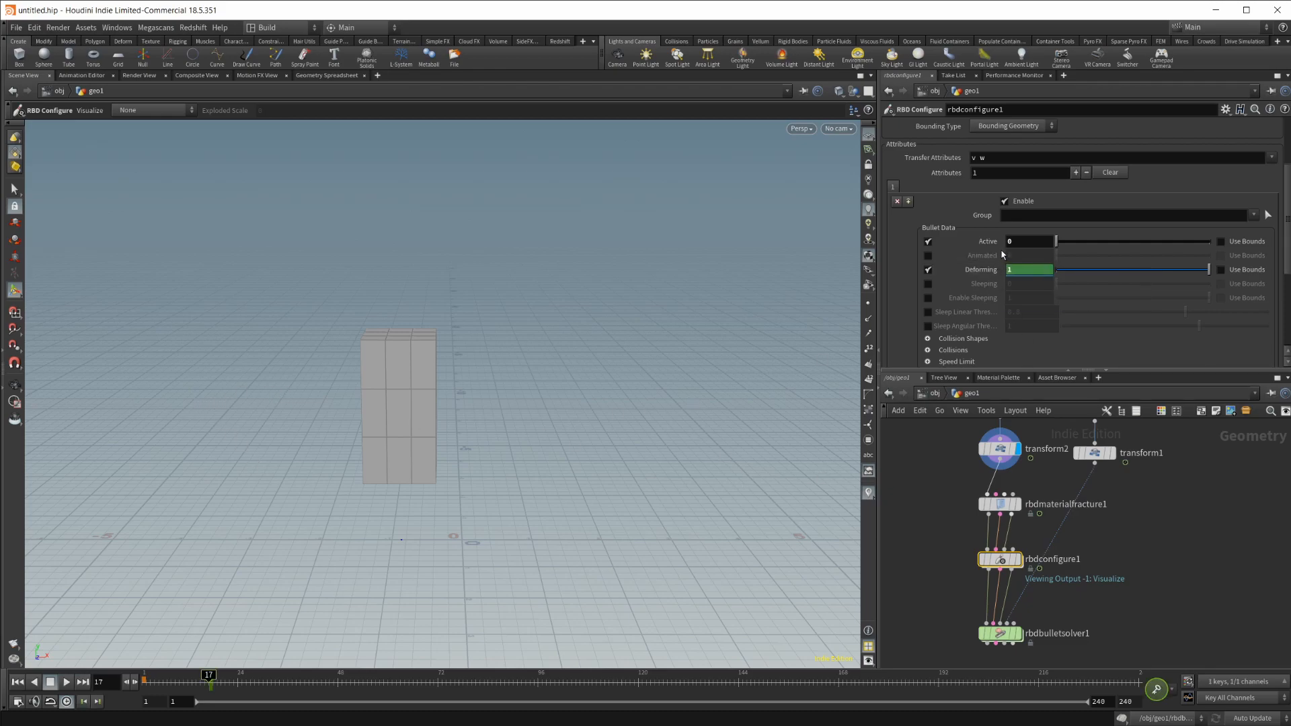
{"action": "left_click", "coordinate": [1029, 242]}
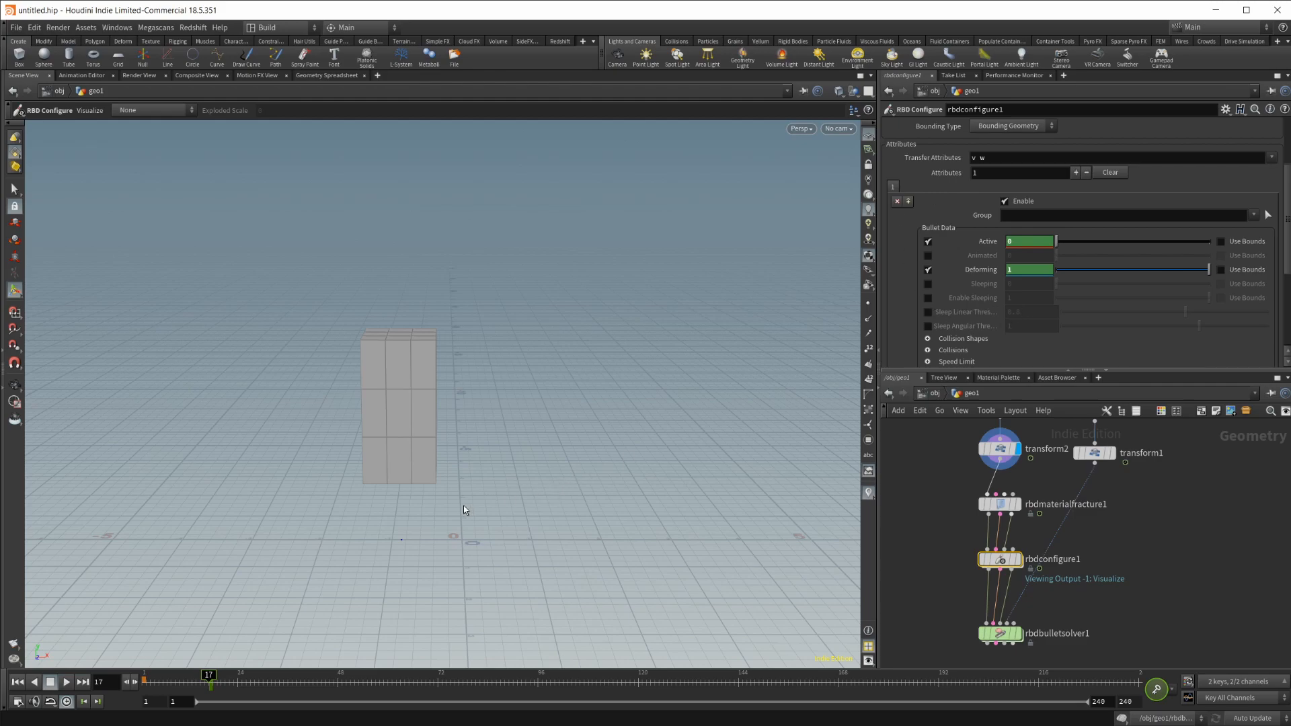
{"action": "mouse_move", "coordinate": [1000, 633]}
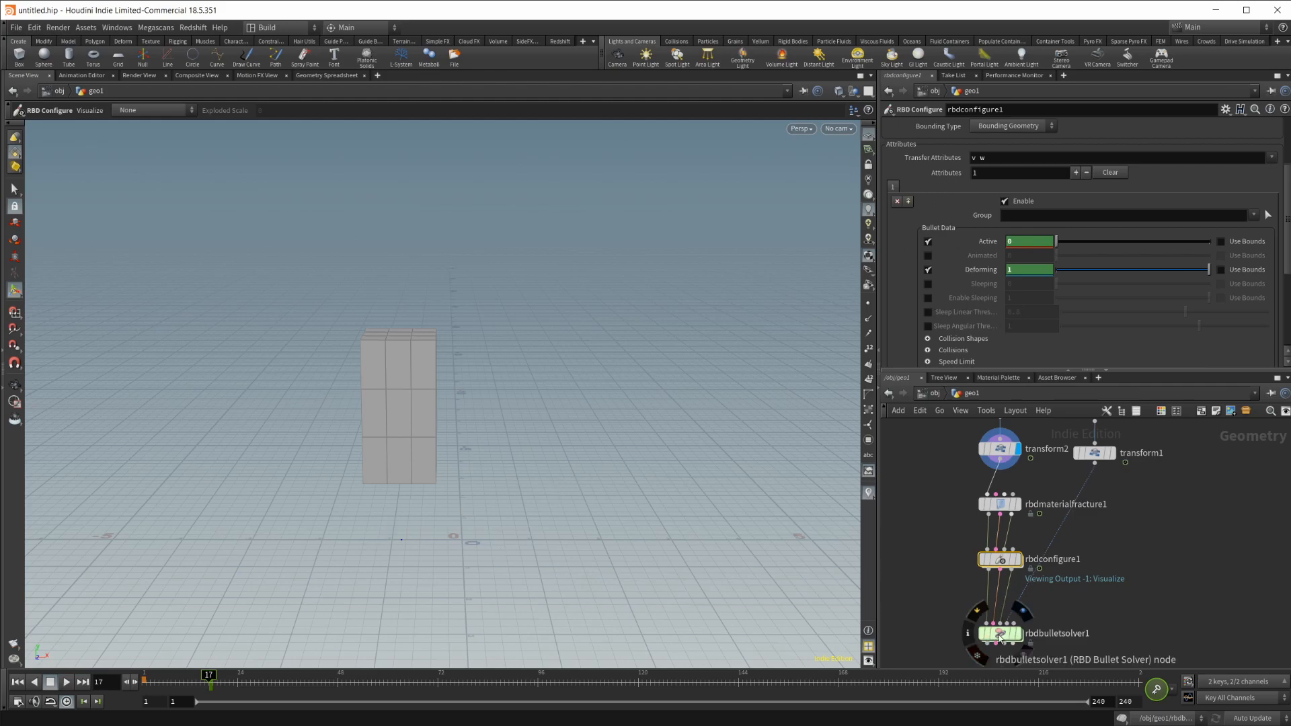
{"action": "mouse_move", "coordinate": [357, 433]}
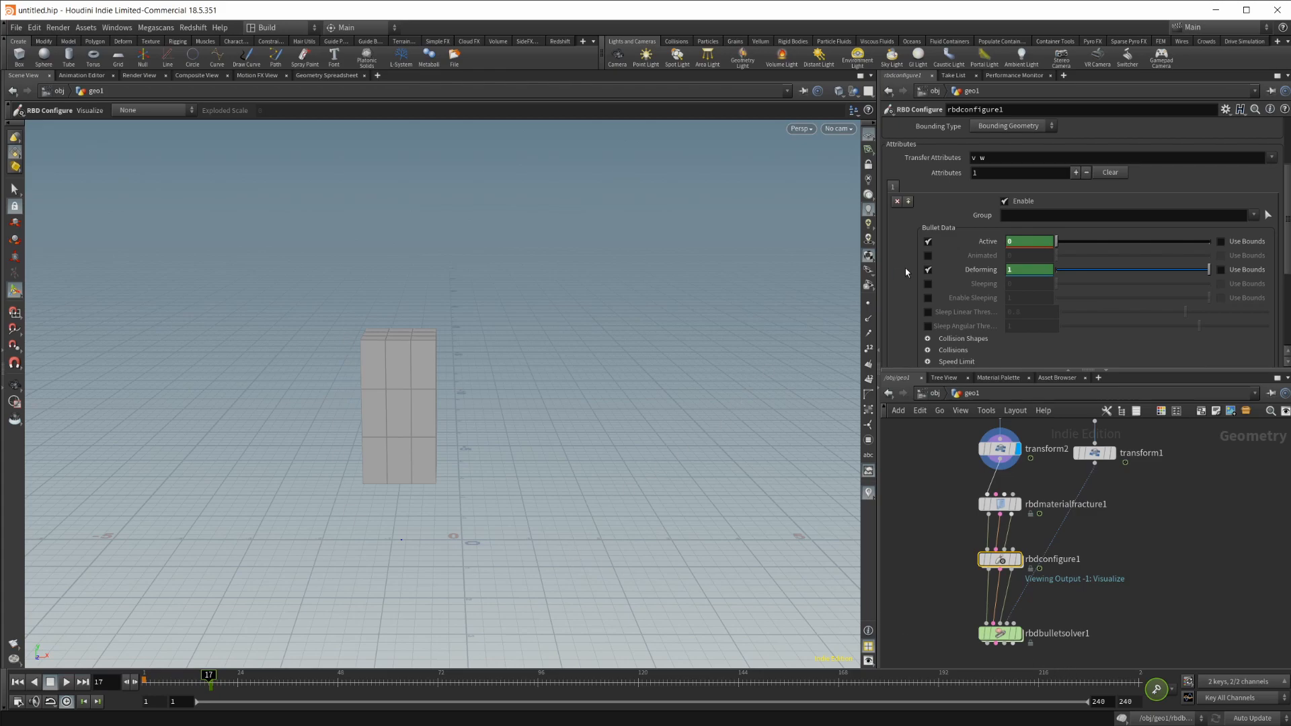
{"action": "mouse_move", "coordinate": [922, 356]}
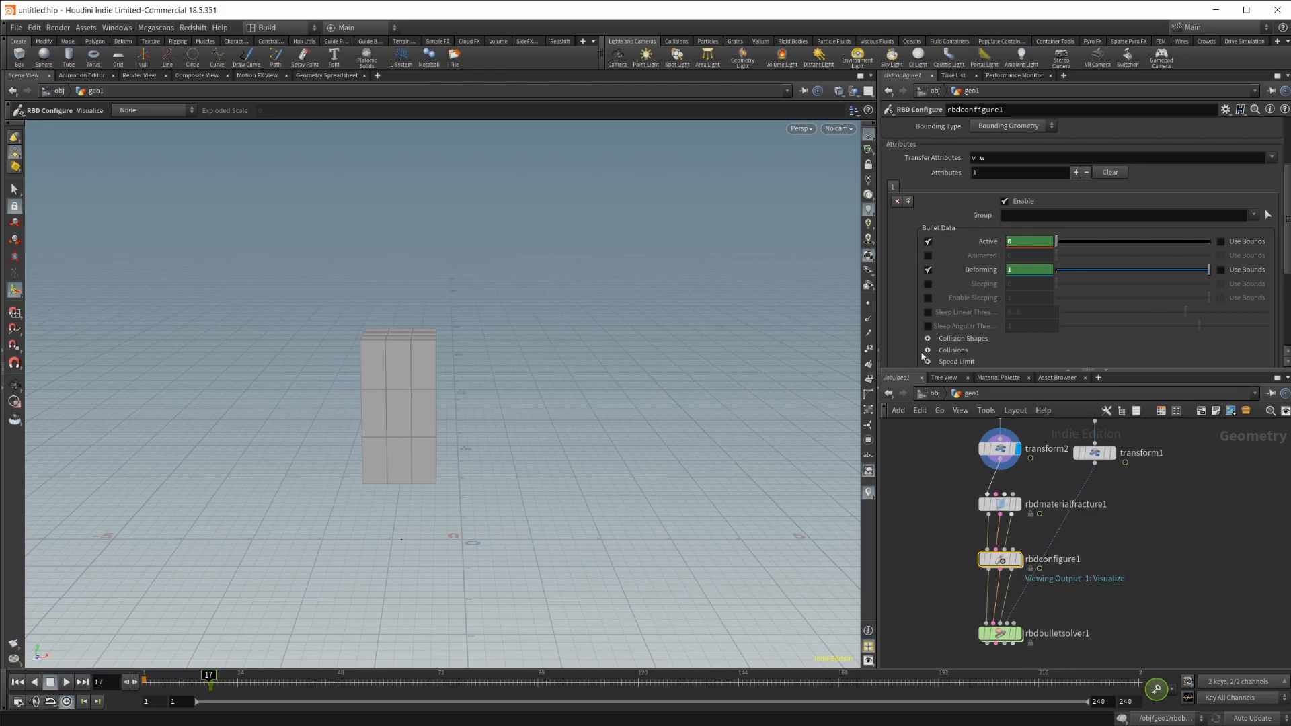
{"action": "mouse_move", "coordinate": [249, 385]}
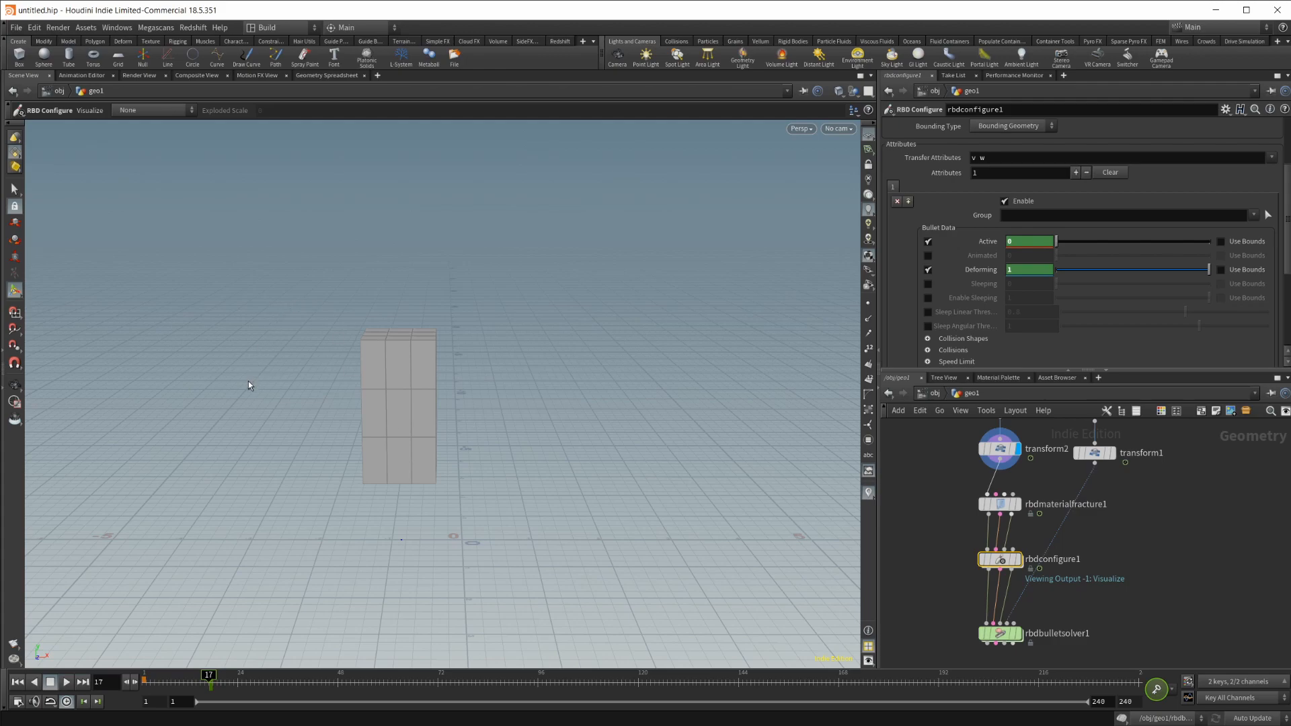
{"action": "mouse_move", "coordinate": [767, 538]}
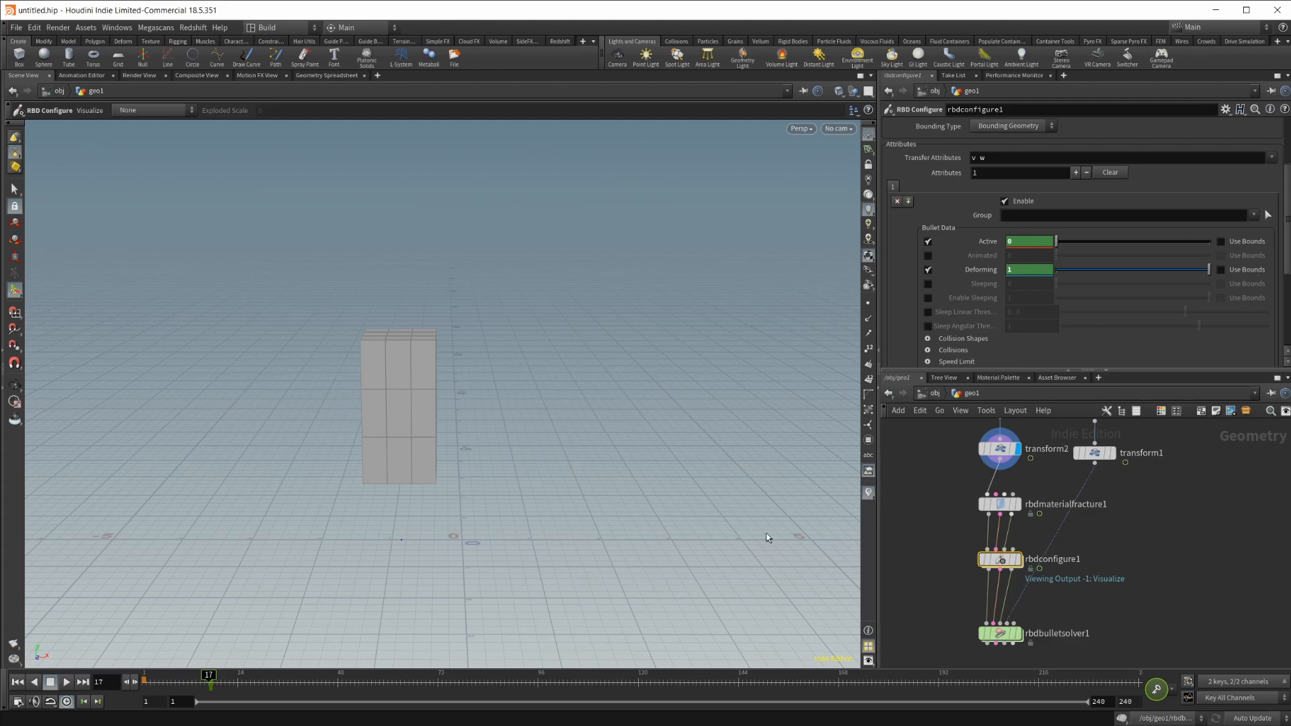
{"action": "mouse_move", "coordinate": [233, 439]}
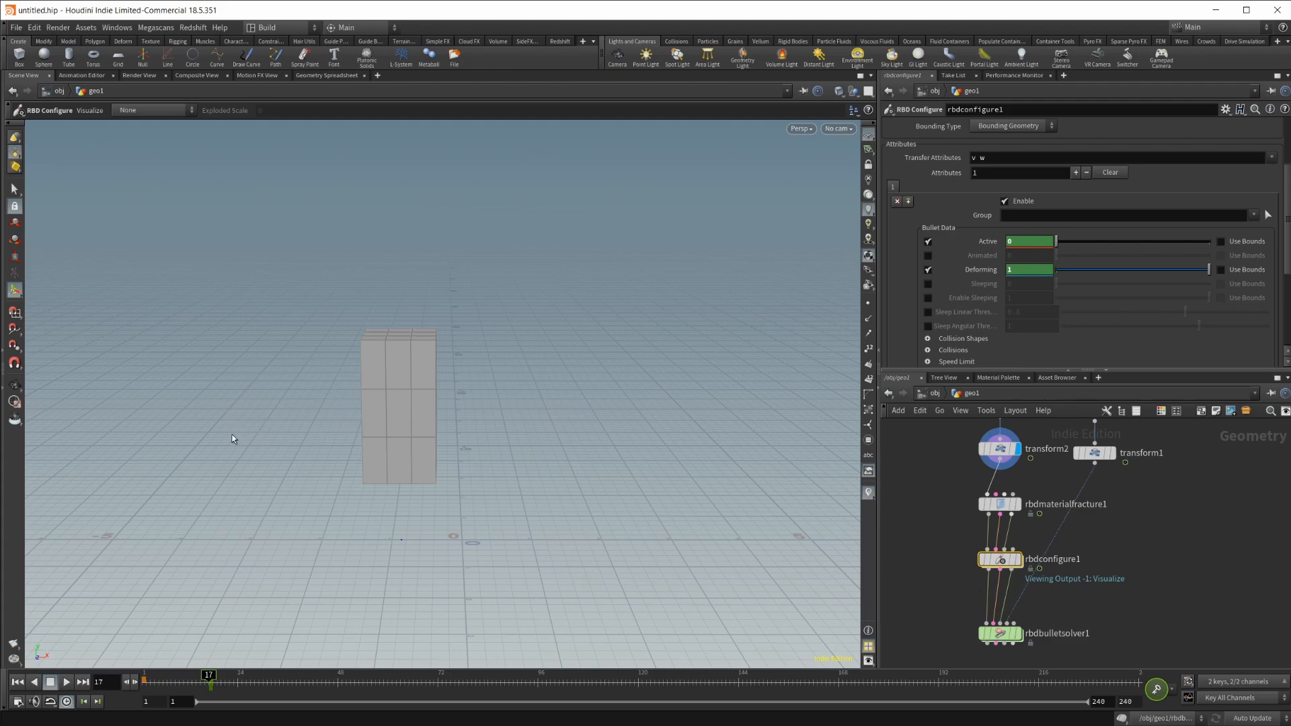
{"action": "mouse_move", "coordinate": [707, 380]}
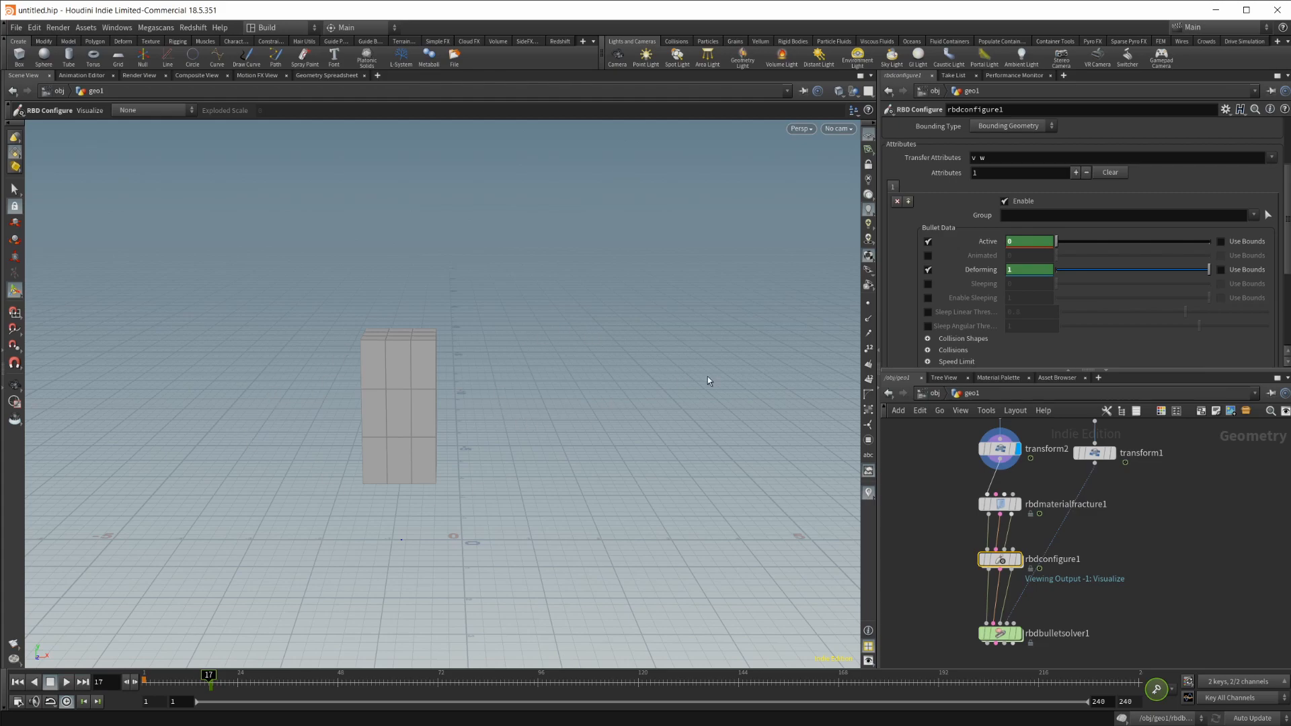
{"action": "mouse_move", "coordinate": [829, 468]}
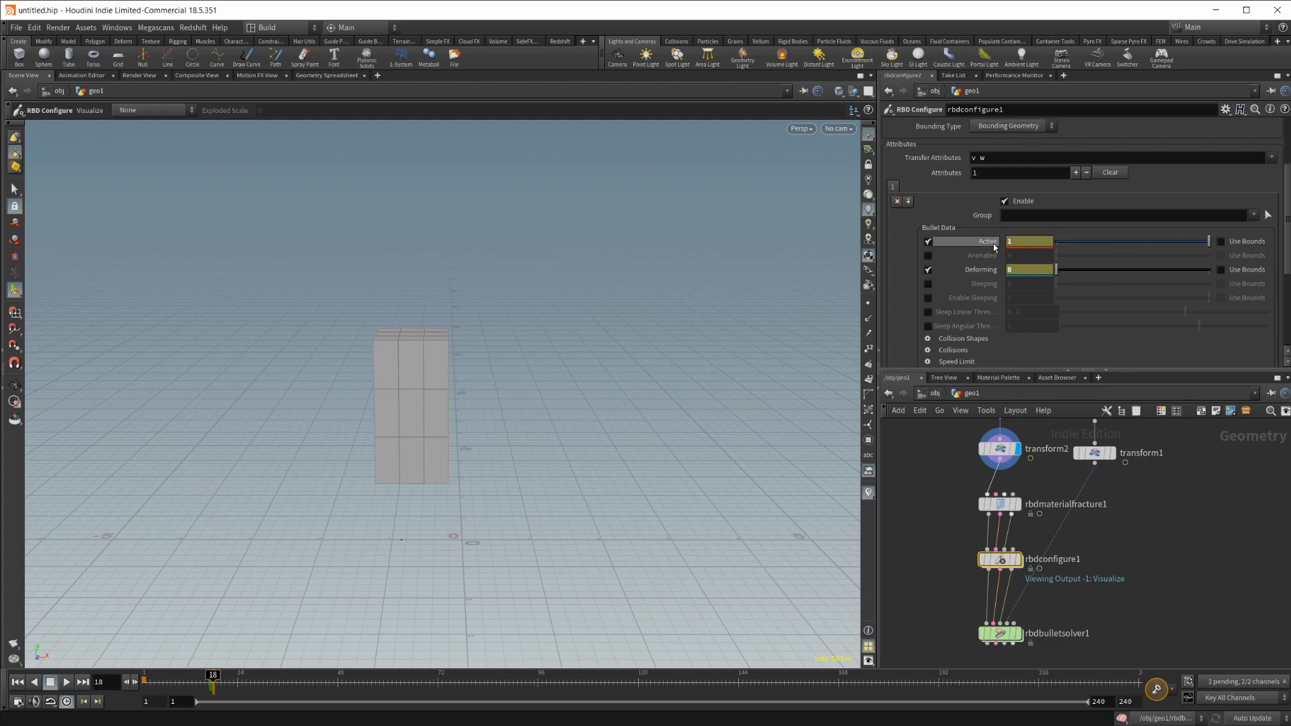
- Keyframe rbdconfigure1's Active at 1 and Deforming at 0 on frame 18
{"action": "left_click", "coordinate": [1029, 241]}
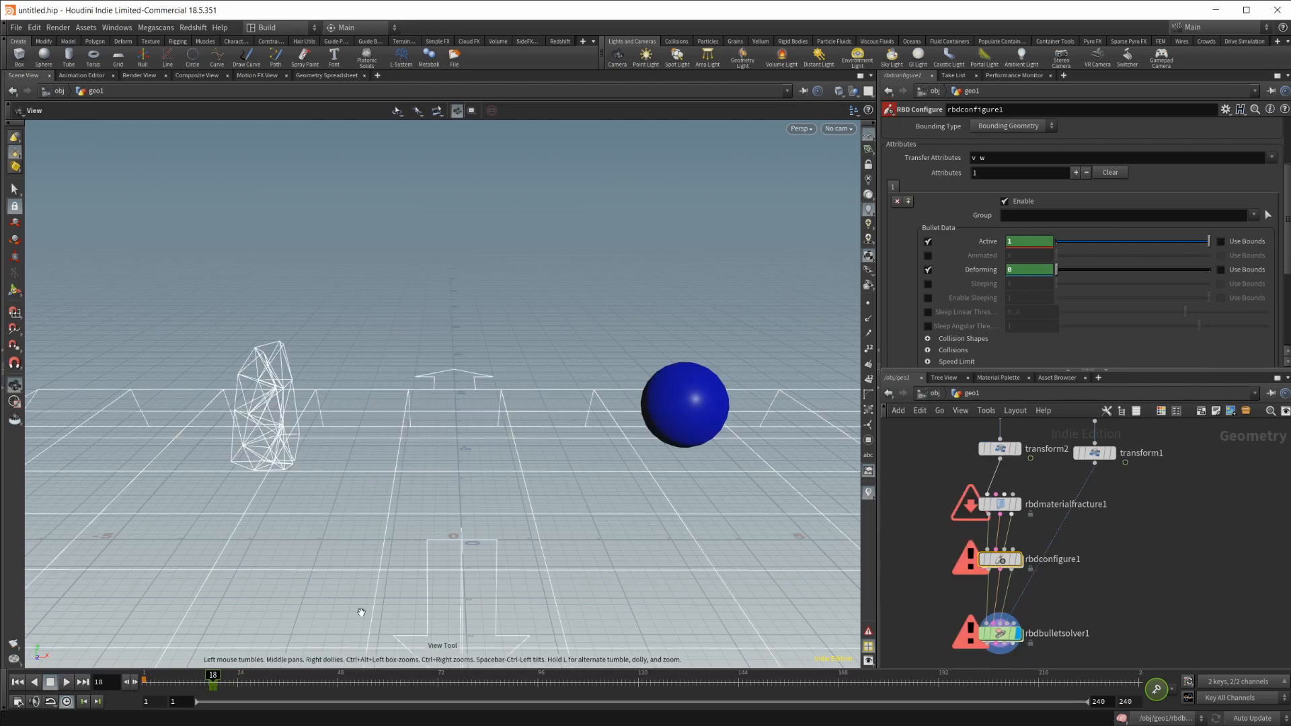
- Return to frame 1 and show the rbdbulletsolver1 collision settings
{"action": "left_click", "coordinate": [18, 681]}
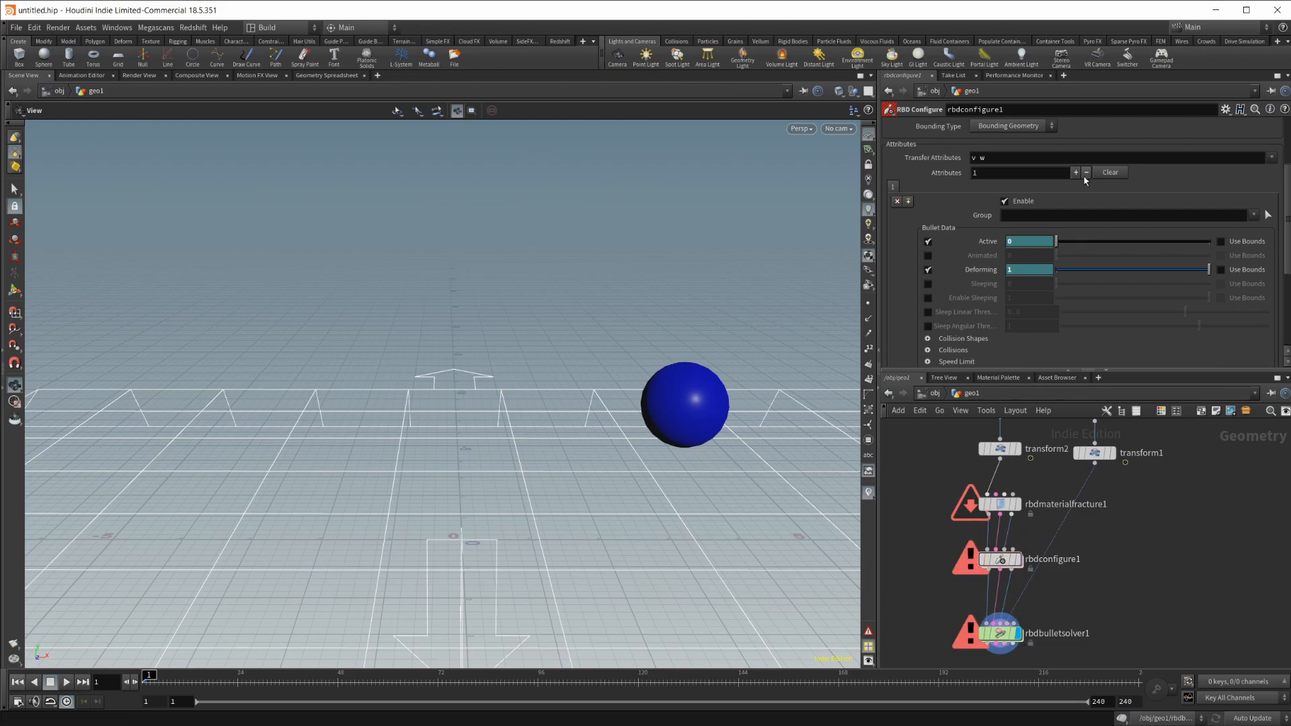
{"action": "left_click", "coordinate": [989, 633]}
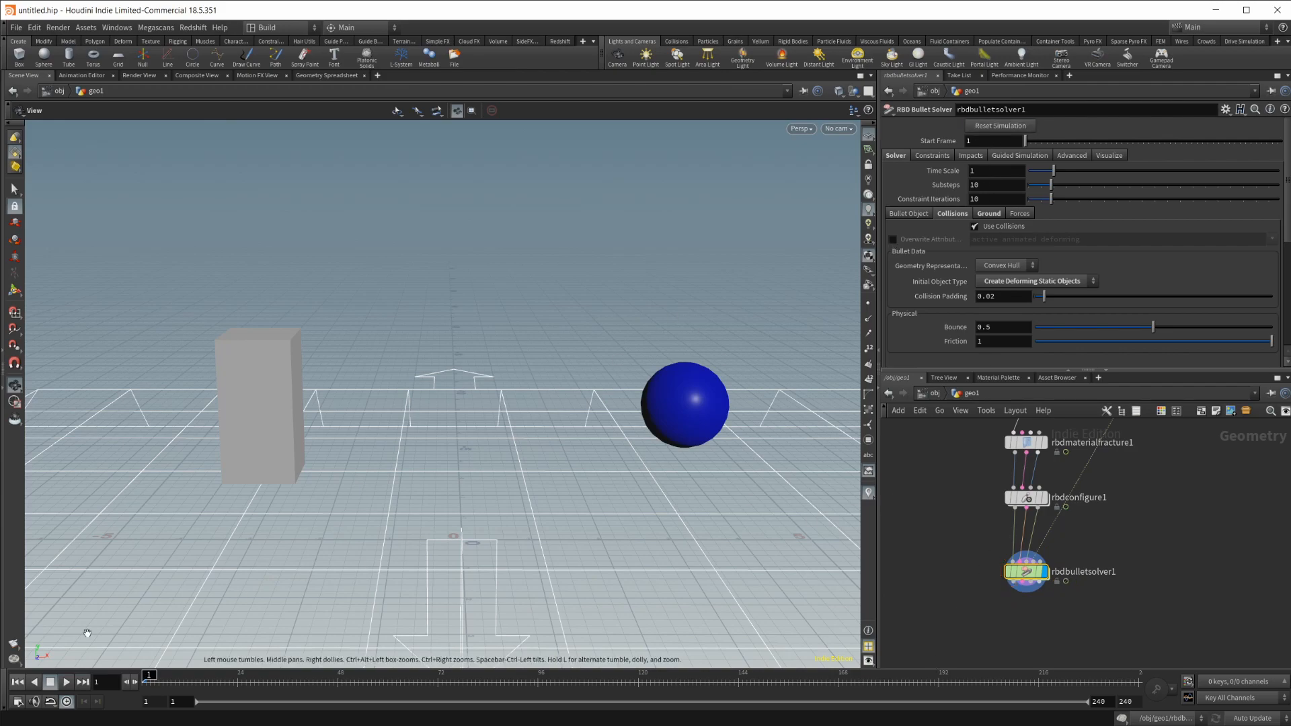
{"action": "mouse_move", "coordinate": [66, 686]}
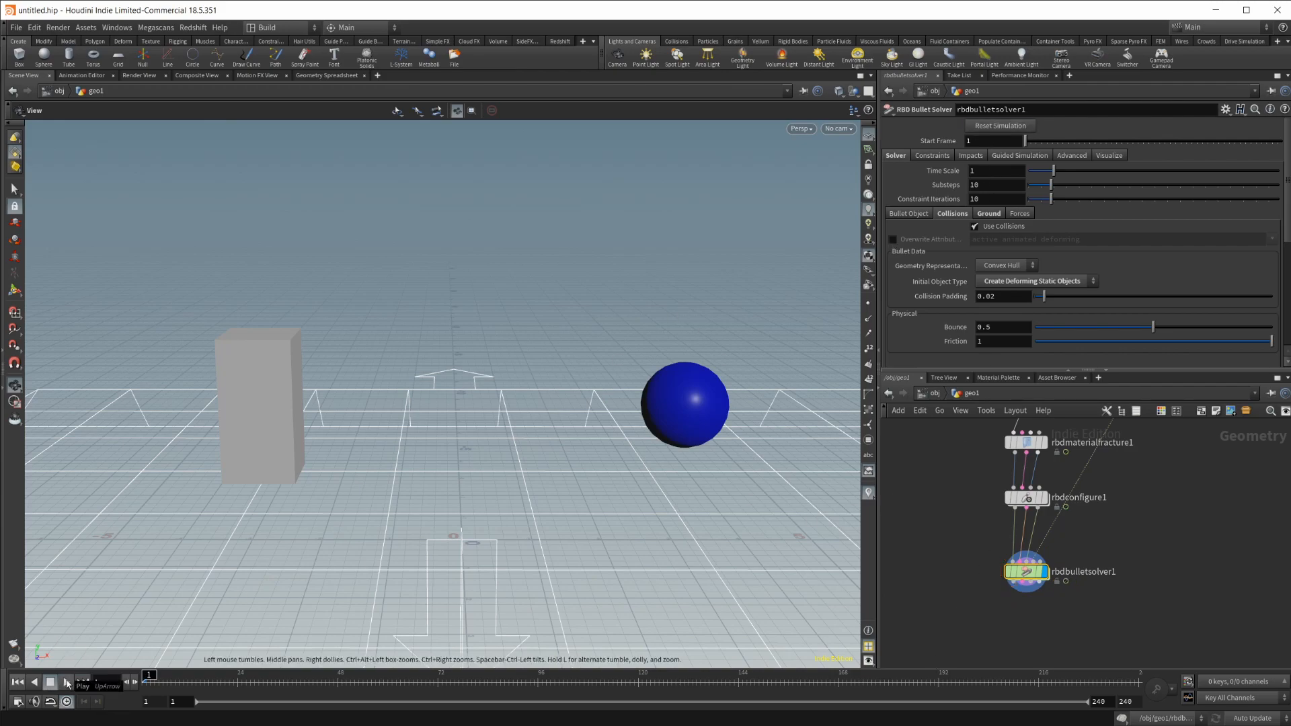
- Play the simulation to about frame 44 as the box shatters, then stop
{"action": "left_click", "coordinate": [81, 682]}
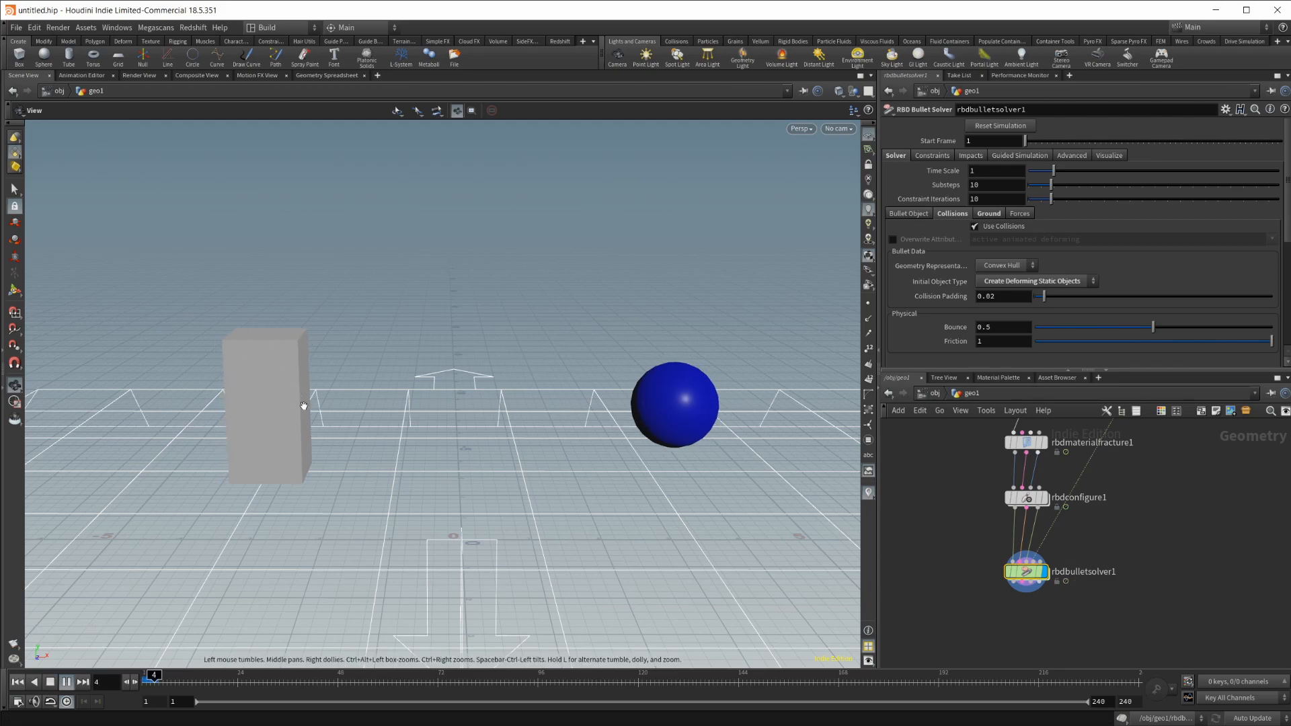
{"action": "left_click", "coordinate": [134, 681]}
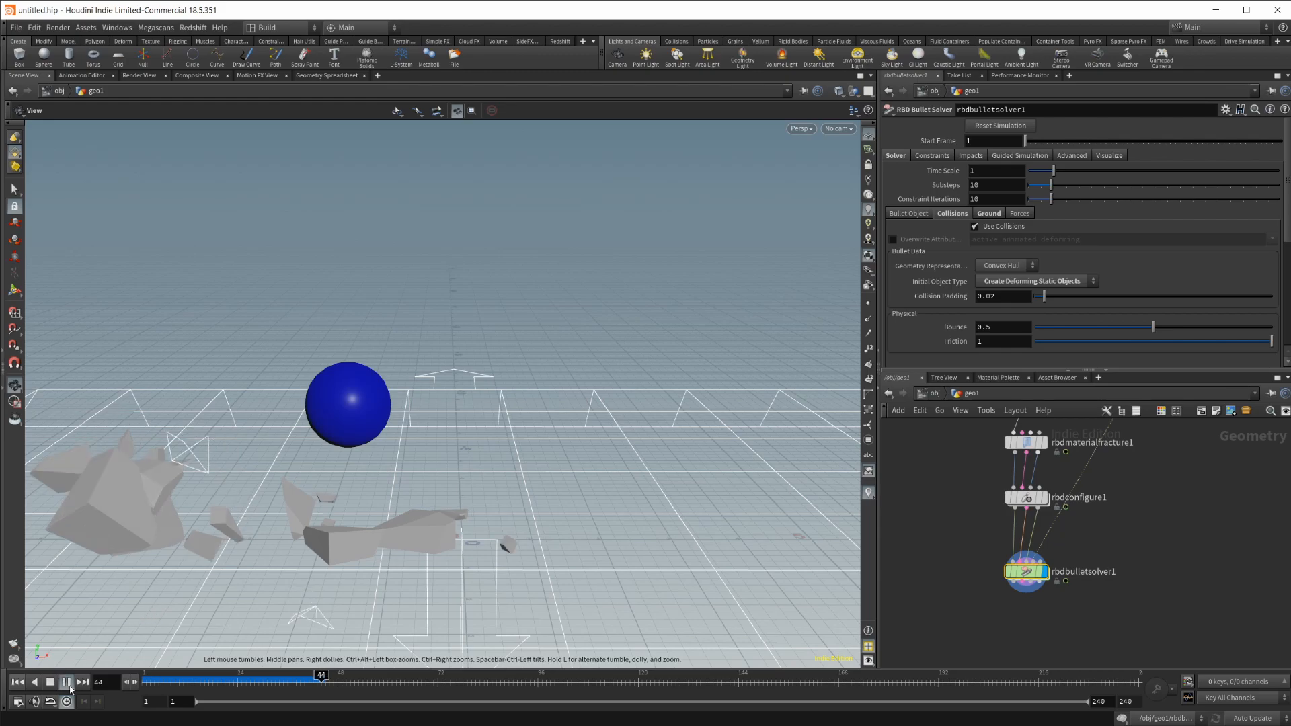
{"action": "left_click", "coordinate": [65, 681]}
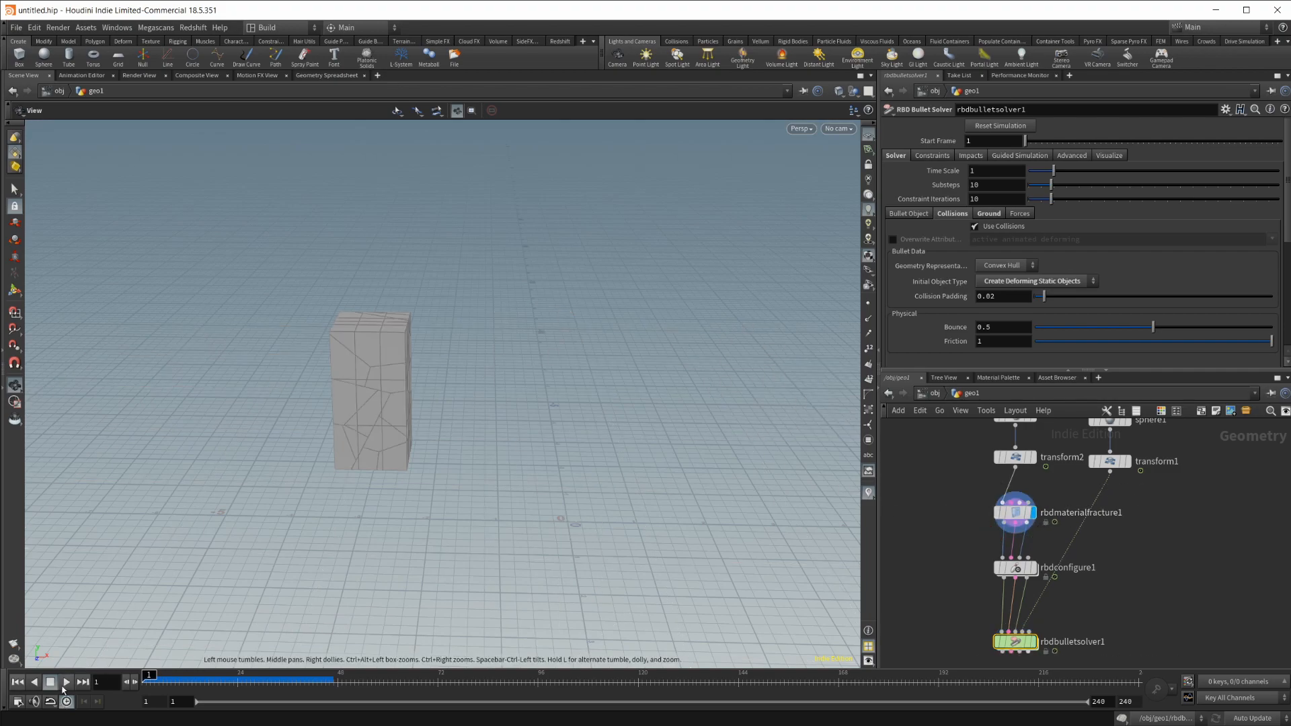
- Play from frame 1 and stop at frame 16 with the fractured box intact
{"action": "left_click", "coordinate": [65, 681]}
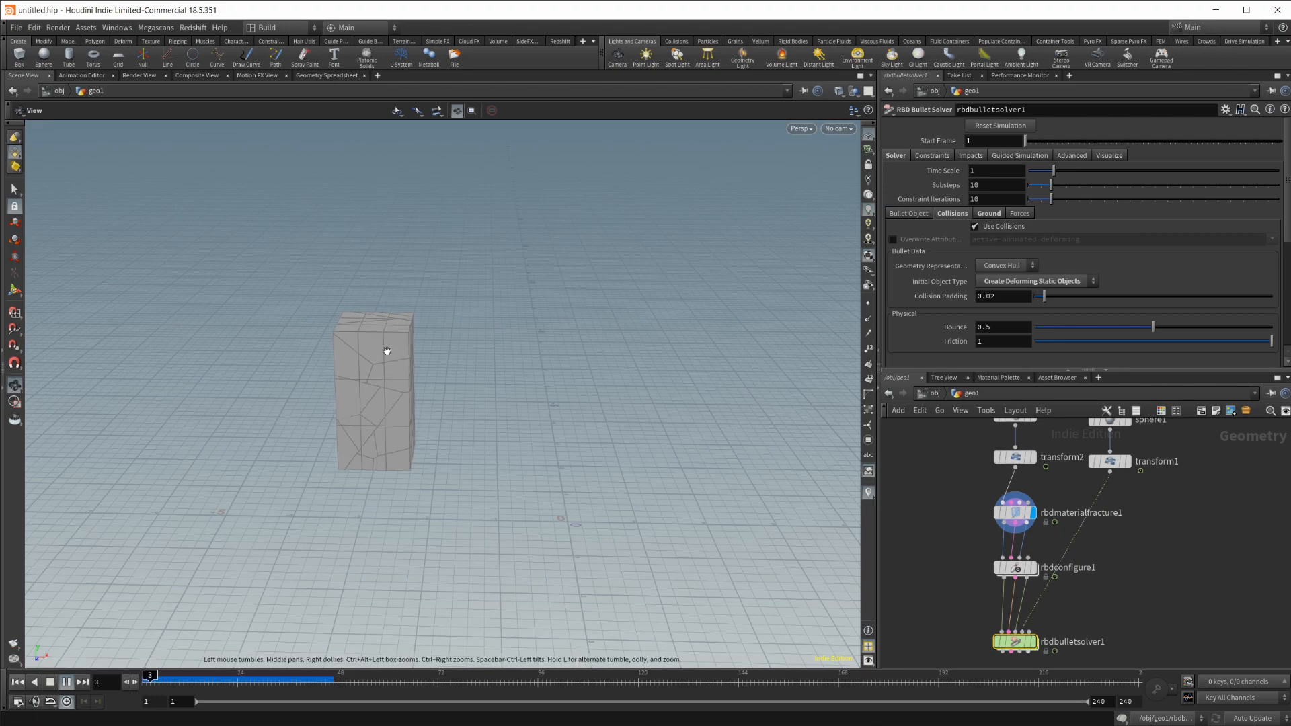
{"action": "left_click", "coordinate": [66, 681]}
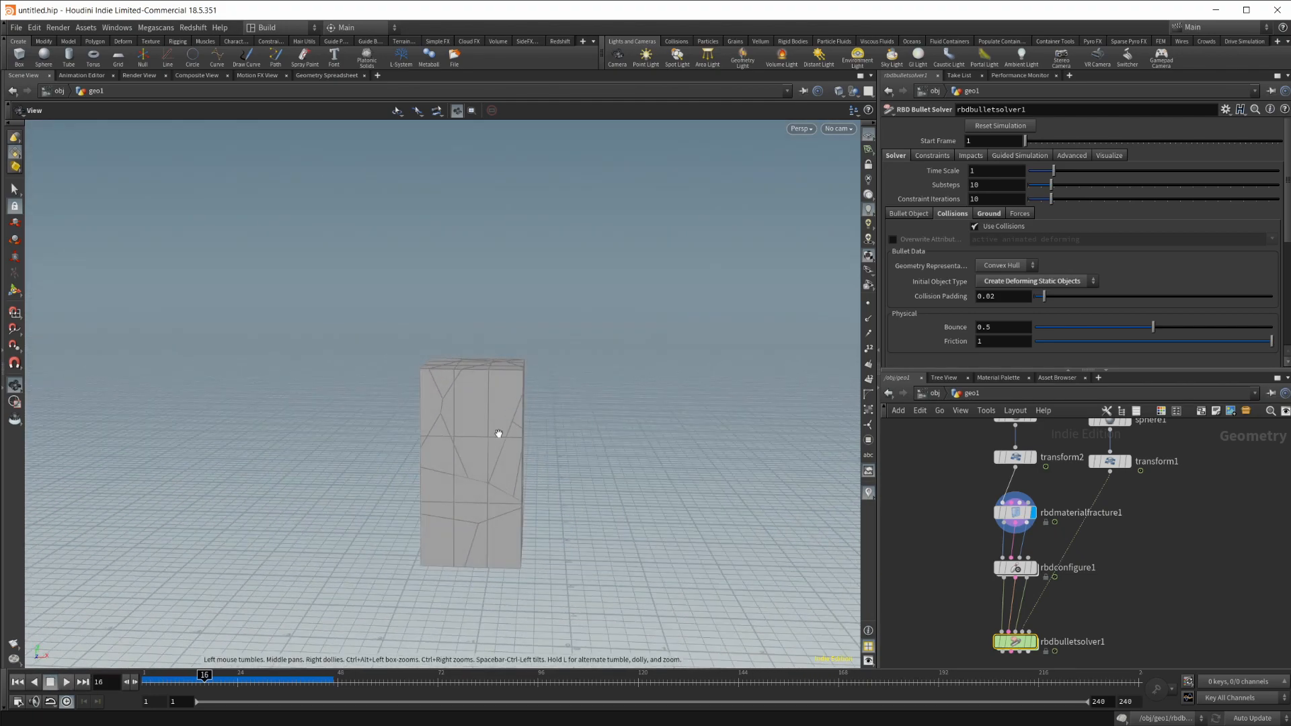
{"action": "mouse_move", "coordinate": [525, 410]}
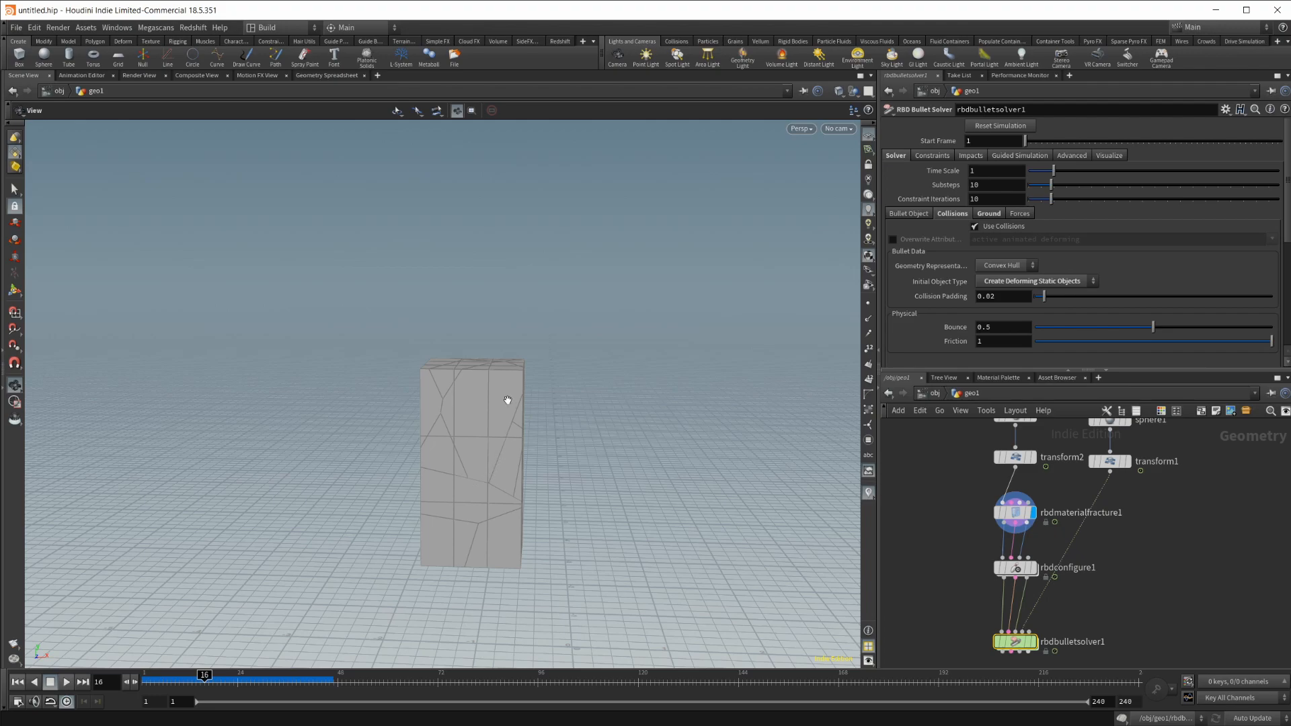
{"action": "mouse_move", "coordinate": [855, 546]}
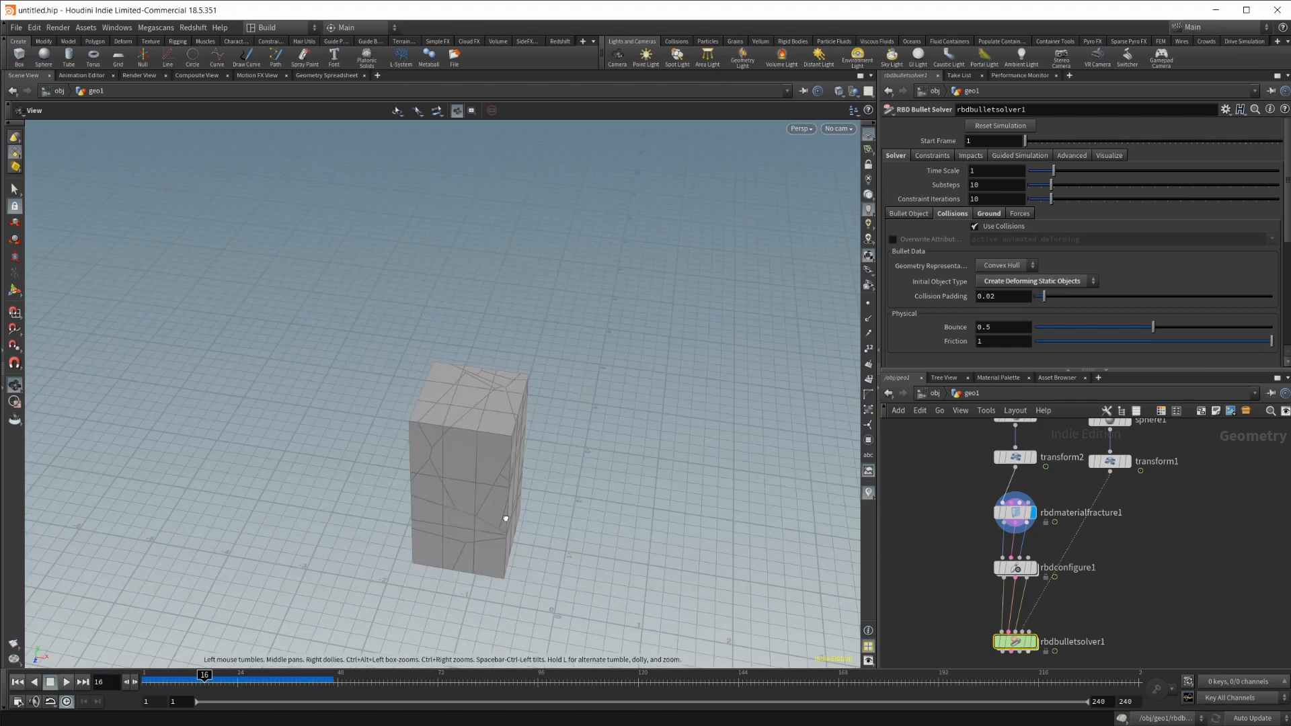
{"action": "mouse_move", "coordinate": [792, 478]}
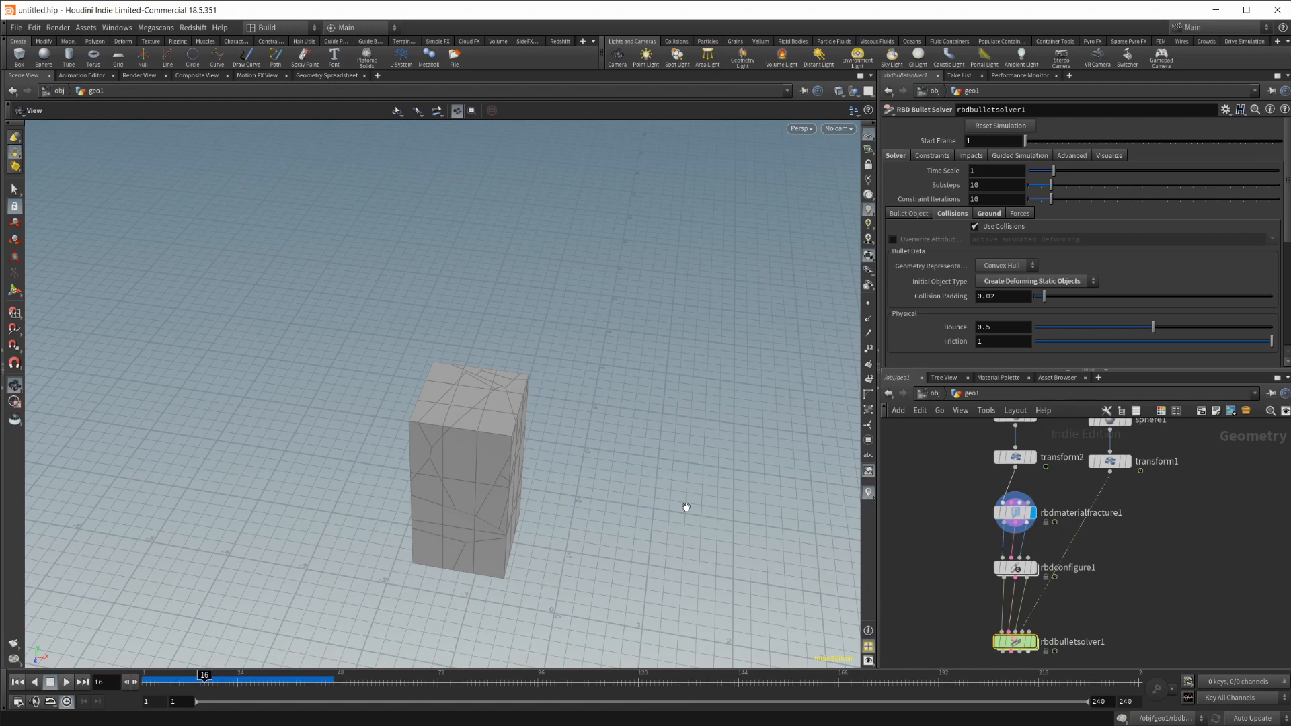
{"action": "mouse_move", "coordinate": [368, 499]}
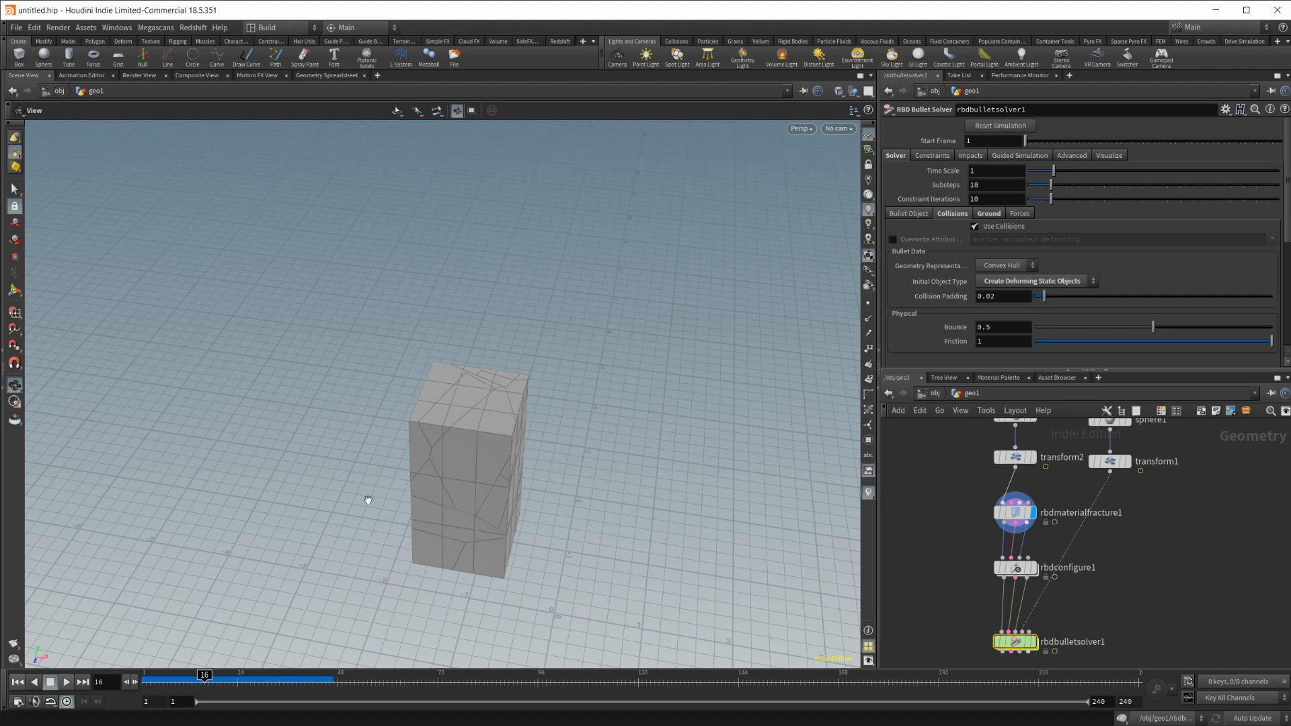
{"action": "mouse_move", "coordinate": [451, 401]}
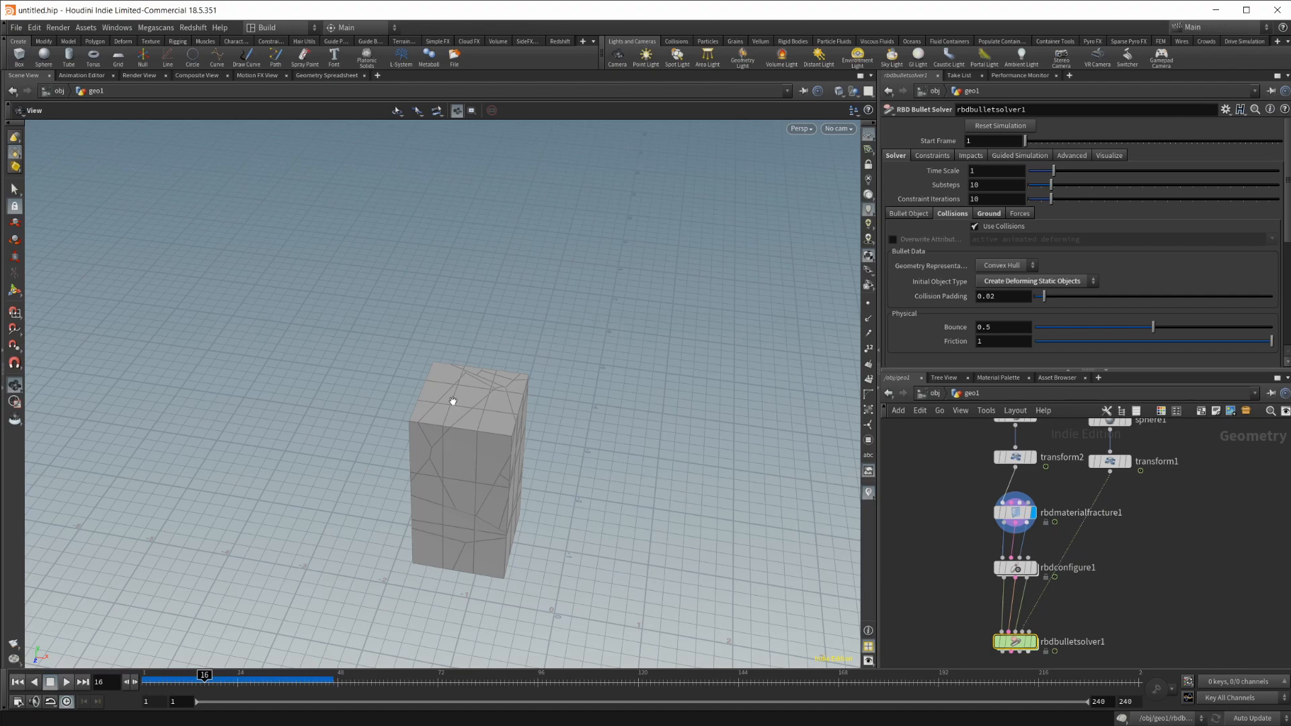
{"action": "mouse_move", "coordinate": [711, 498]}
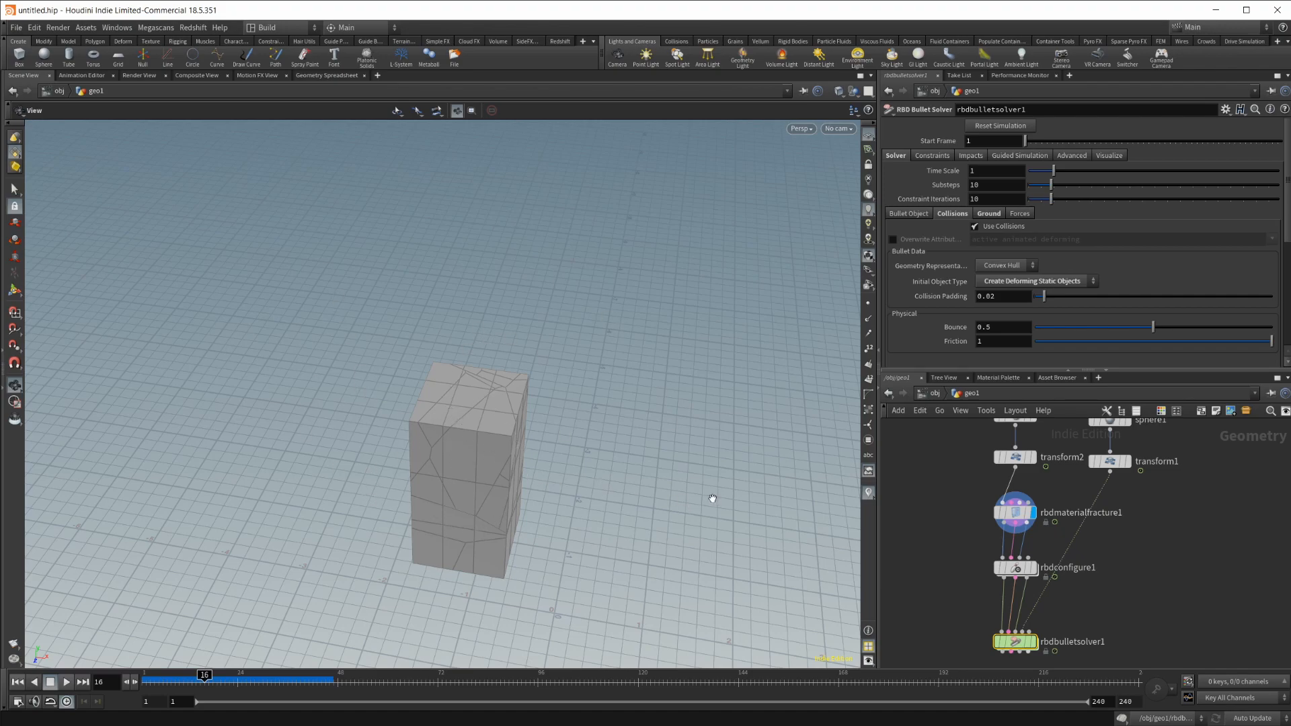
- Show rbdmaterialfracture1's Primary Fracture tab with 5 scatter points and noise settings
{"action": "left_click", "coordinate": [1015, 512]}
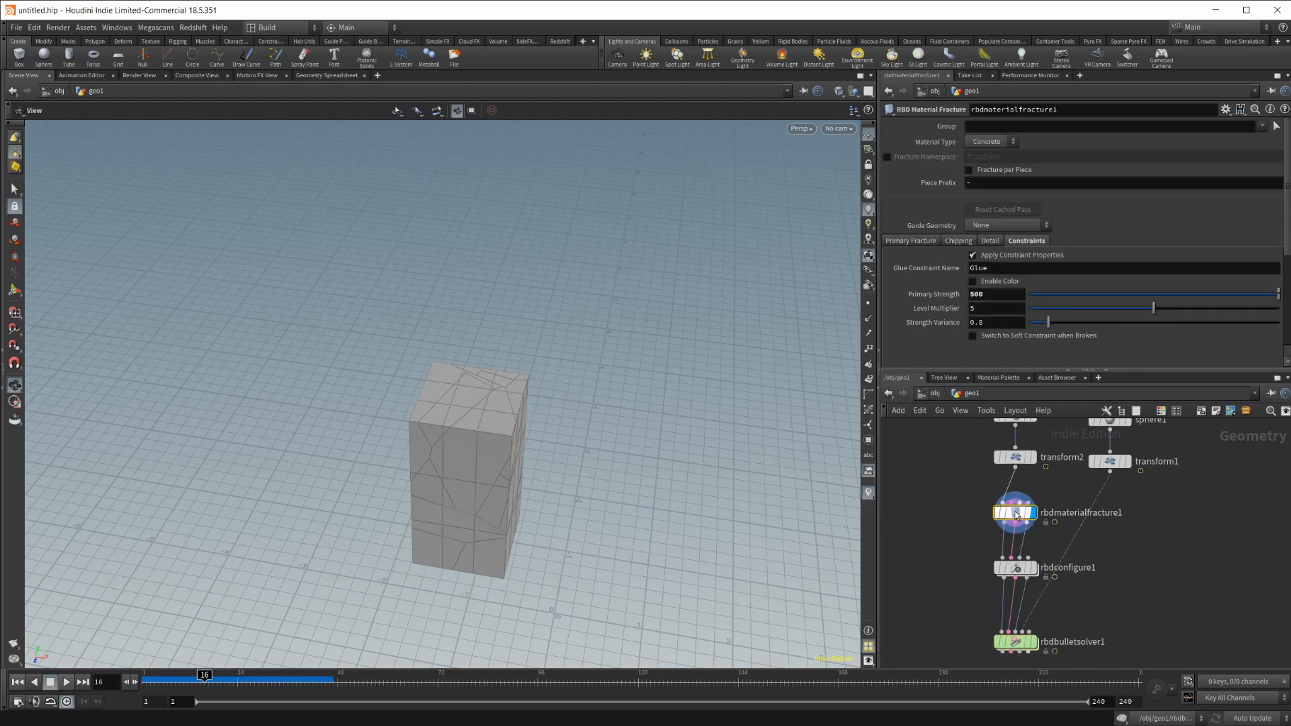
{"action": "left_click", "coordinate": [910, 240]}
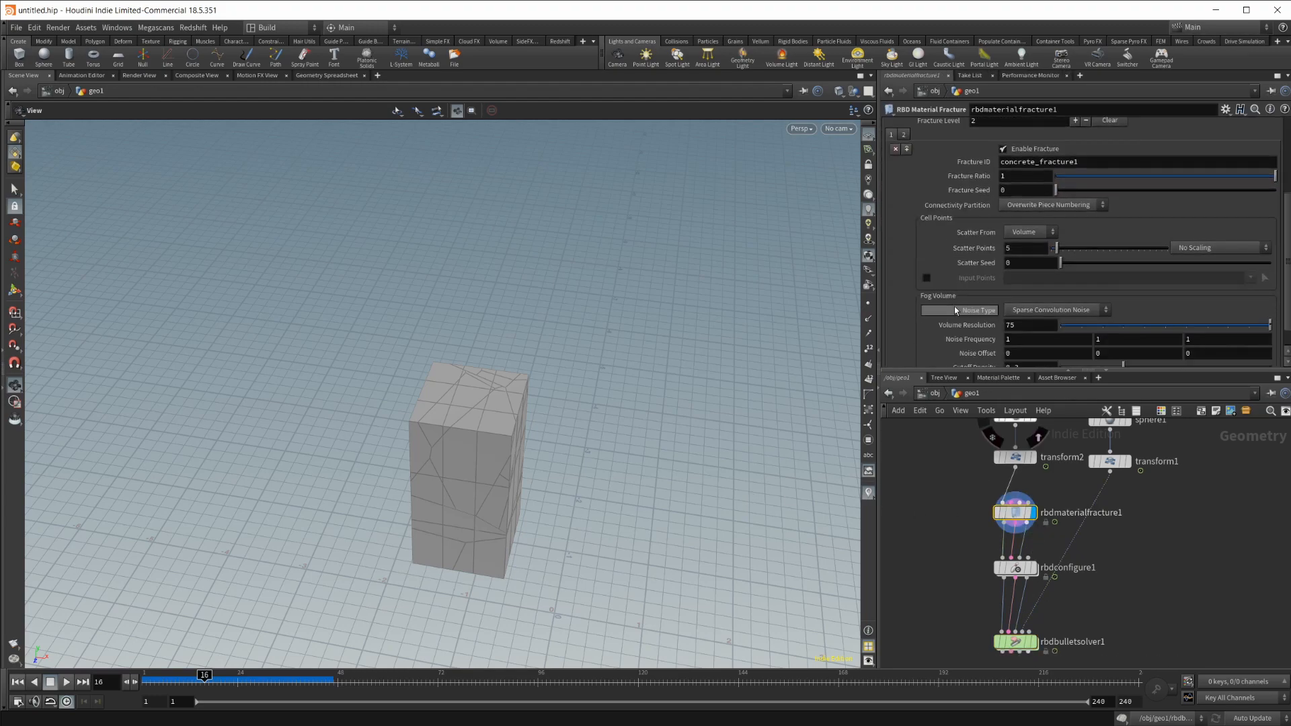
{"action": "left_click", "coordinate": [1027, 232]}
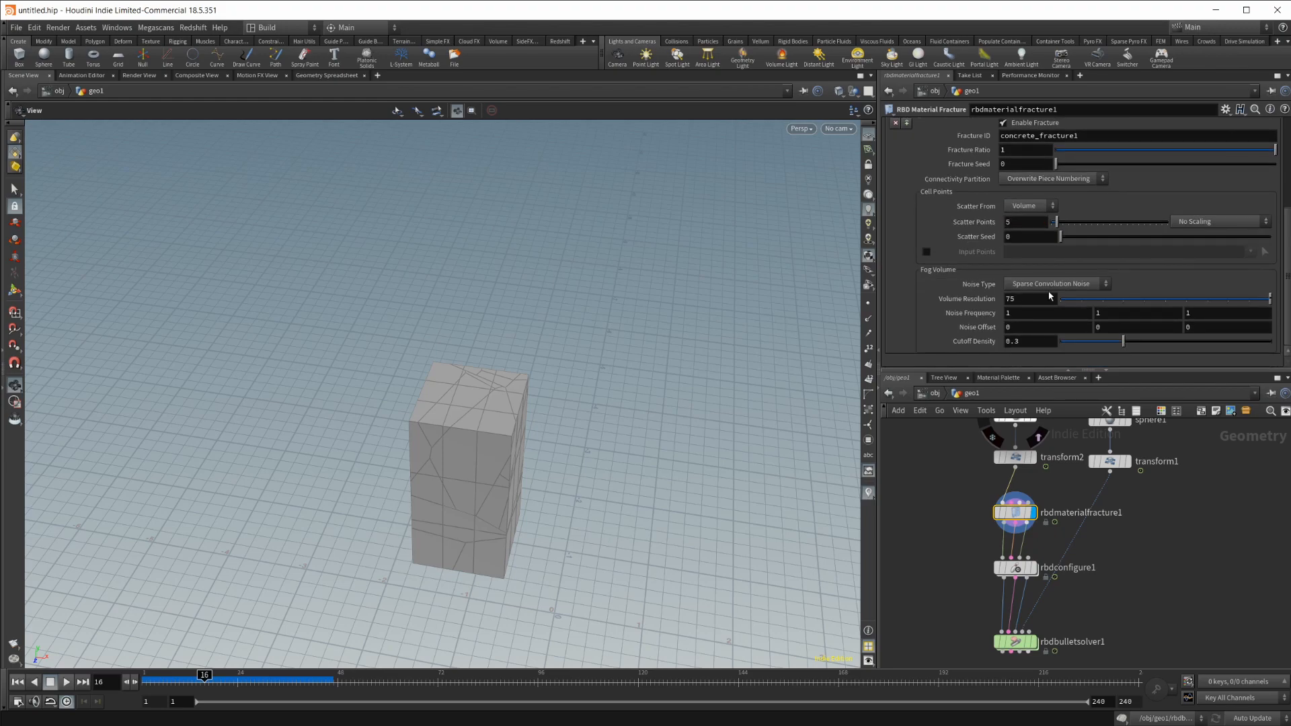
{"action": "mouse_move", "coordinate": [894, 368]}
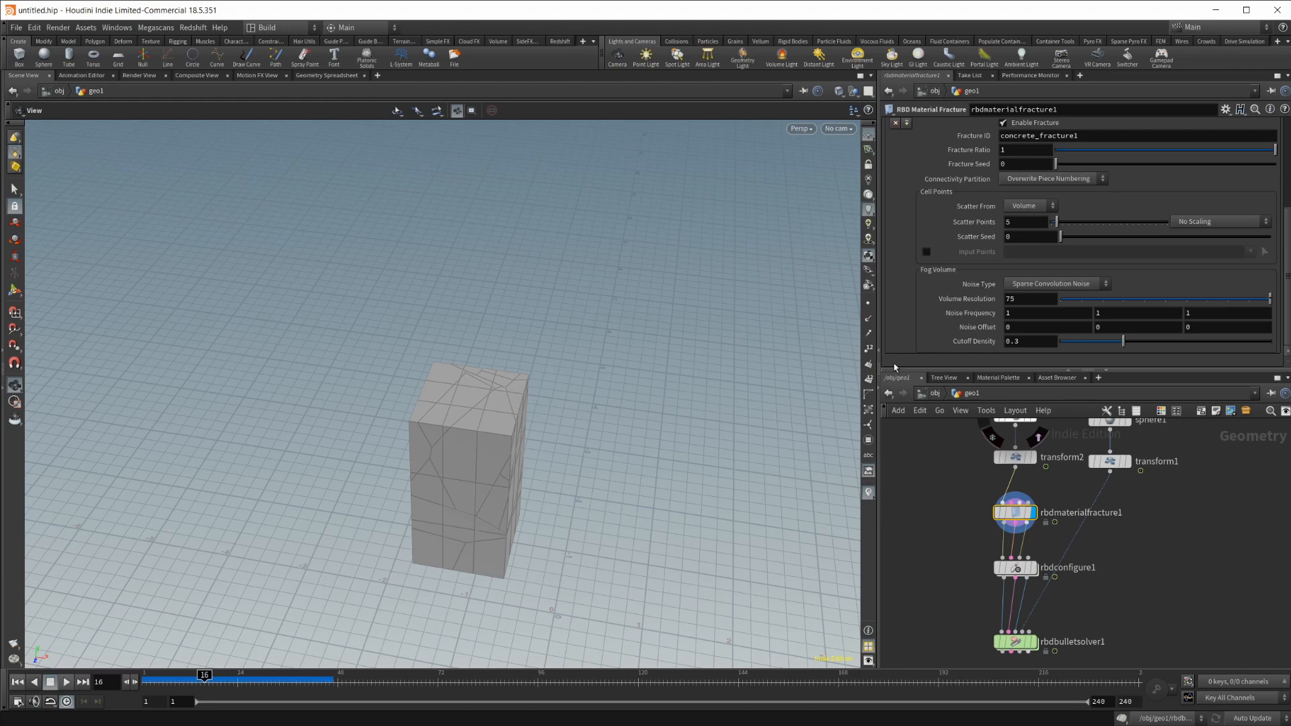
{"action": "mouse_move", "coordinate": [316, 527]}
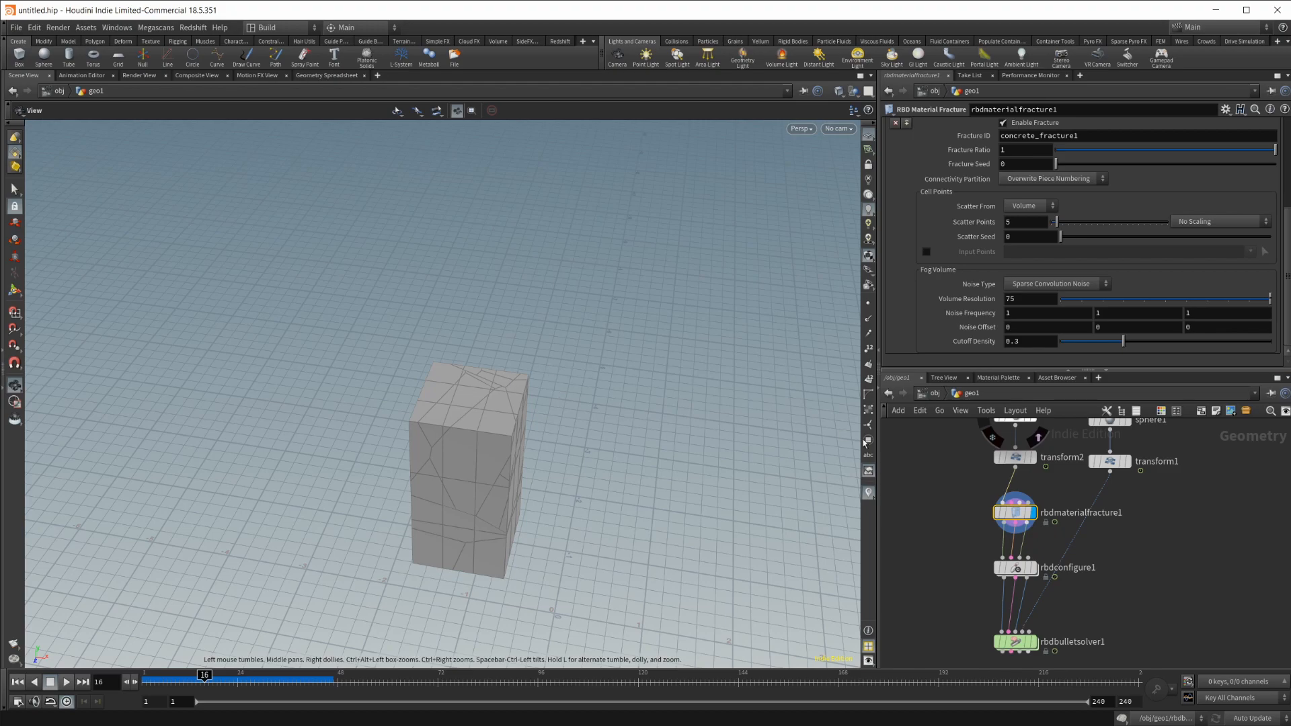
{"action": "mouse_move", "coordinate": [421, 409]}
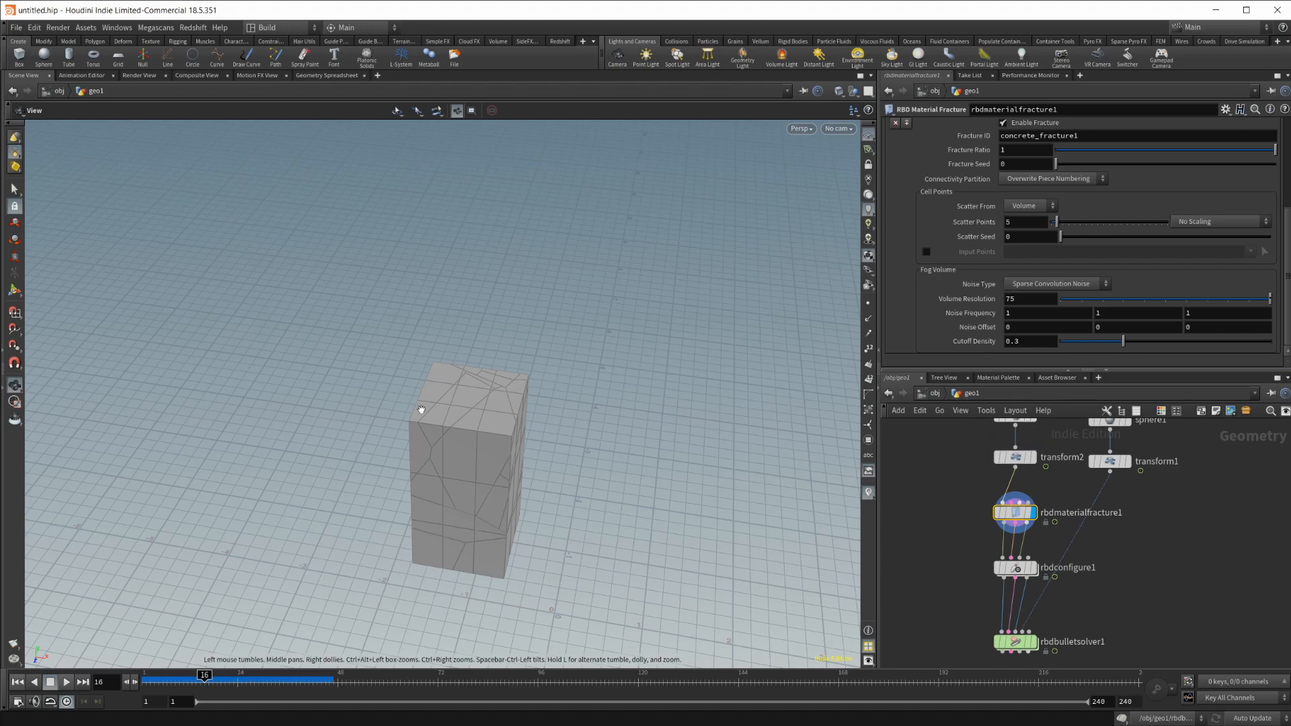
{"action": "mouse_move", "coordinate": [496, 411]}
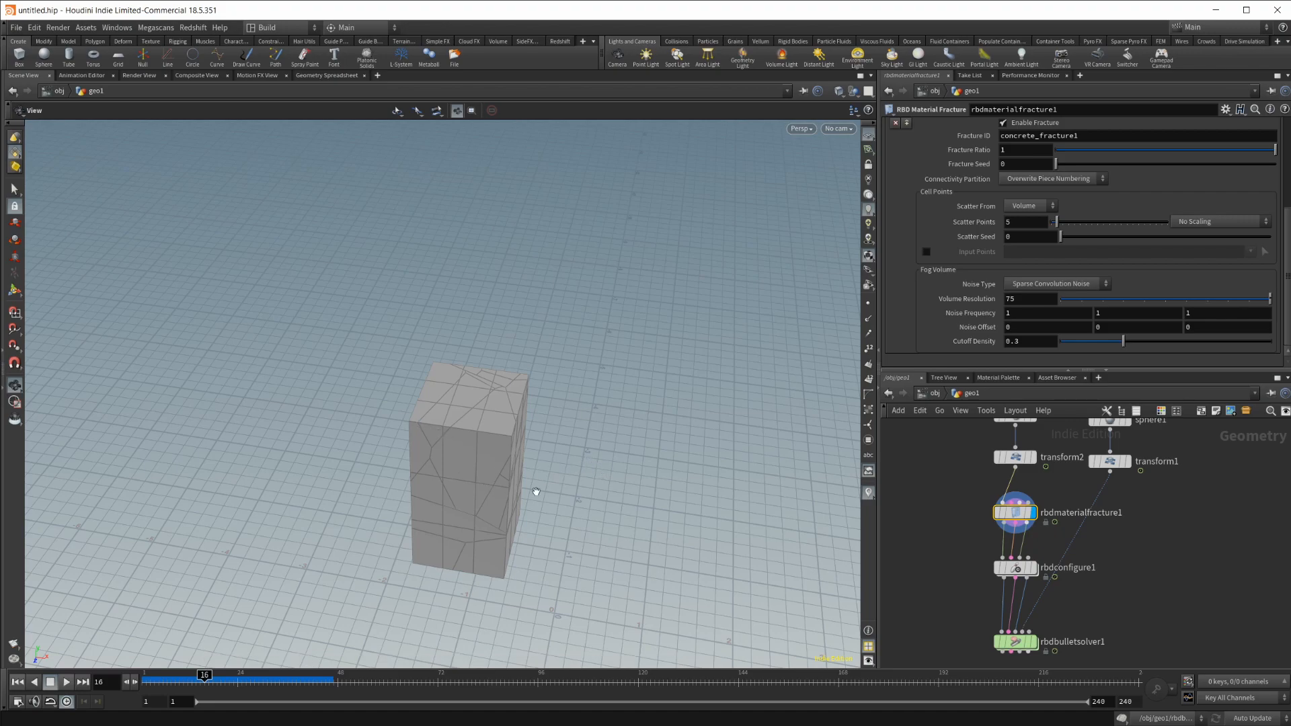
{"action": "mouse_move", "coordinate": [793, 363]}
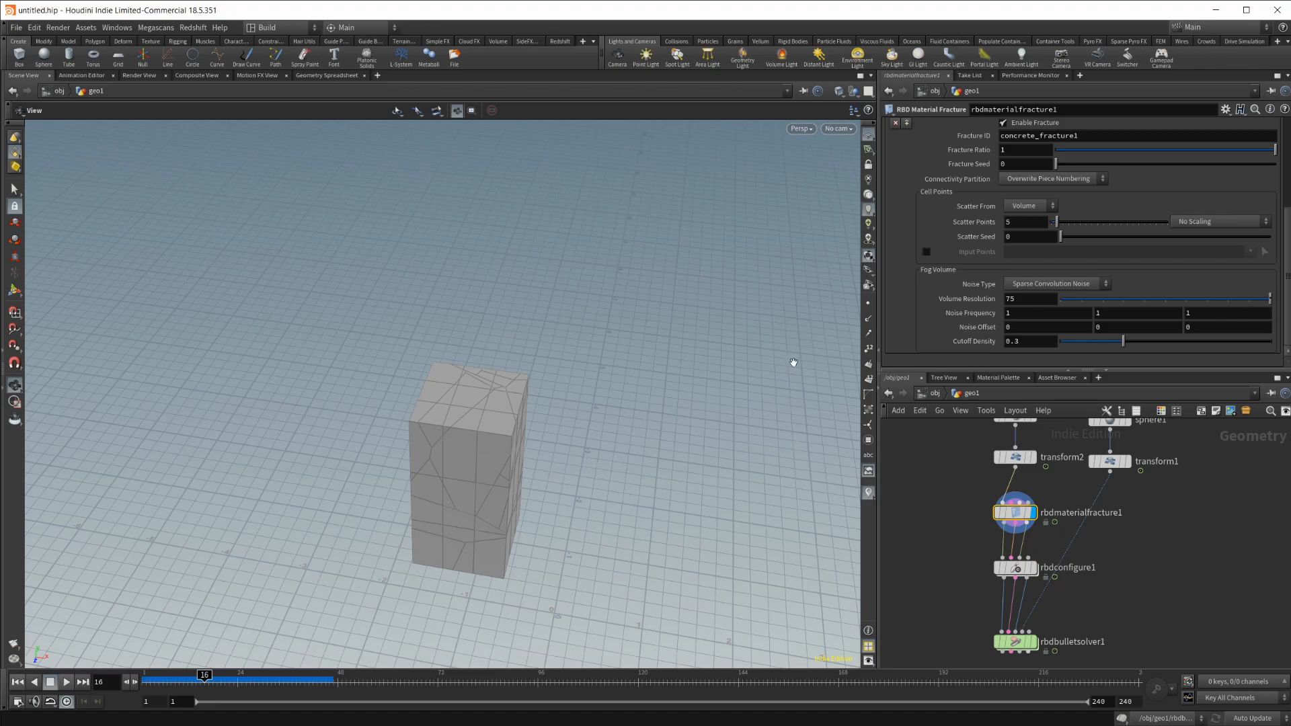
{"action": "mouse_move", "coordinate": [235, 591]}
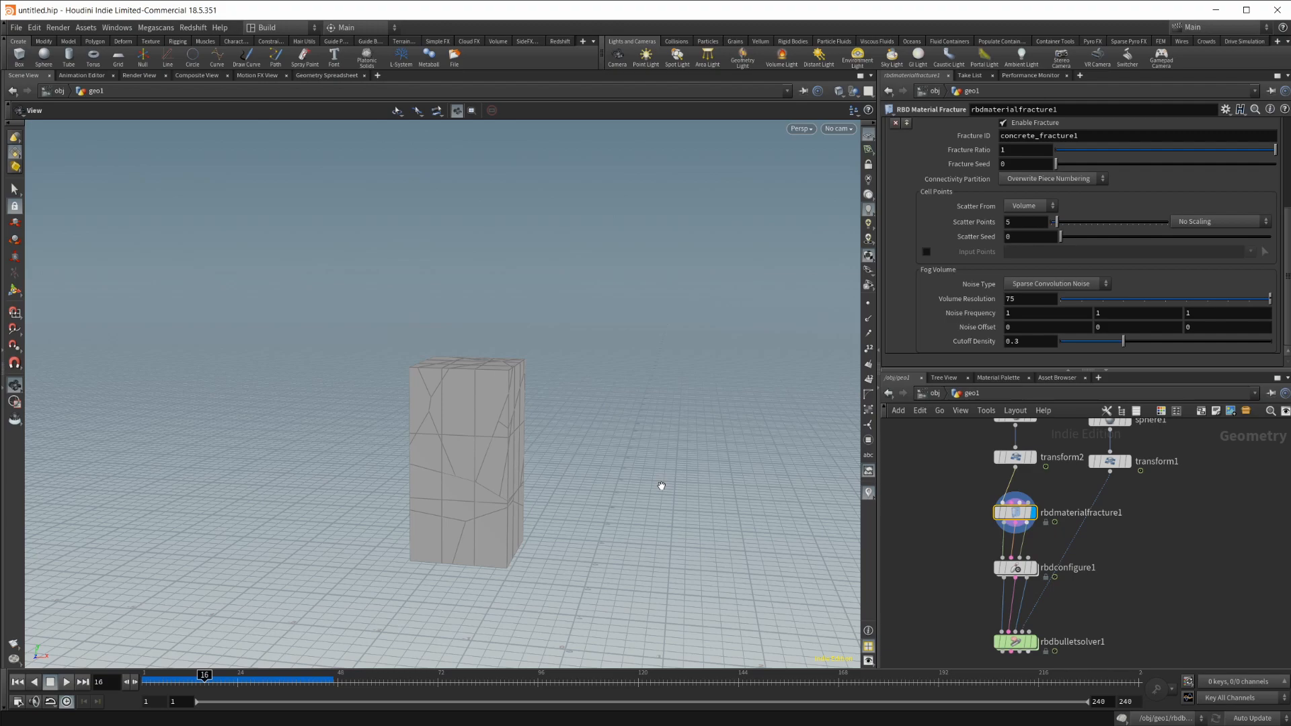
{"action": "mouse_move", "coordinate": [1038, 566]}
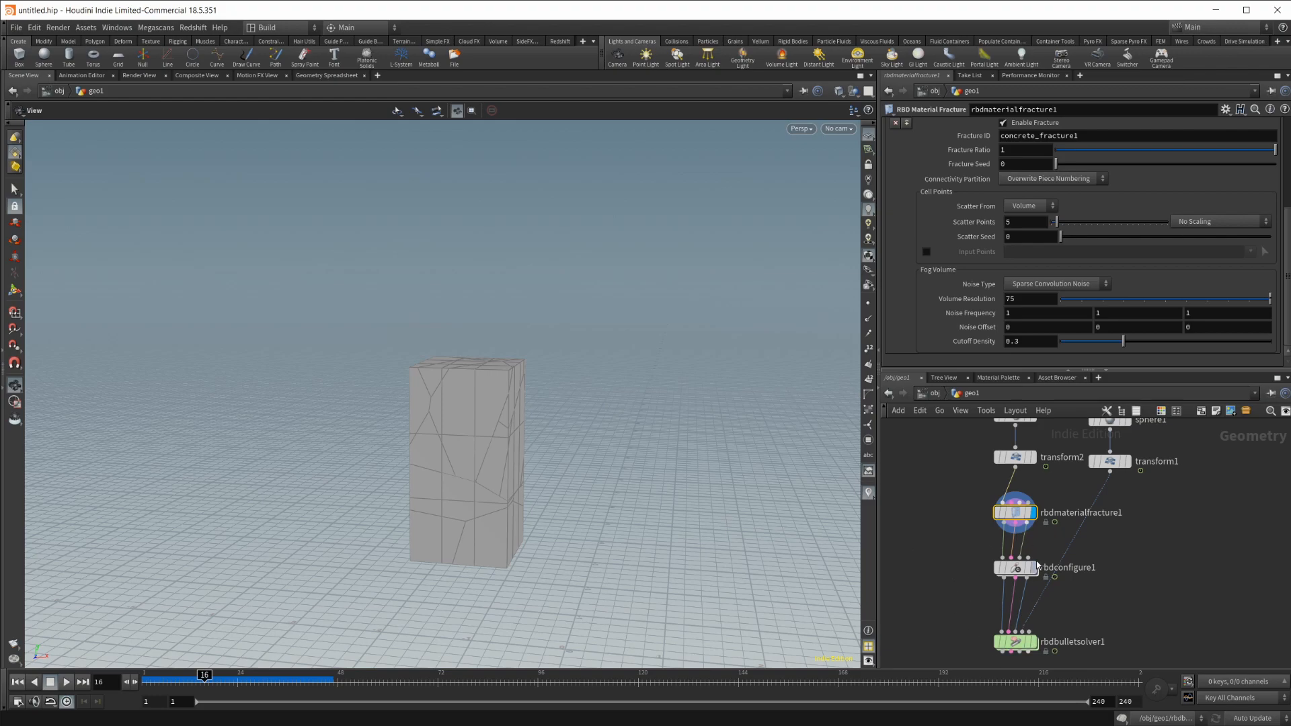
{"action": "mouse_move", "coordinate": [995, 560]}
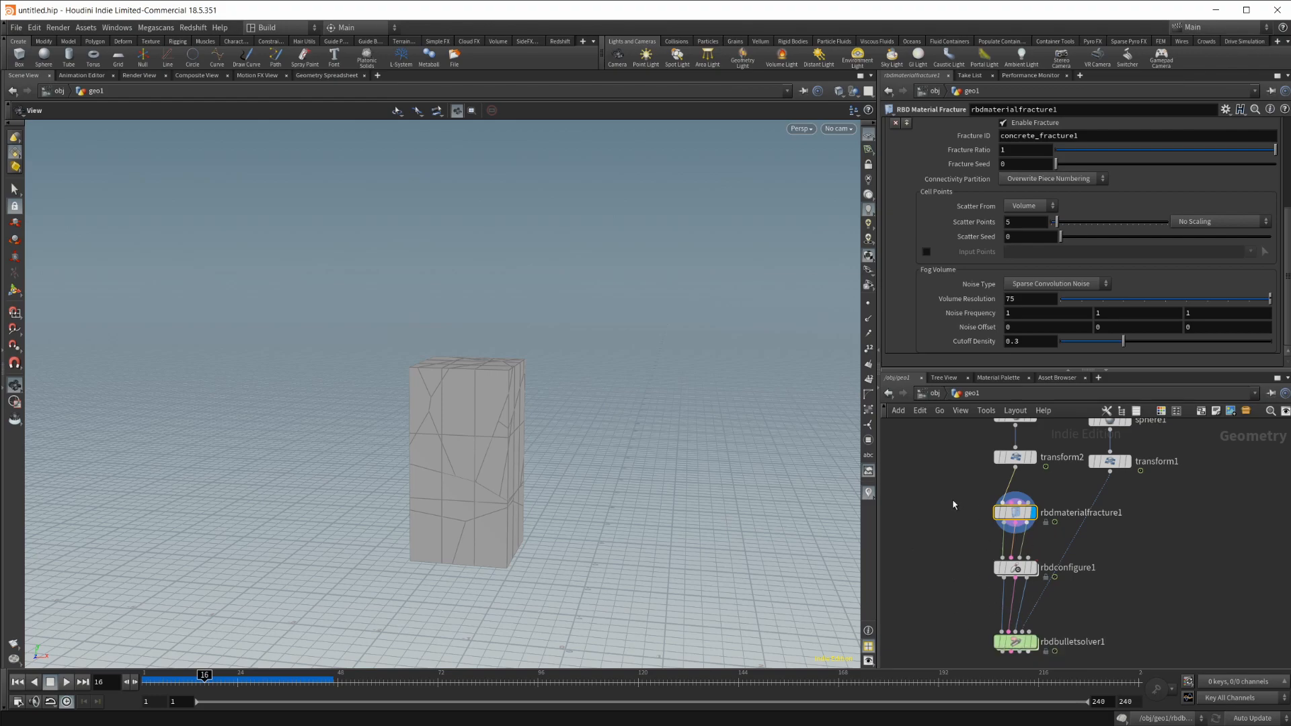
{"action": "mouse_move", "coordinate": [955, 543]}
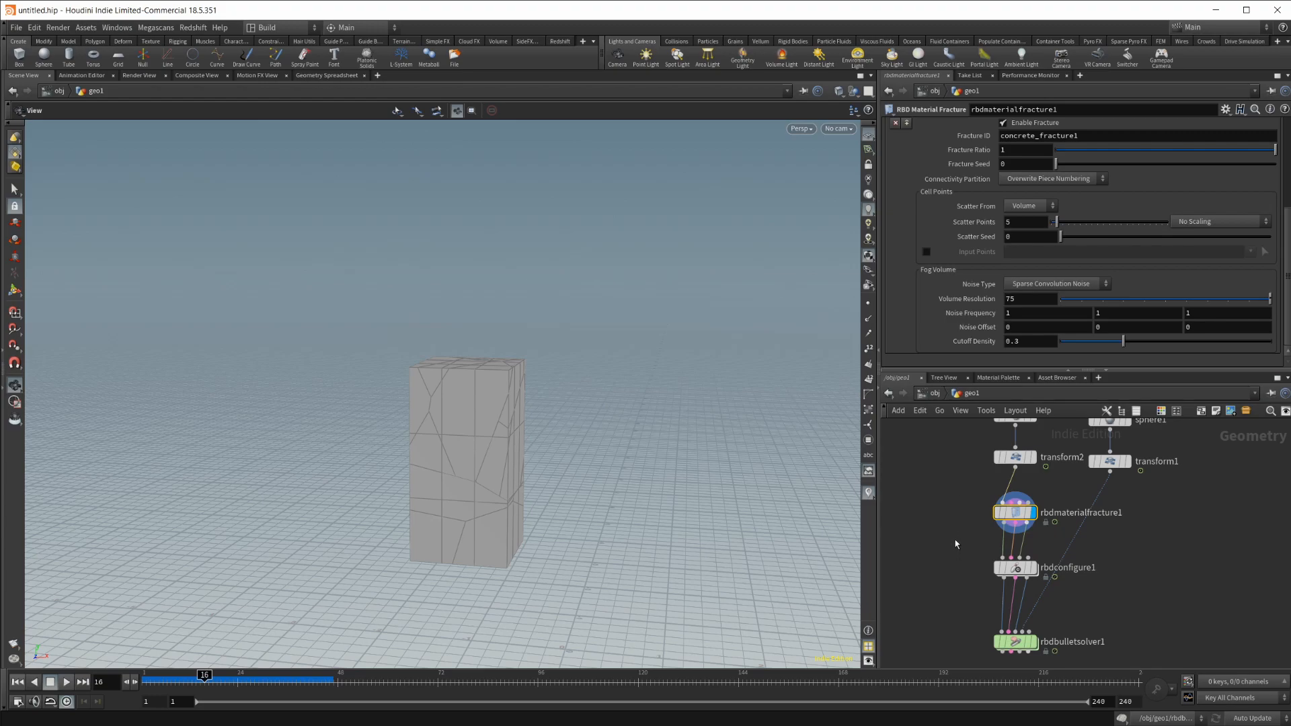
{"action": "mouse_move", "coordinate": [1116, 539]}
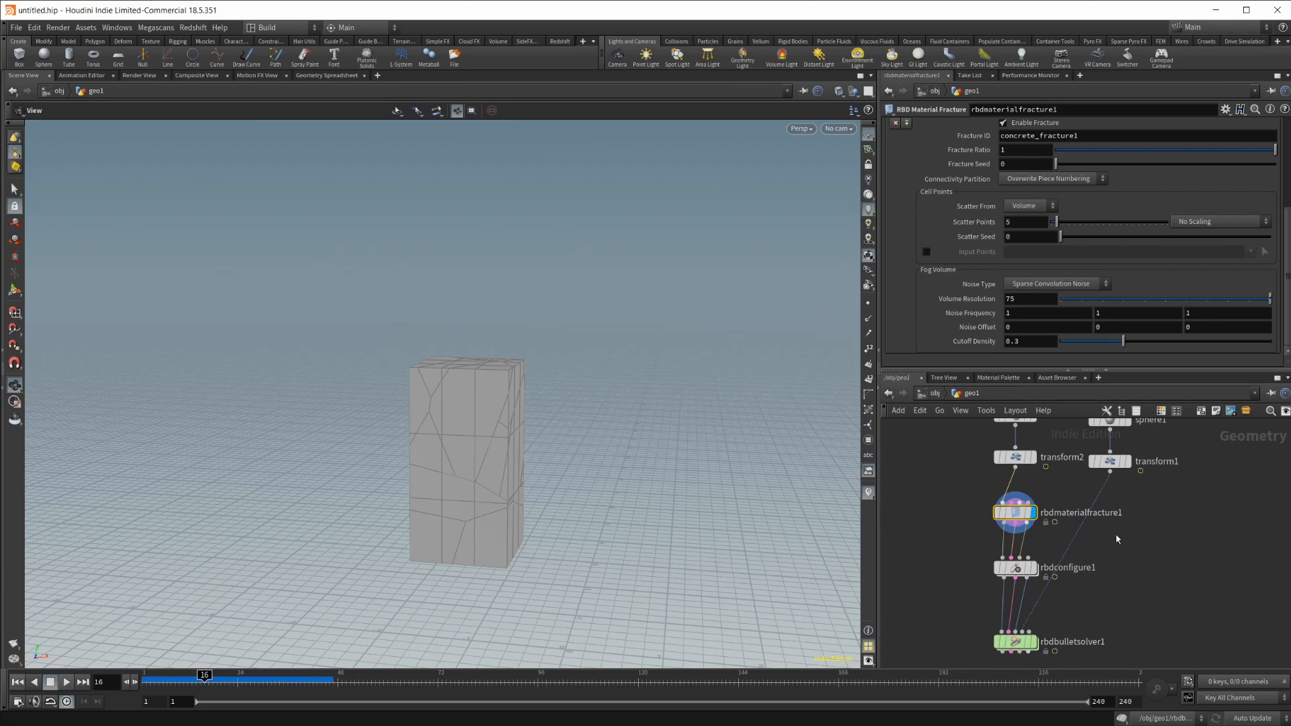
{"action": "mouse_move", "coordinate": [1077, 533]}
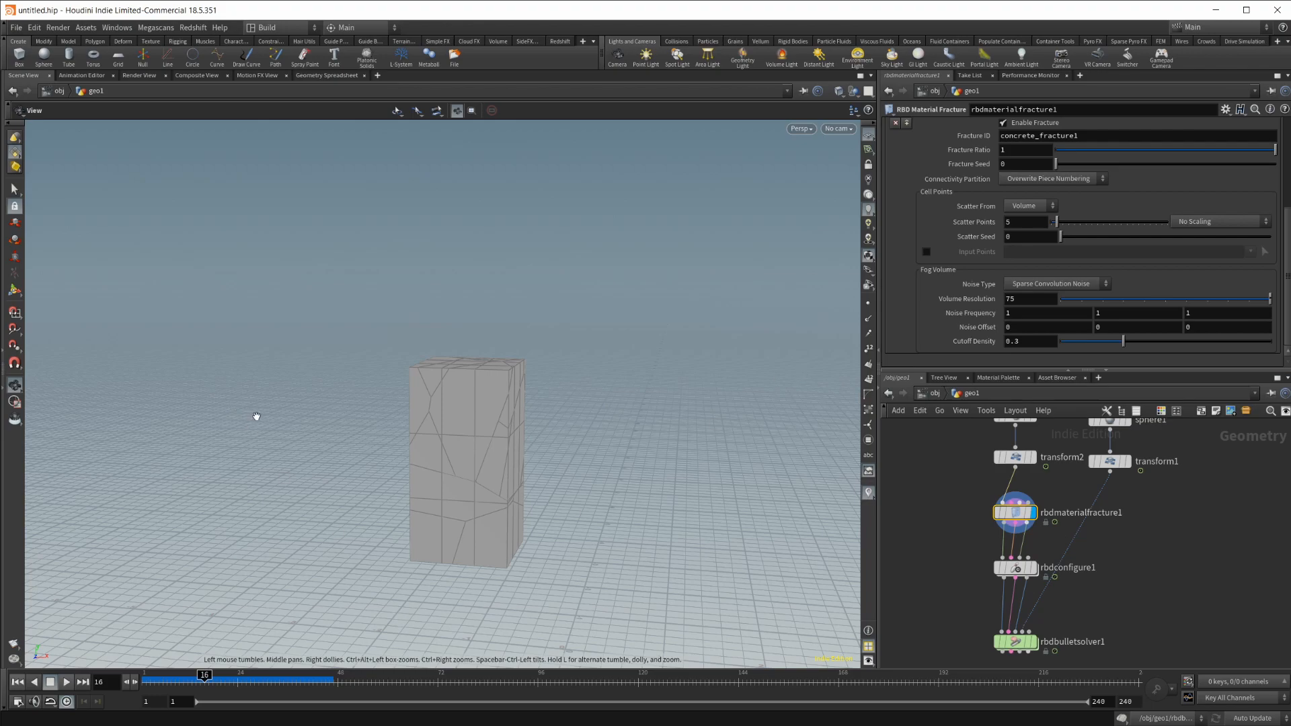
{"action": "mouse_move", "coordinate": [271, 419]}
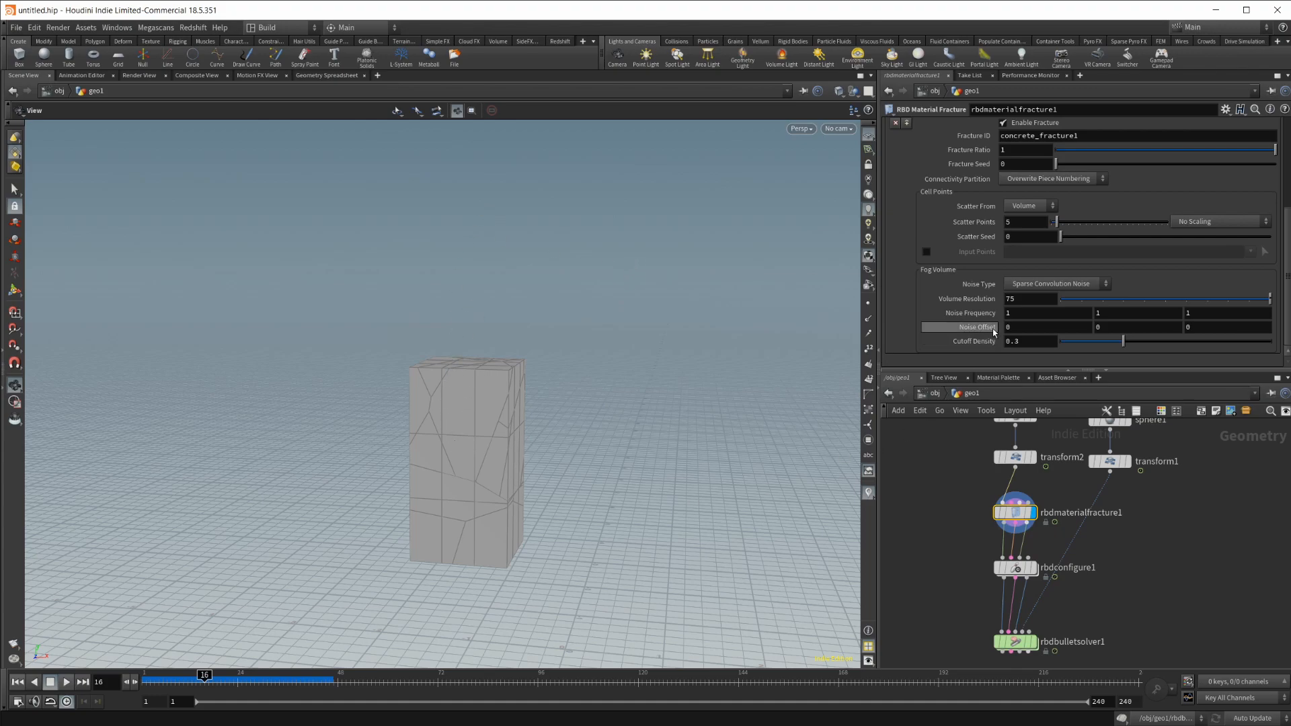
{"action": "mouse_move", "coordinate": [710, 377]}
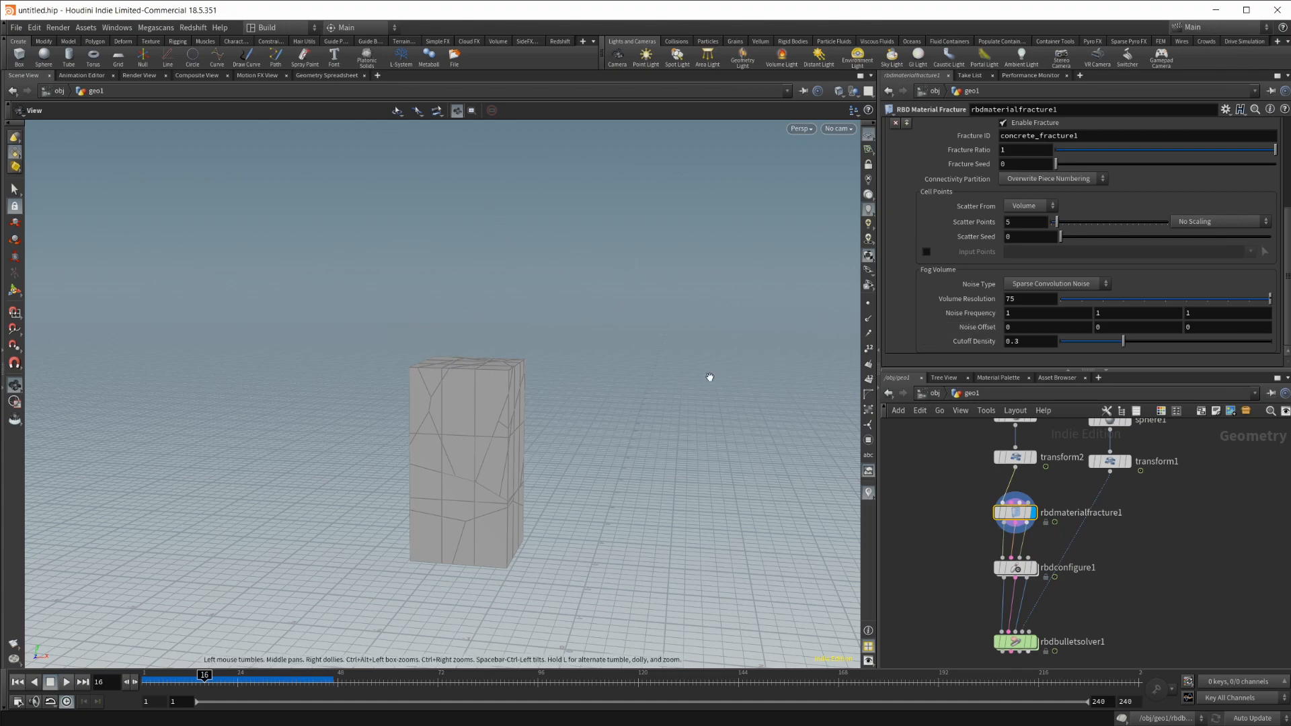
{"action": "mouse_move", "coordinate": [461, 461]}
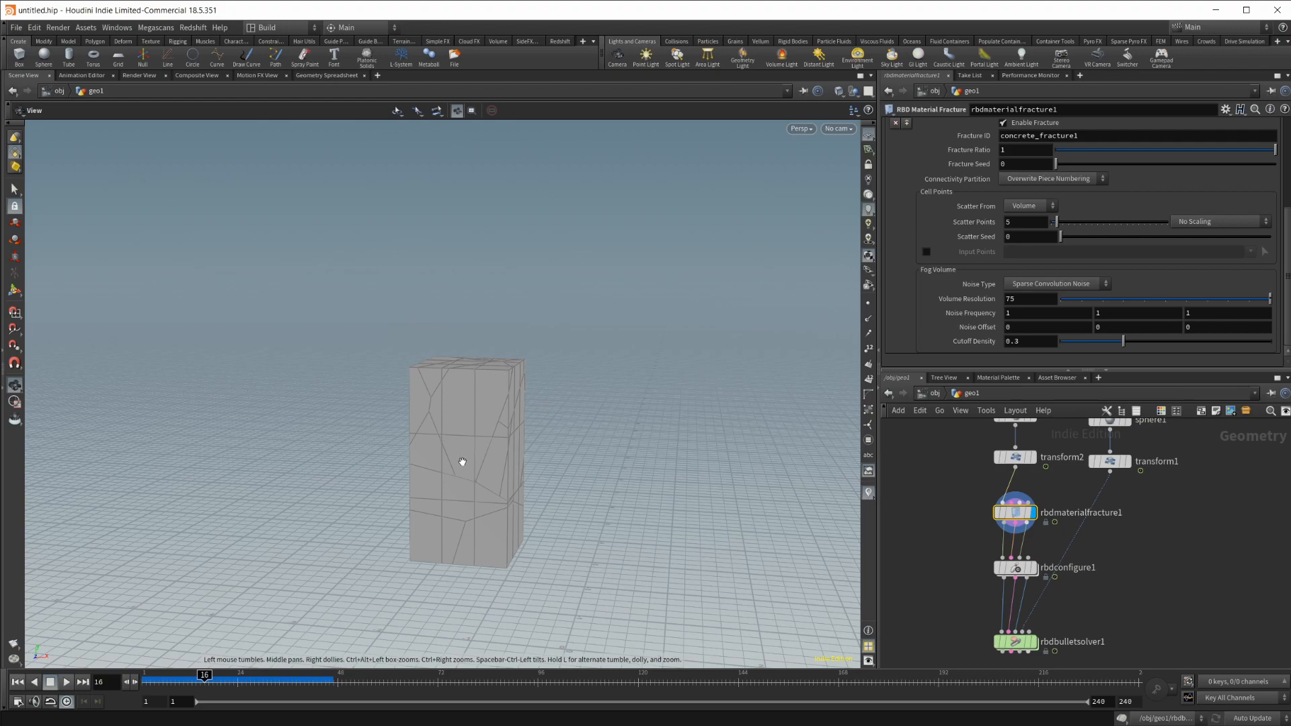
{"action": "mouse_move", "coordinate": [623, 341]}
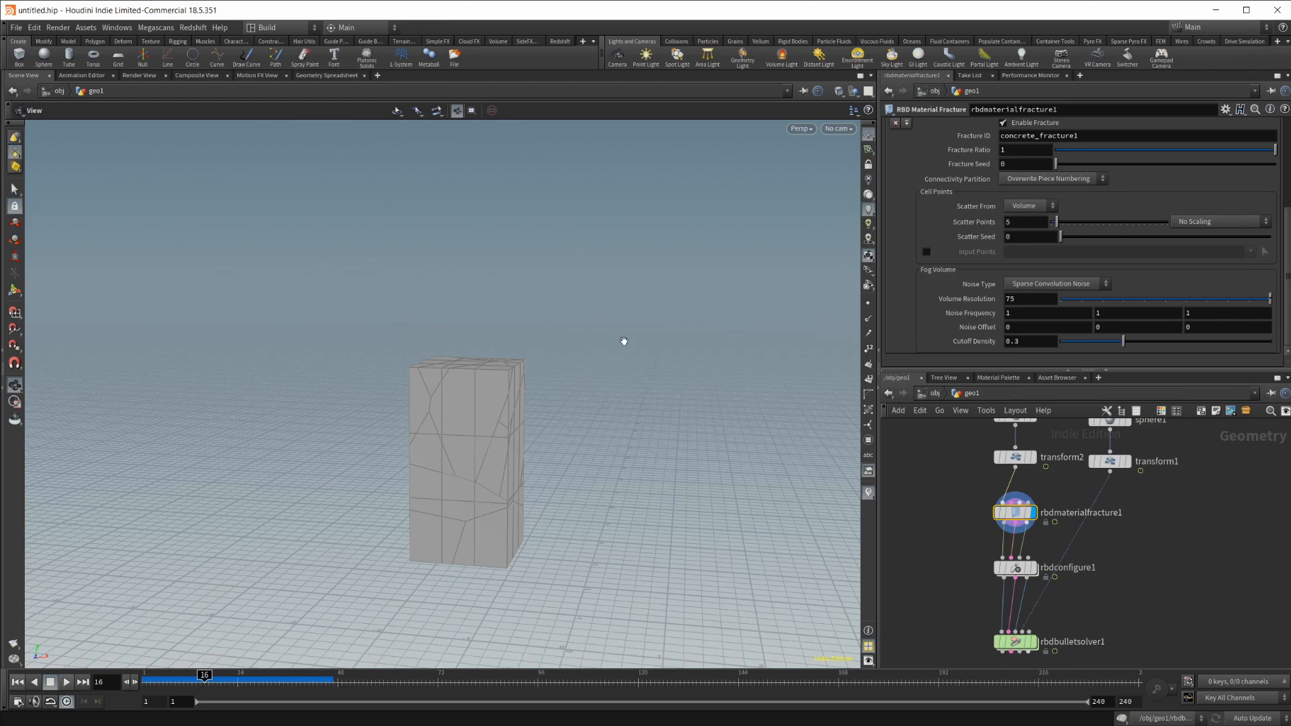
{"action": "mouse_move", "coordinate": [770, 551]}
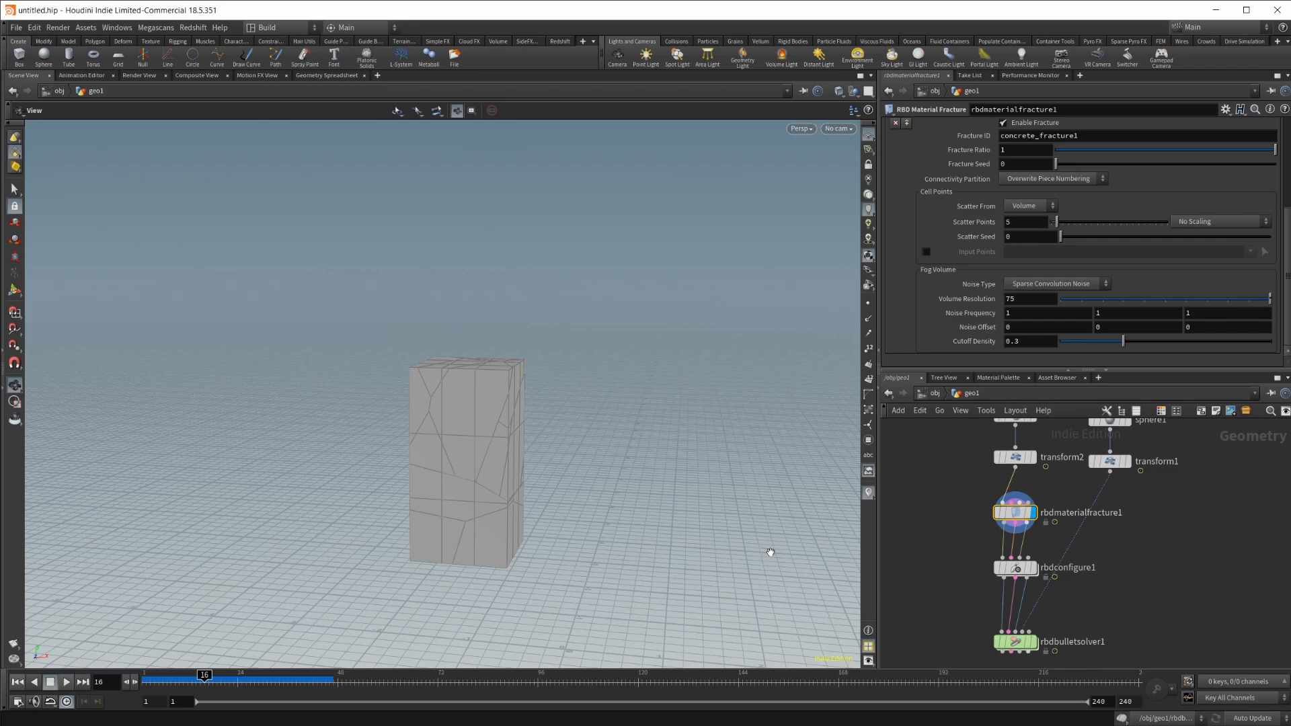